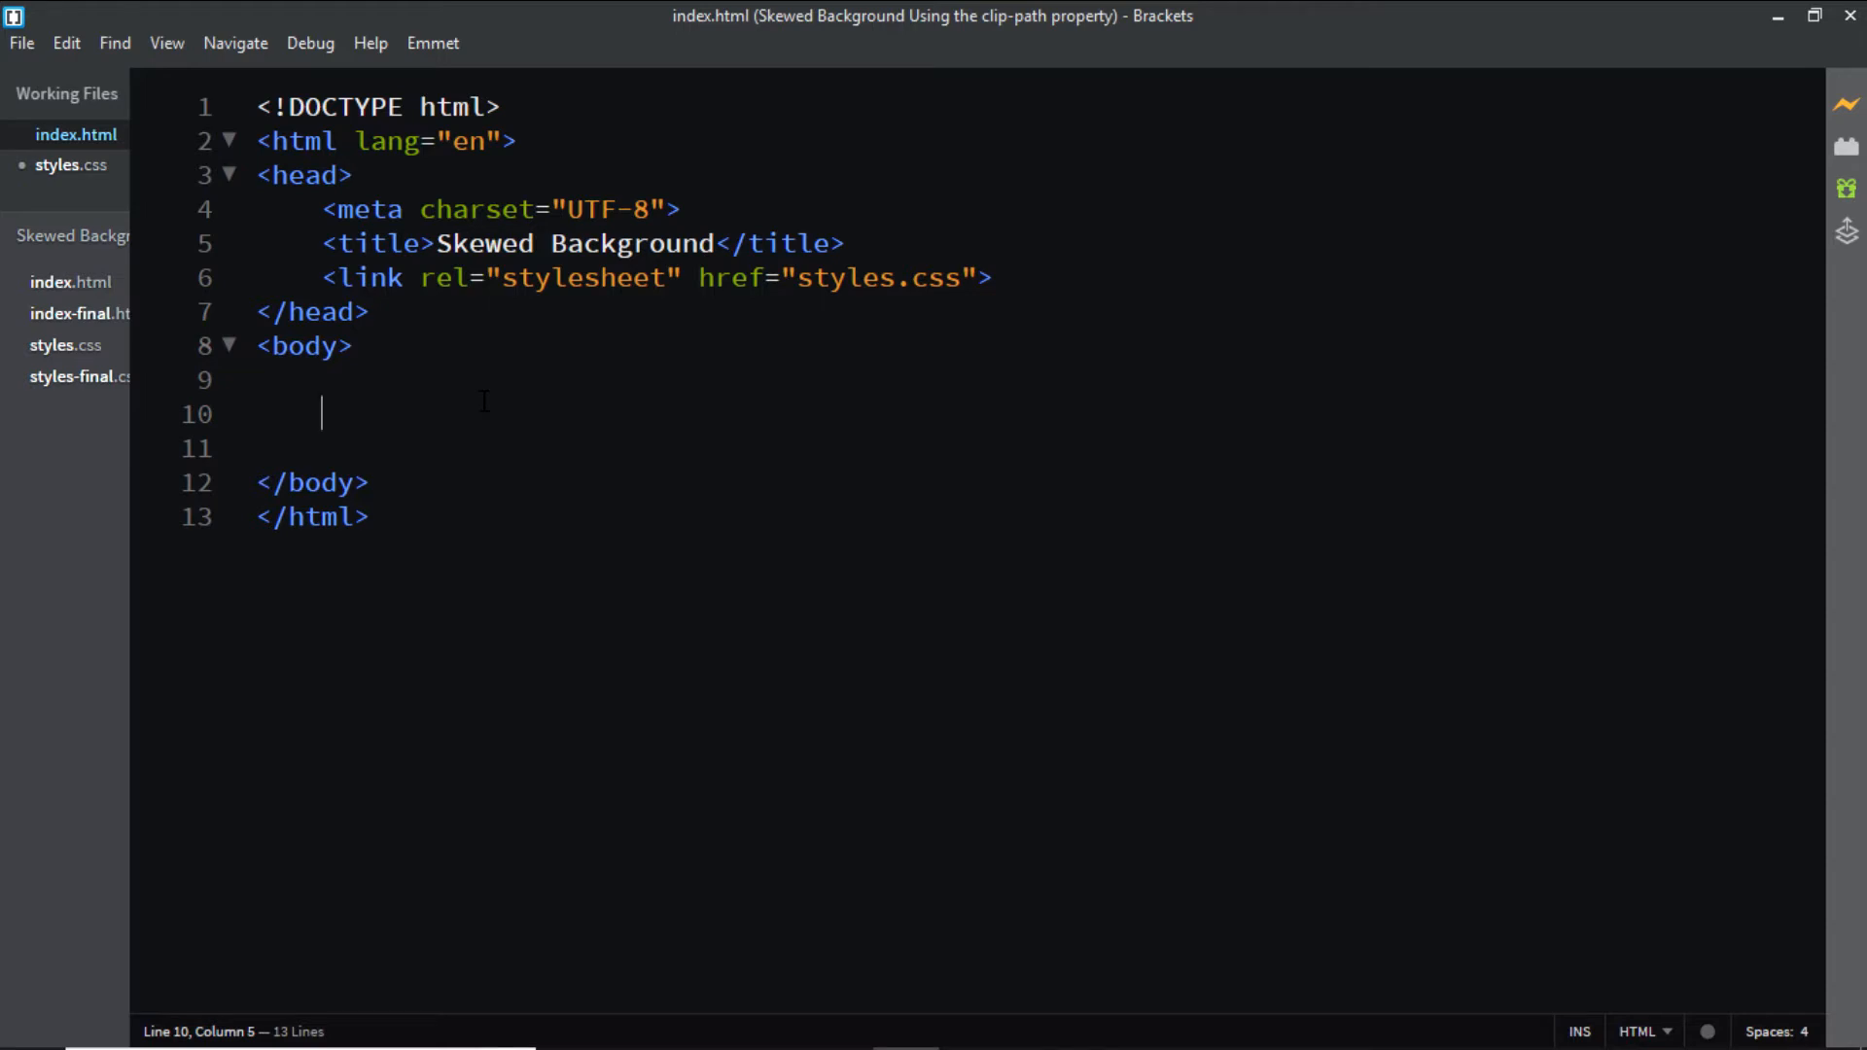
# Expand the Emmet abbreviation .container into an empty div inside the body.
pyautogui.write('.container')
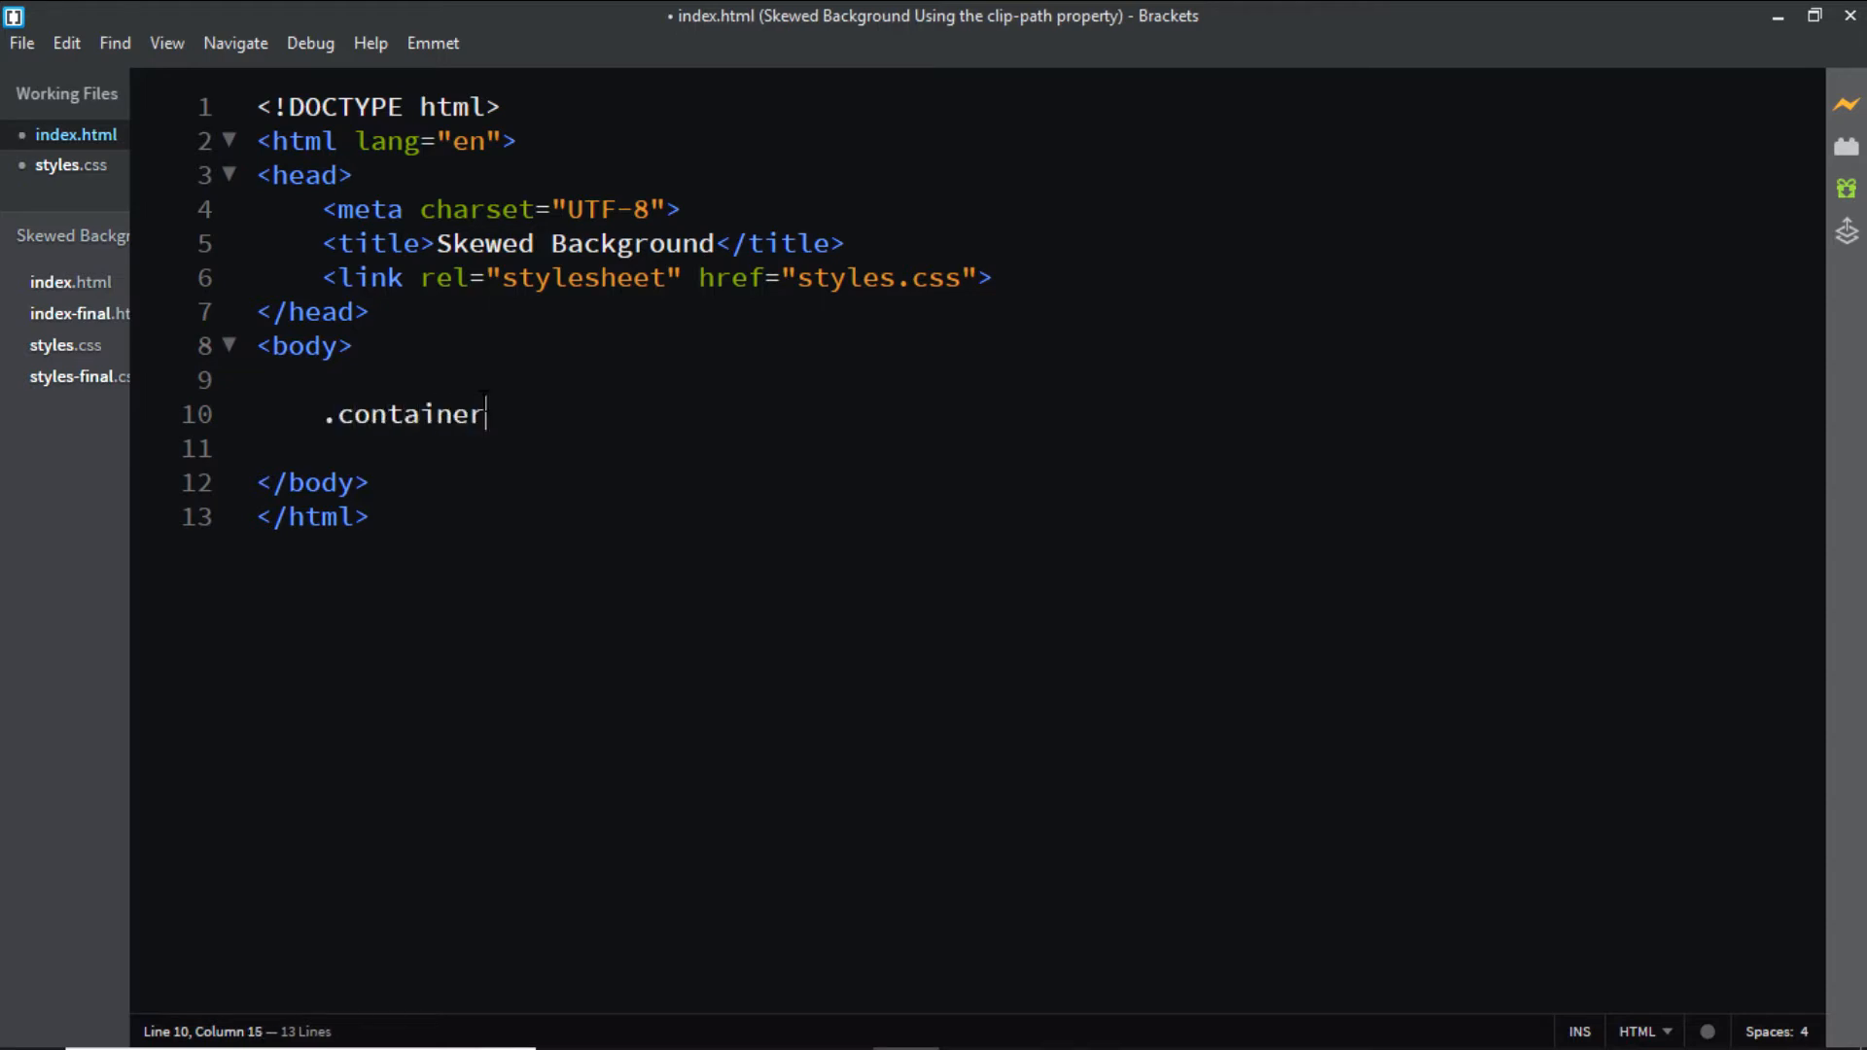
pyautogui.press('Tab')
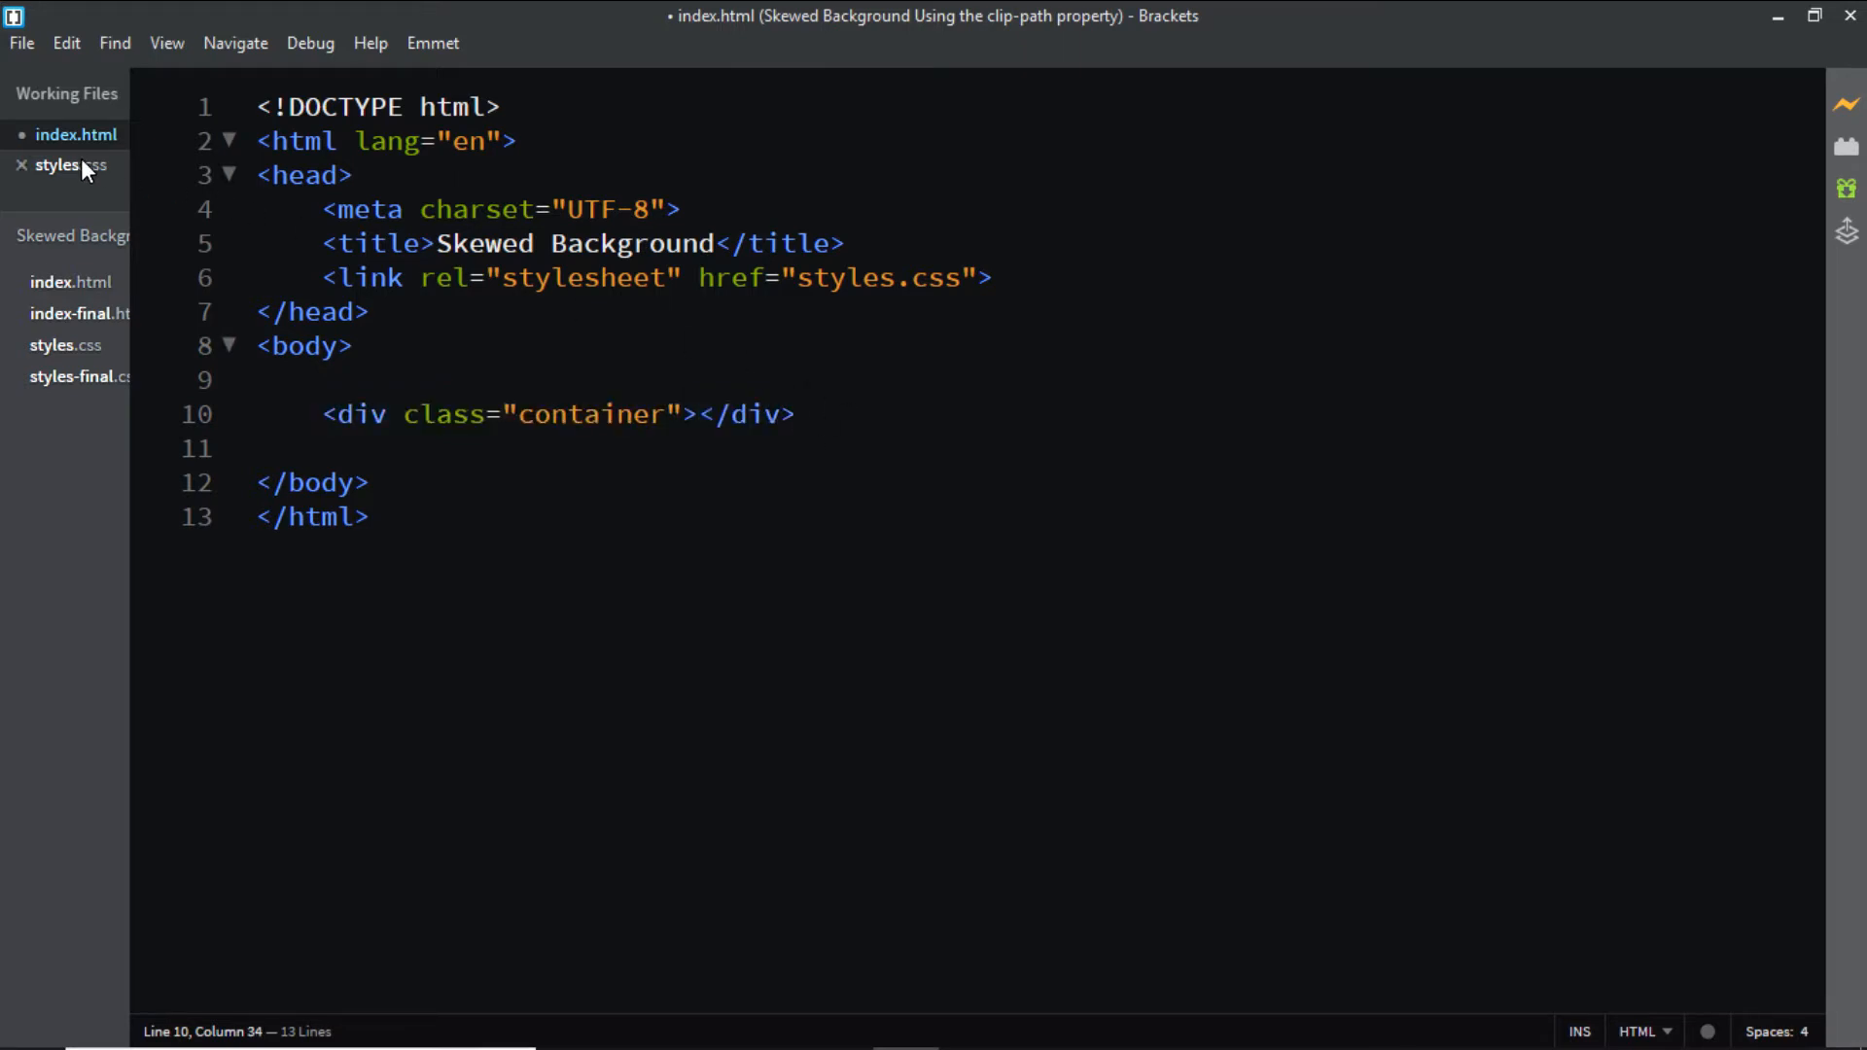
# In styles.css, start a .container rule with height: 100vh after the reset rule.
pyautogui.click(68, 163)
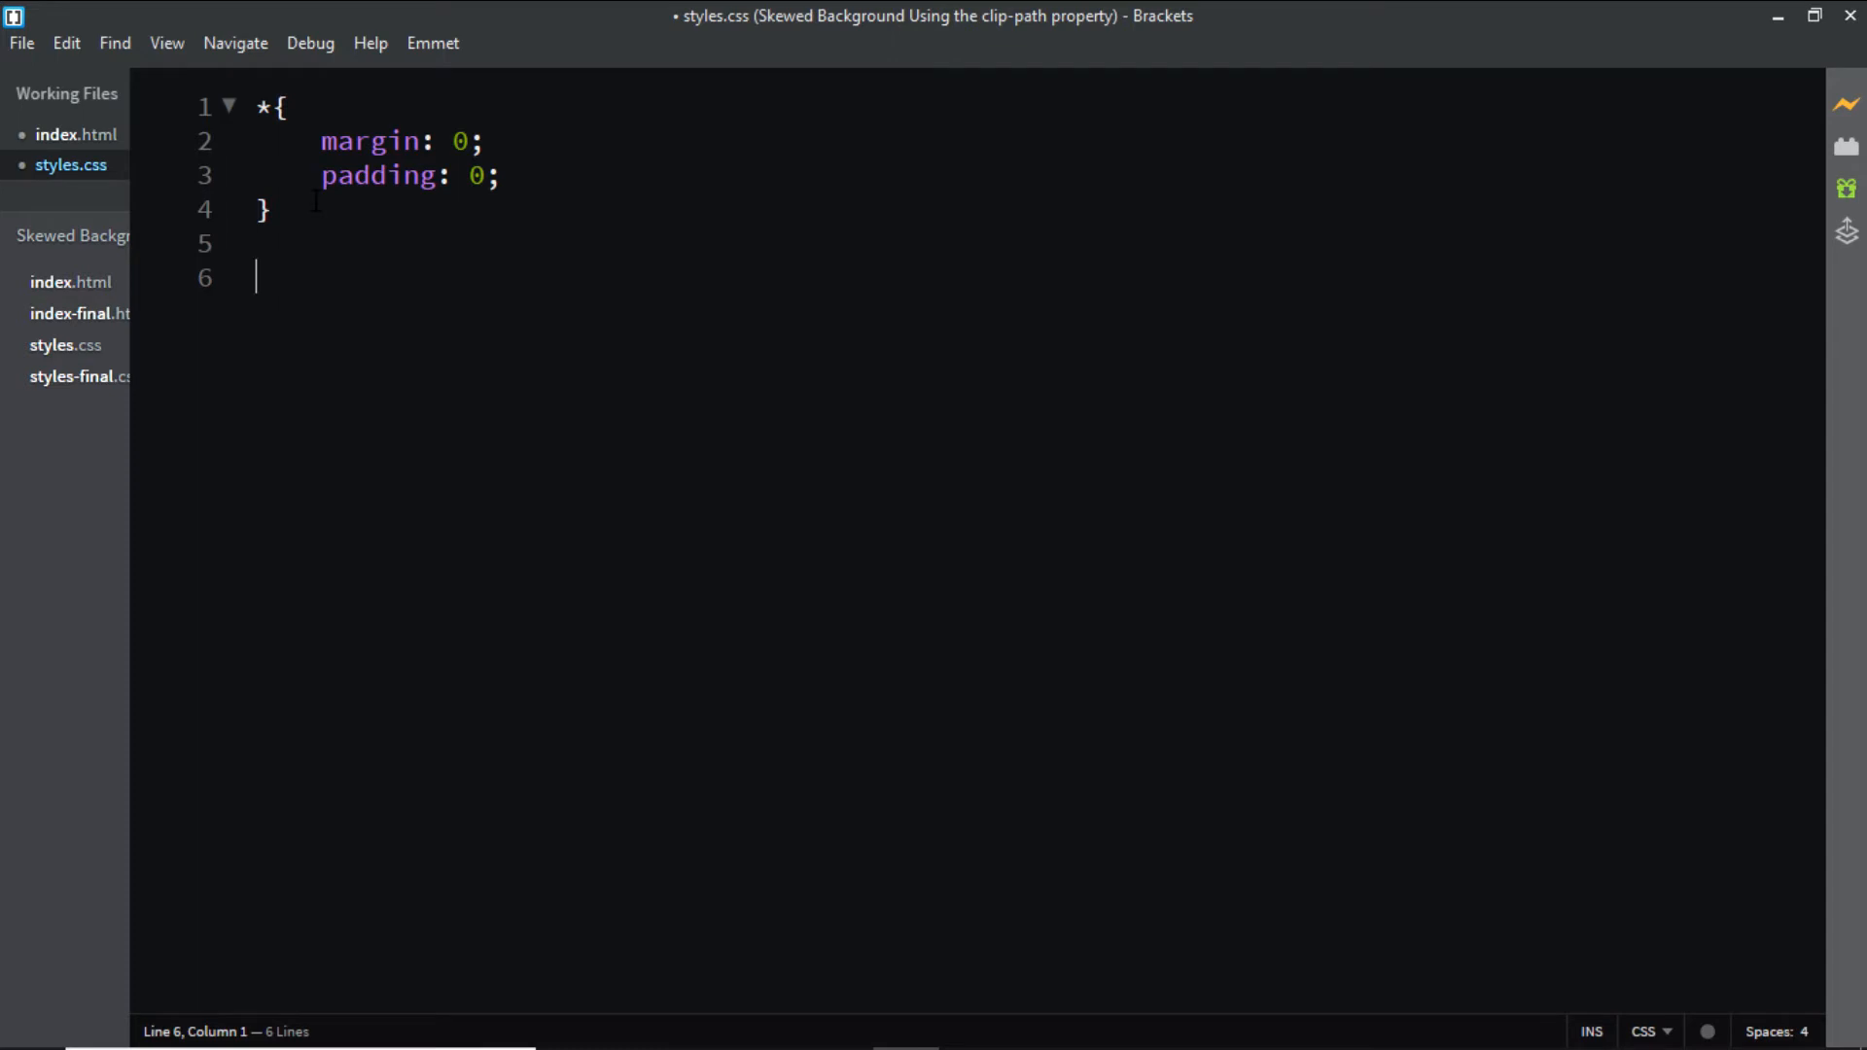
pyautogui.click(266, 210)
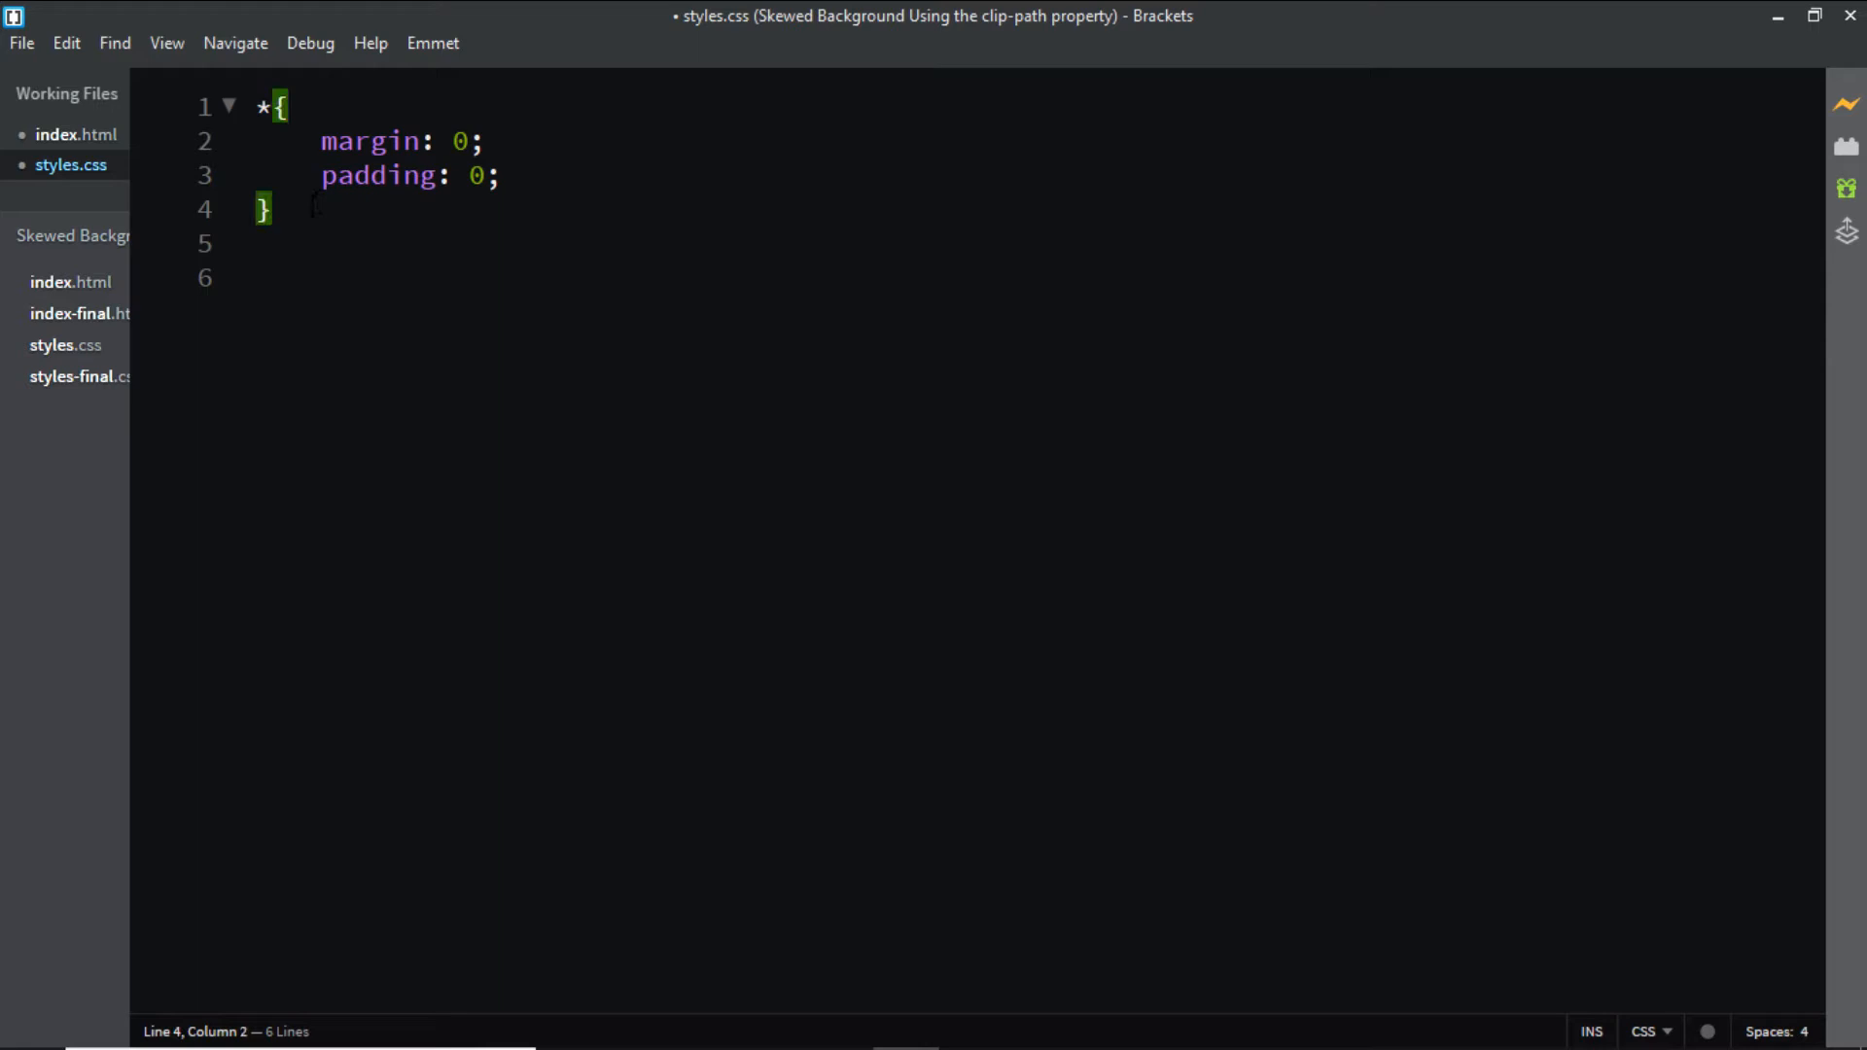
pyautogui.write('.container{')
pyautogui.write('heigh')
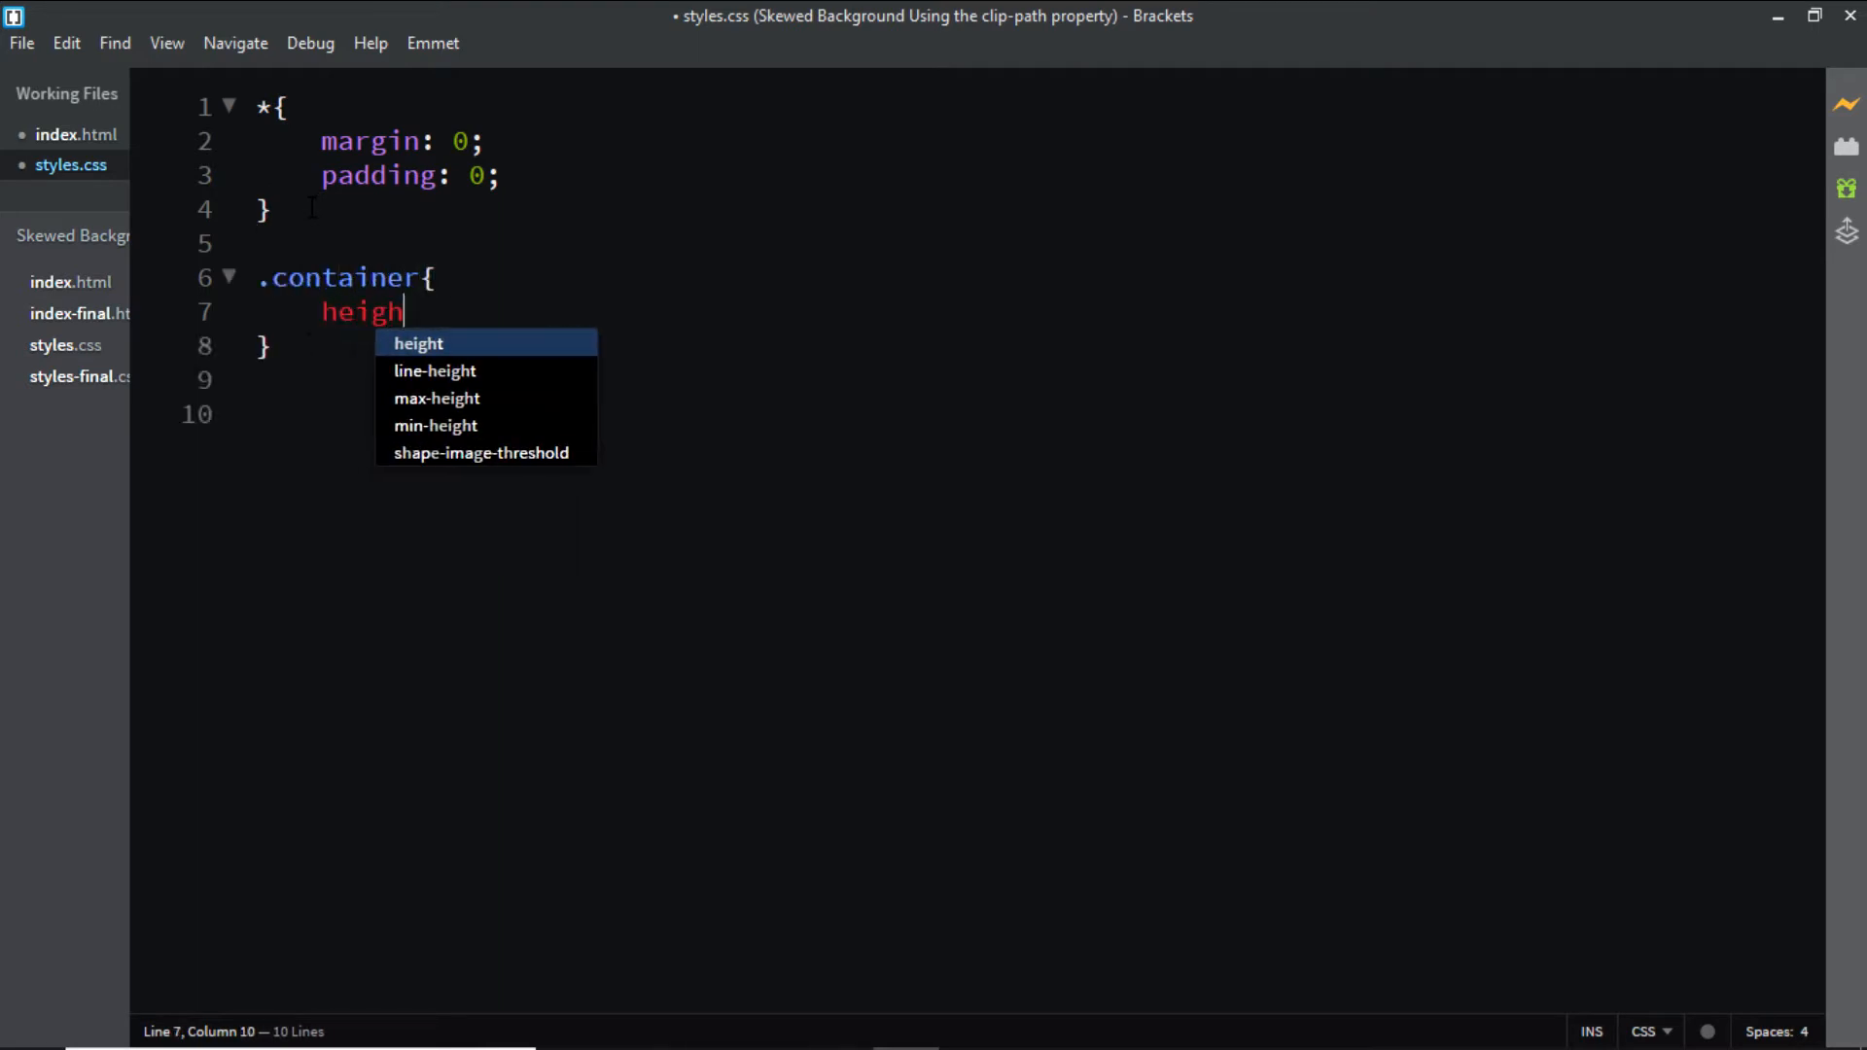
pyautogui.write('t: 100vh;')
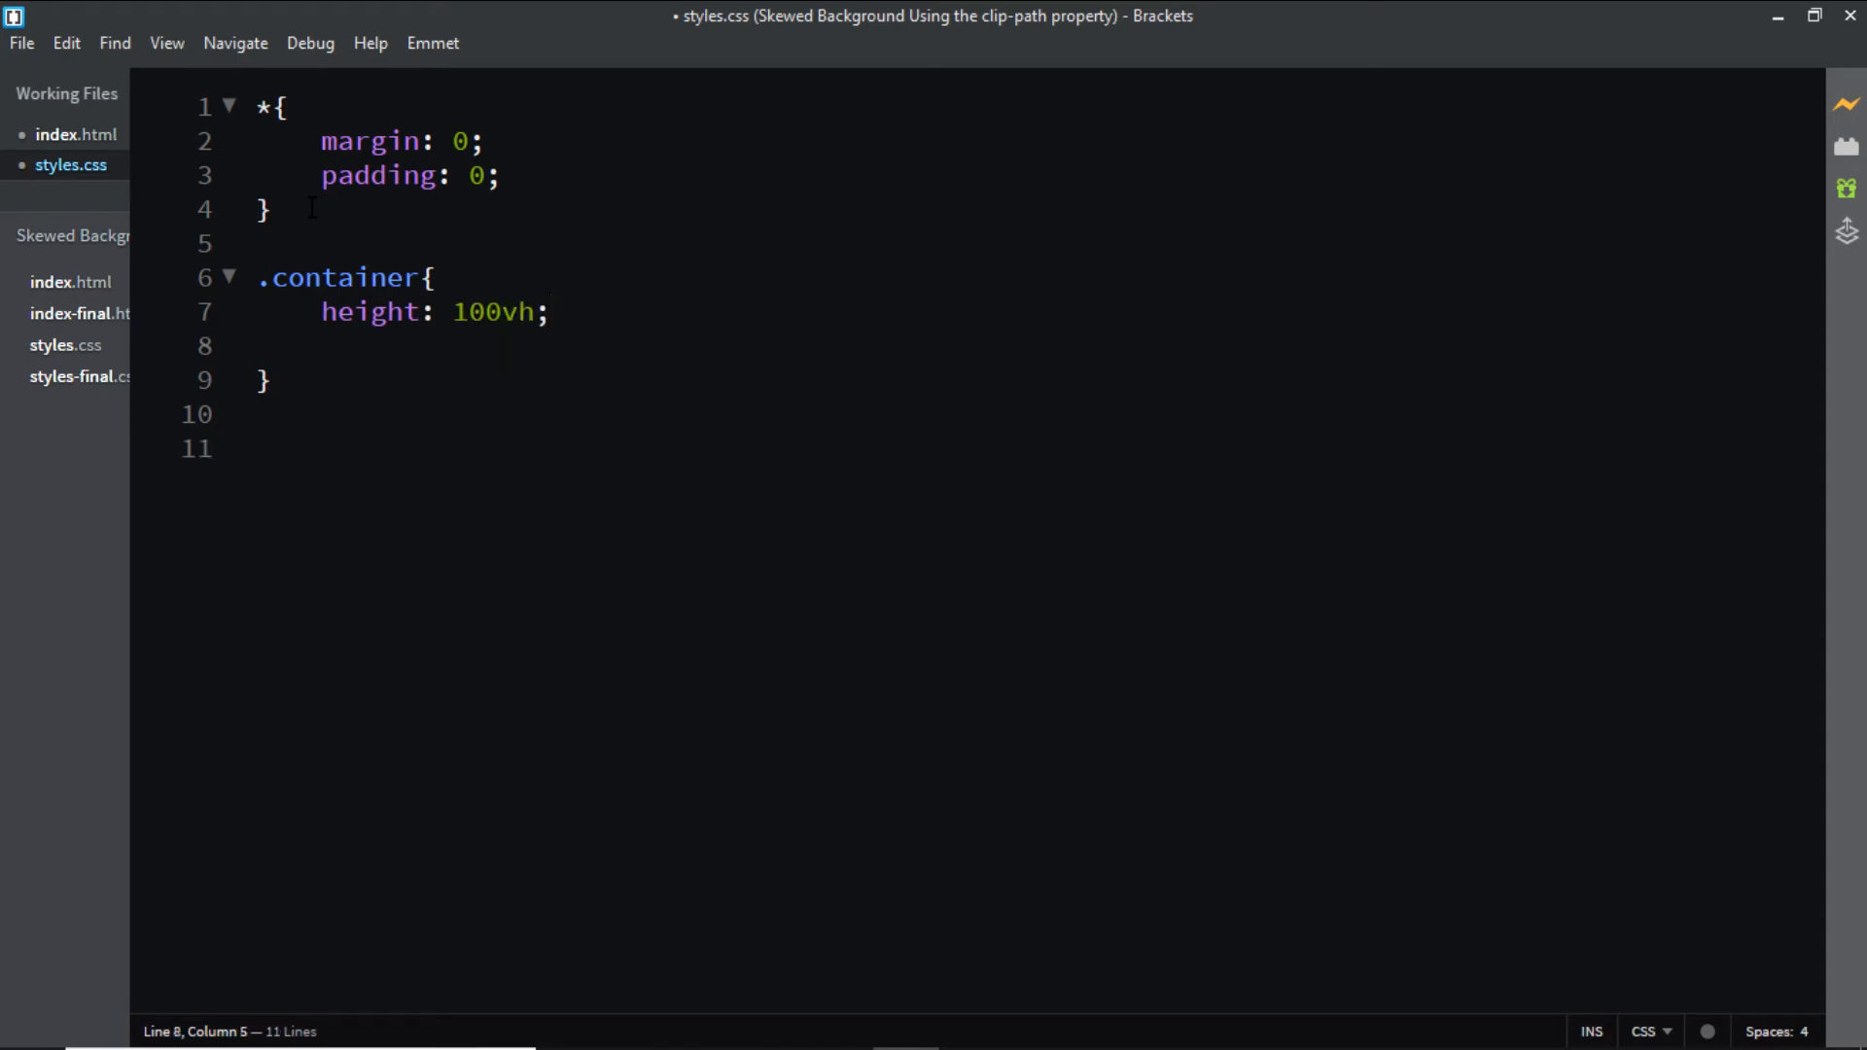
# Add width: 100% and background: #defb36 to the .container rule.
pyautogui.write('width: 100')
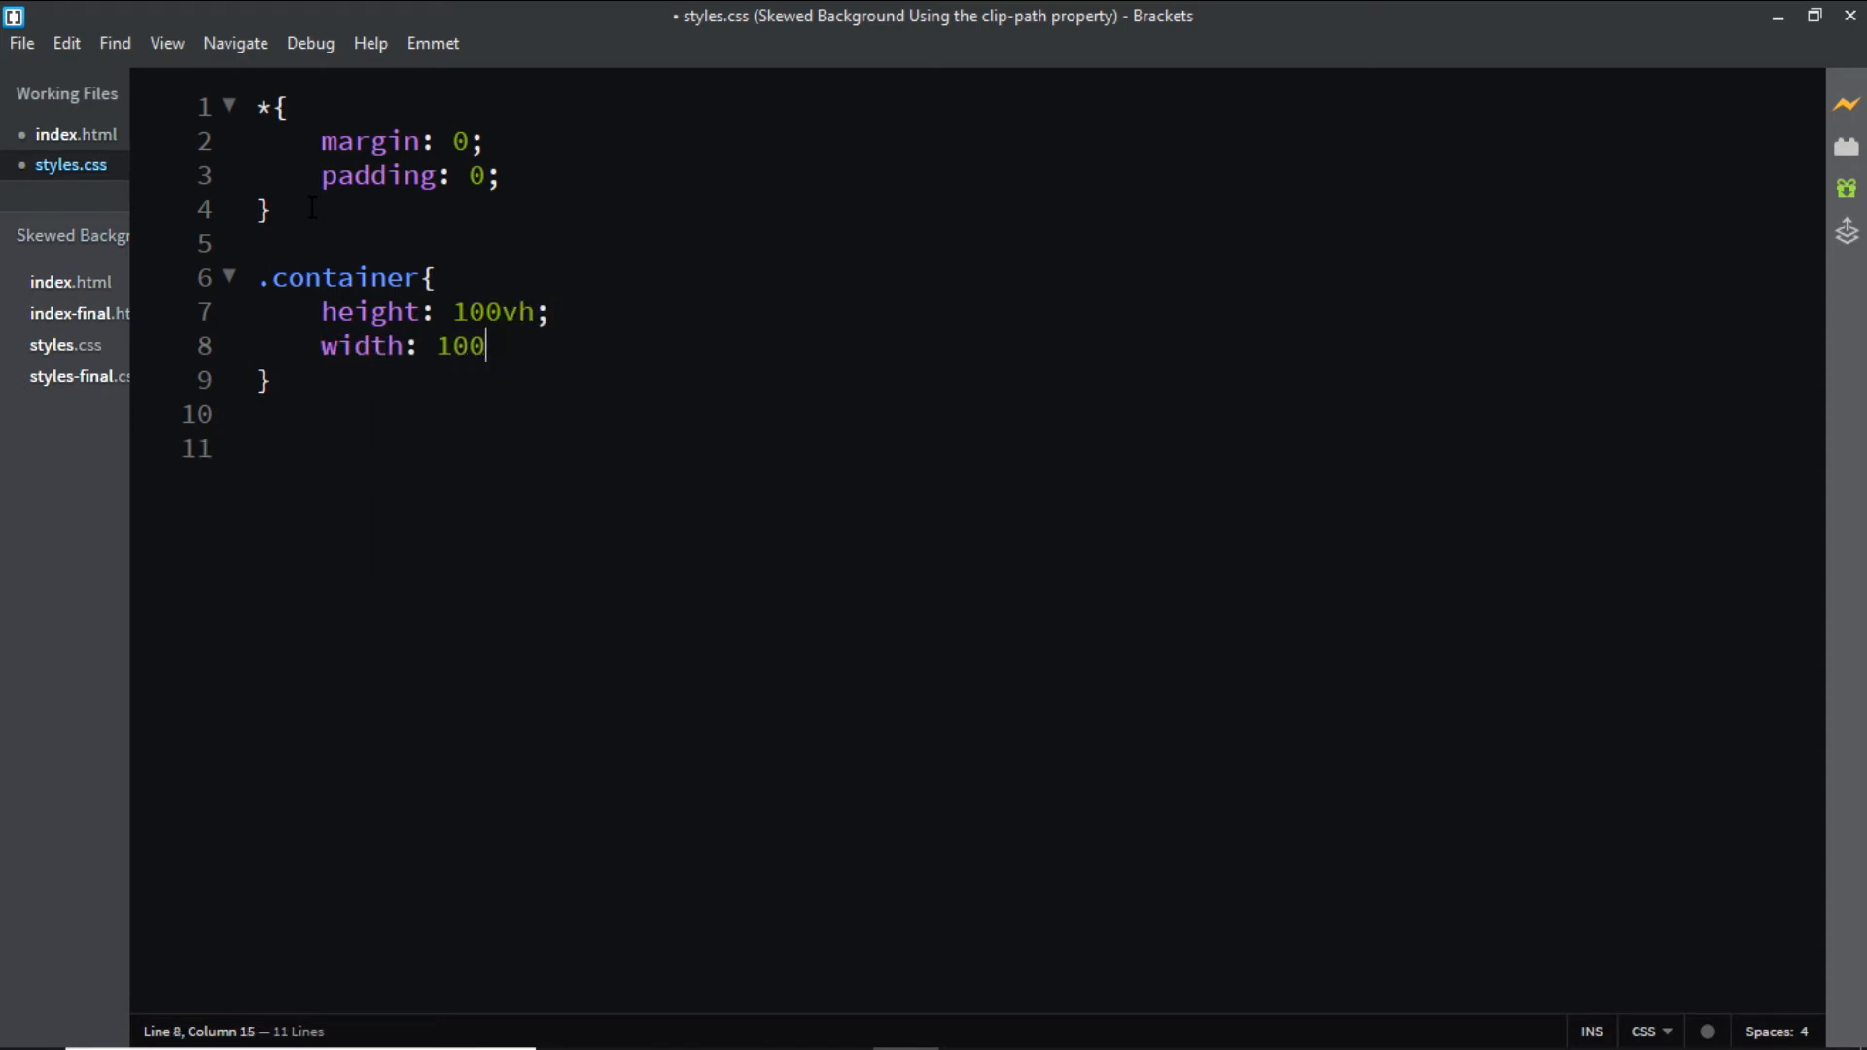
pyautogui.write('%;')
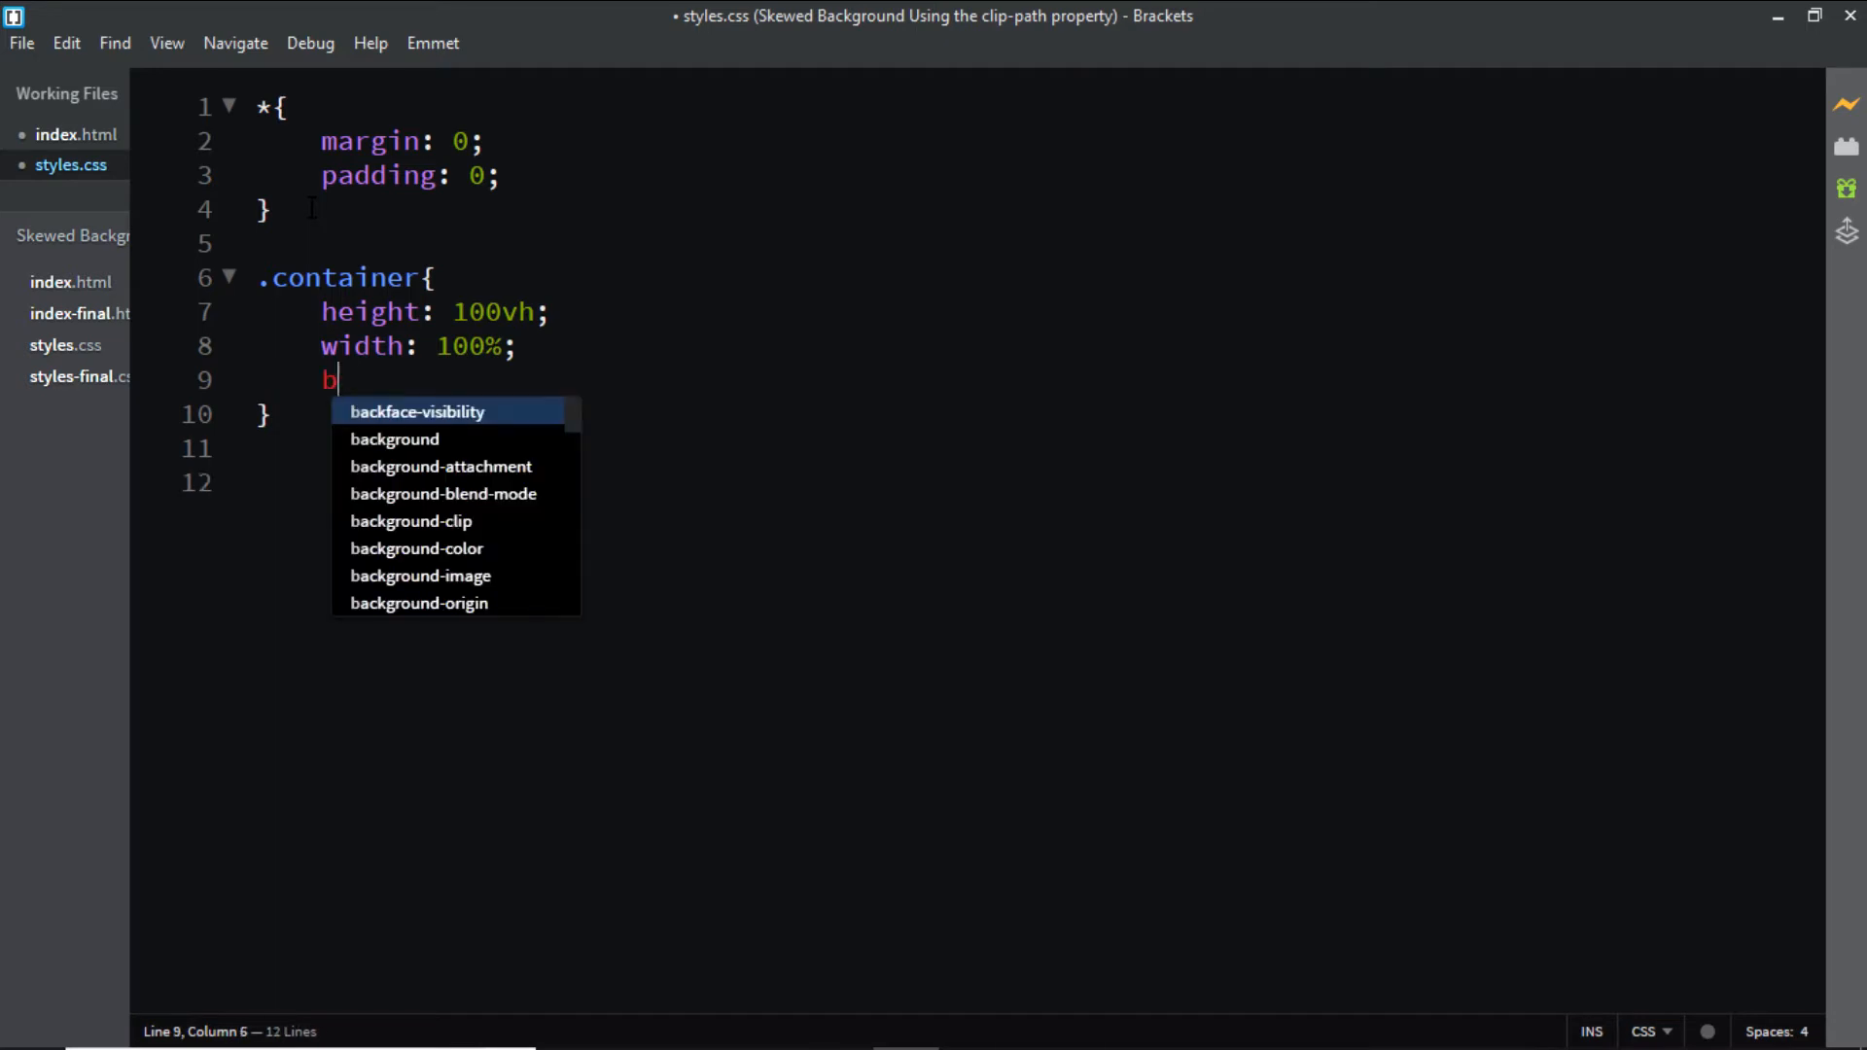
pyautogui.write('ackground: #')
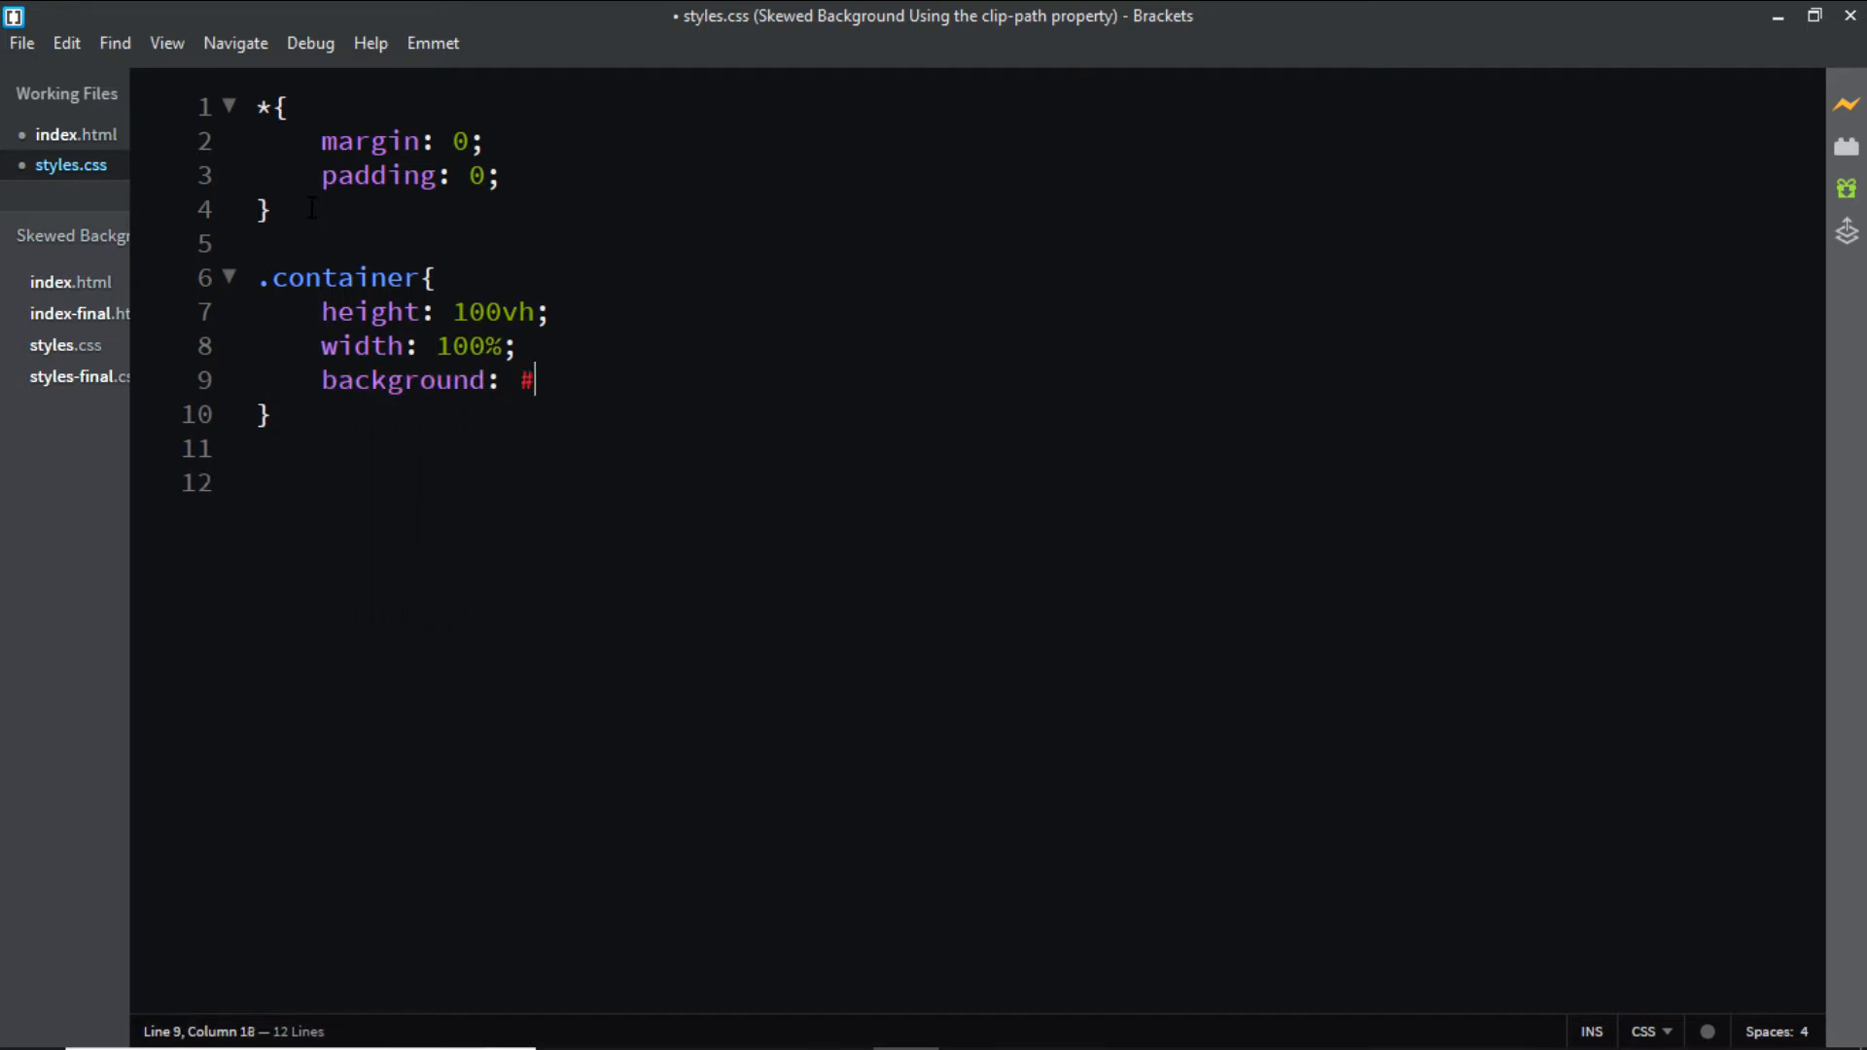
pyautogui.write('defb')
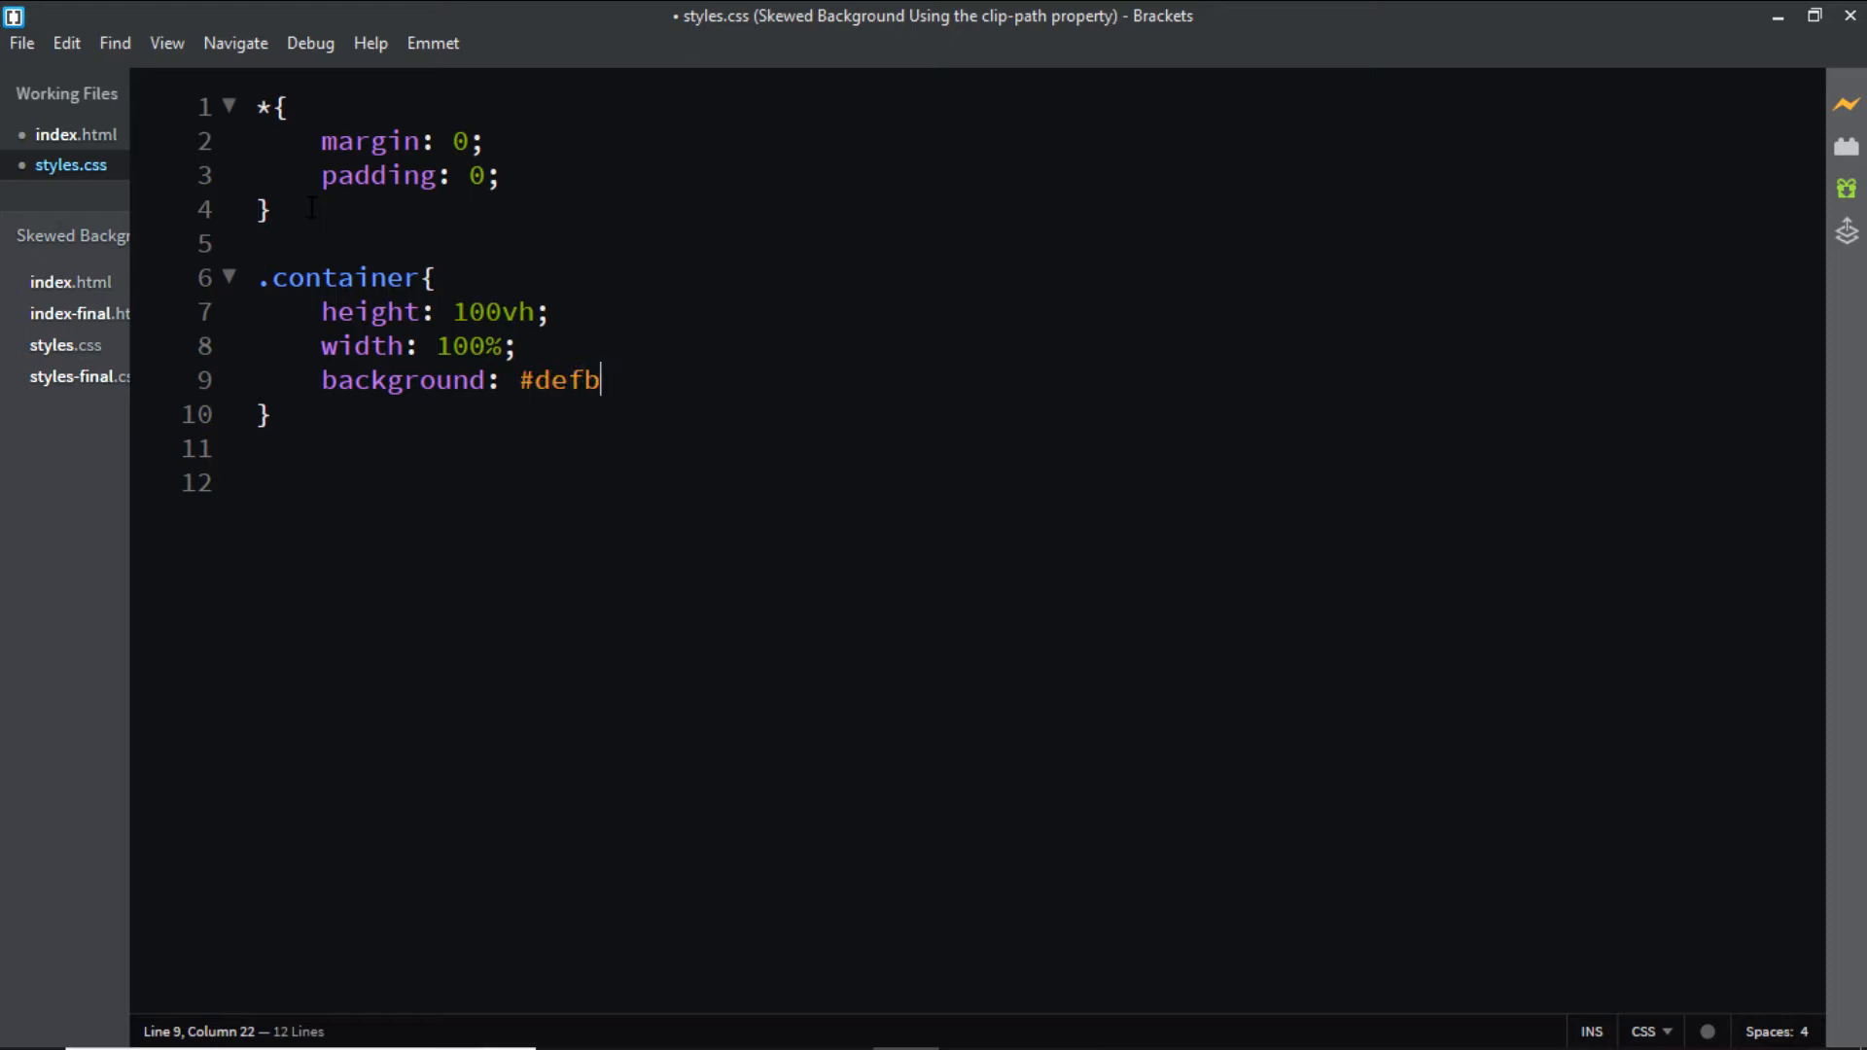
pyautogui.write('36')
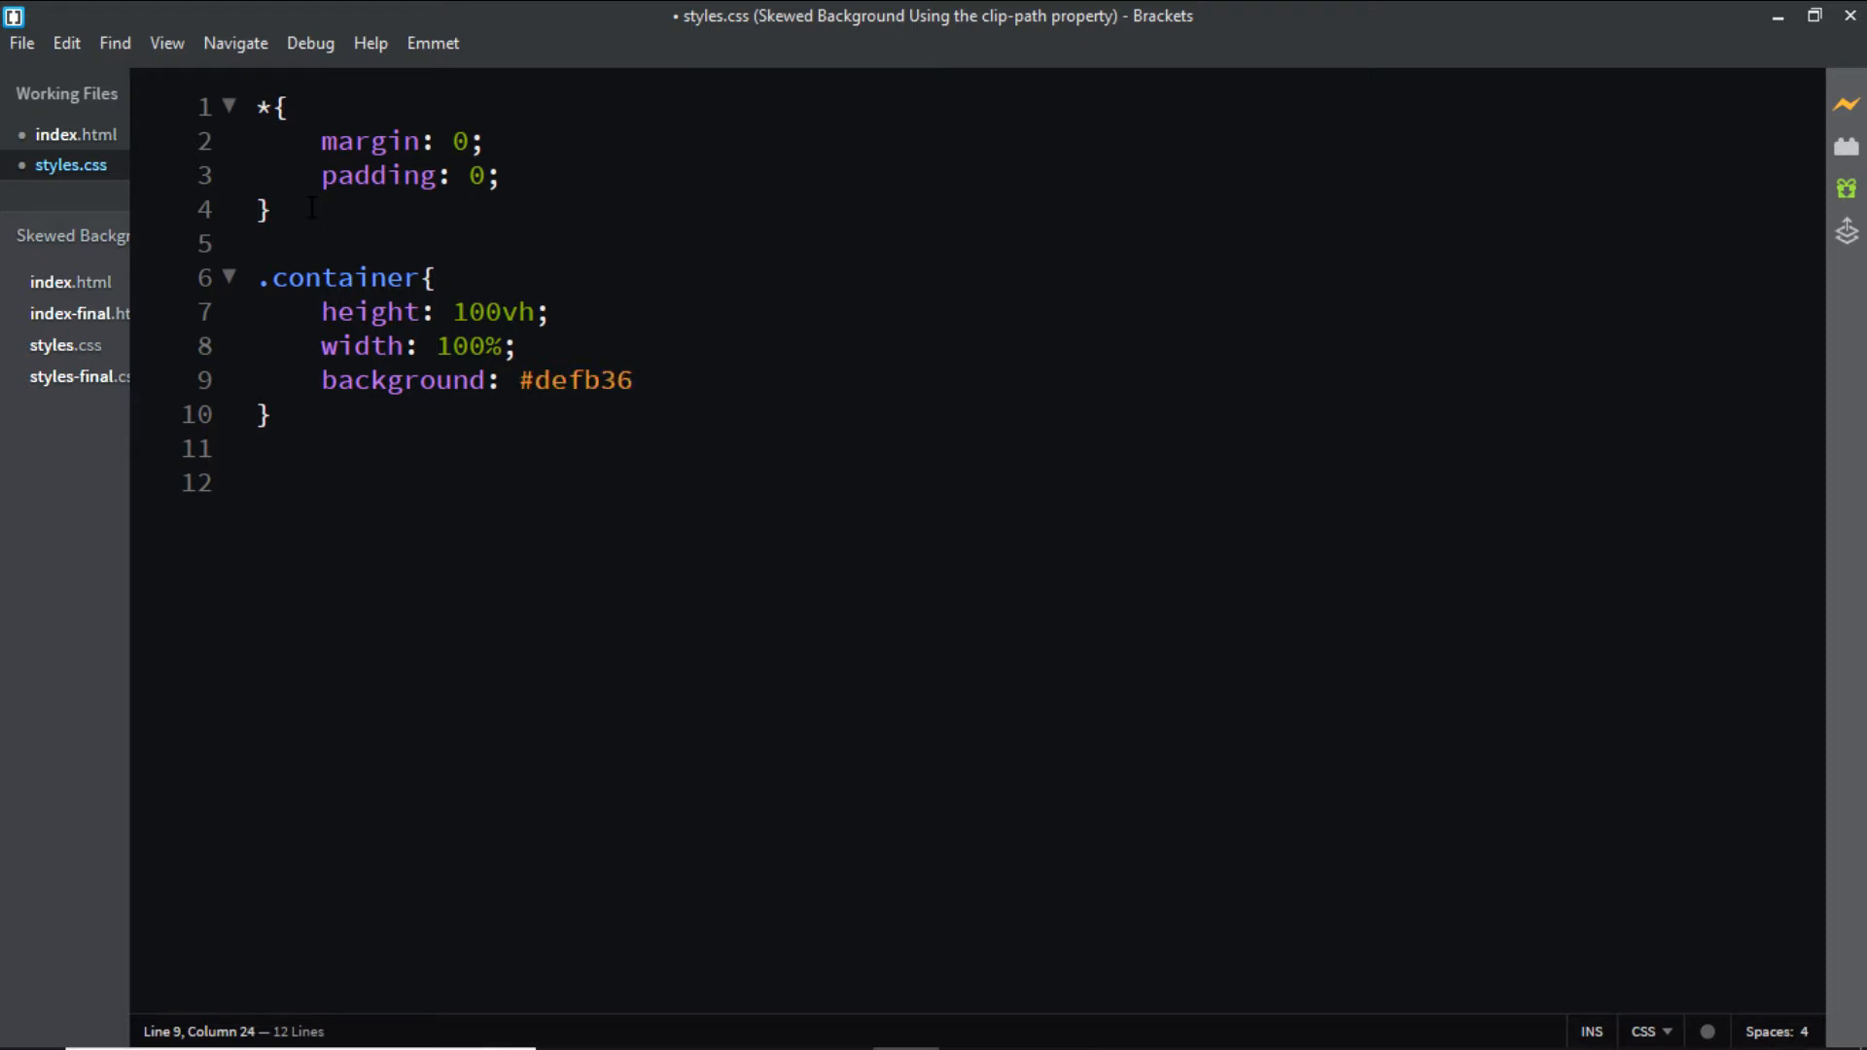
pyautogui.write(';')
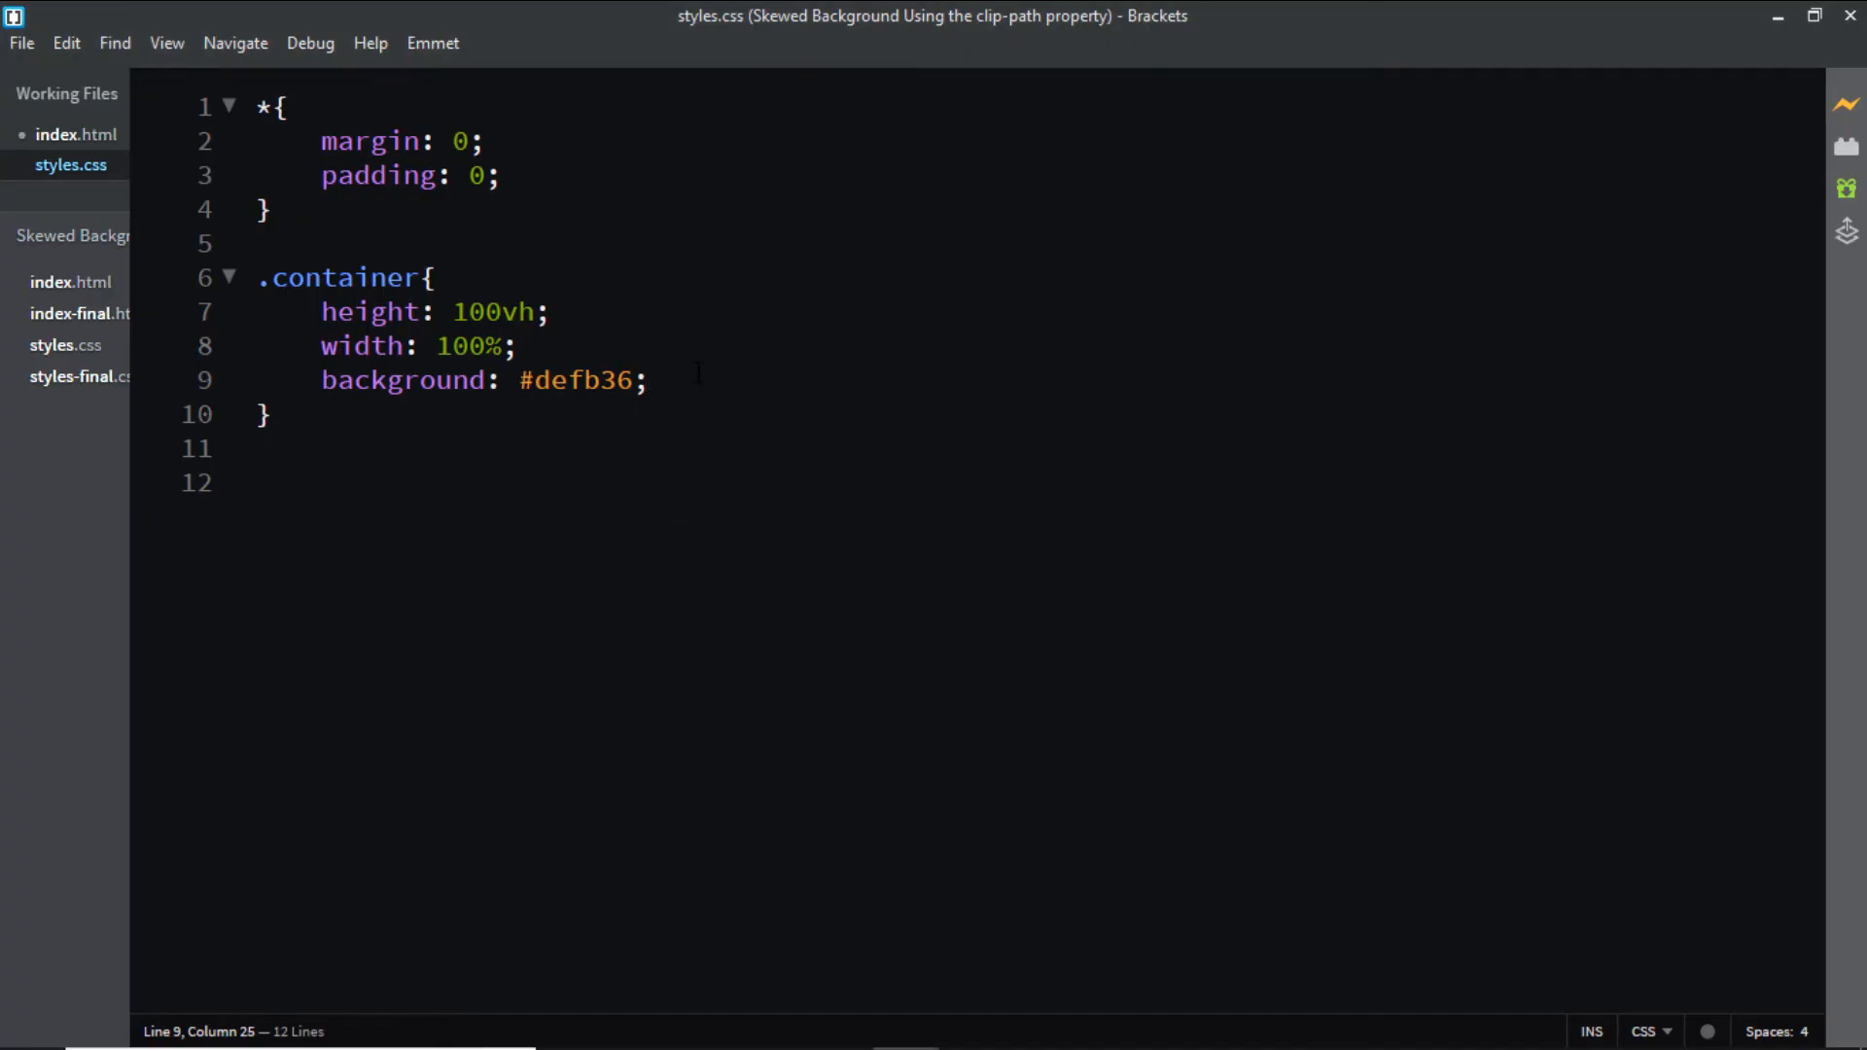
# Add a clip-path: polygon() property on a new line in the .container rule.
pyautogui.press('Enter')
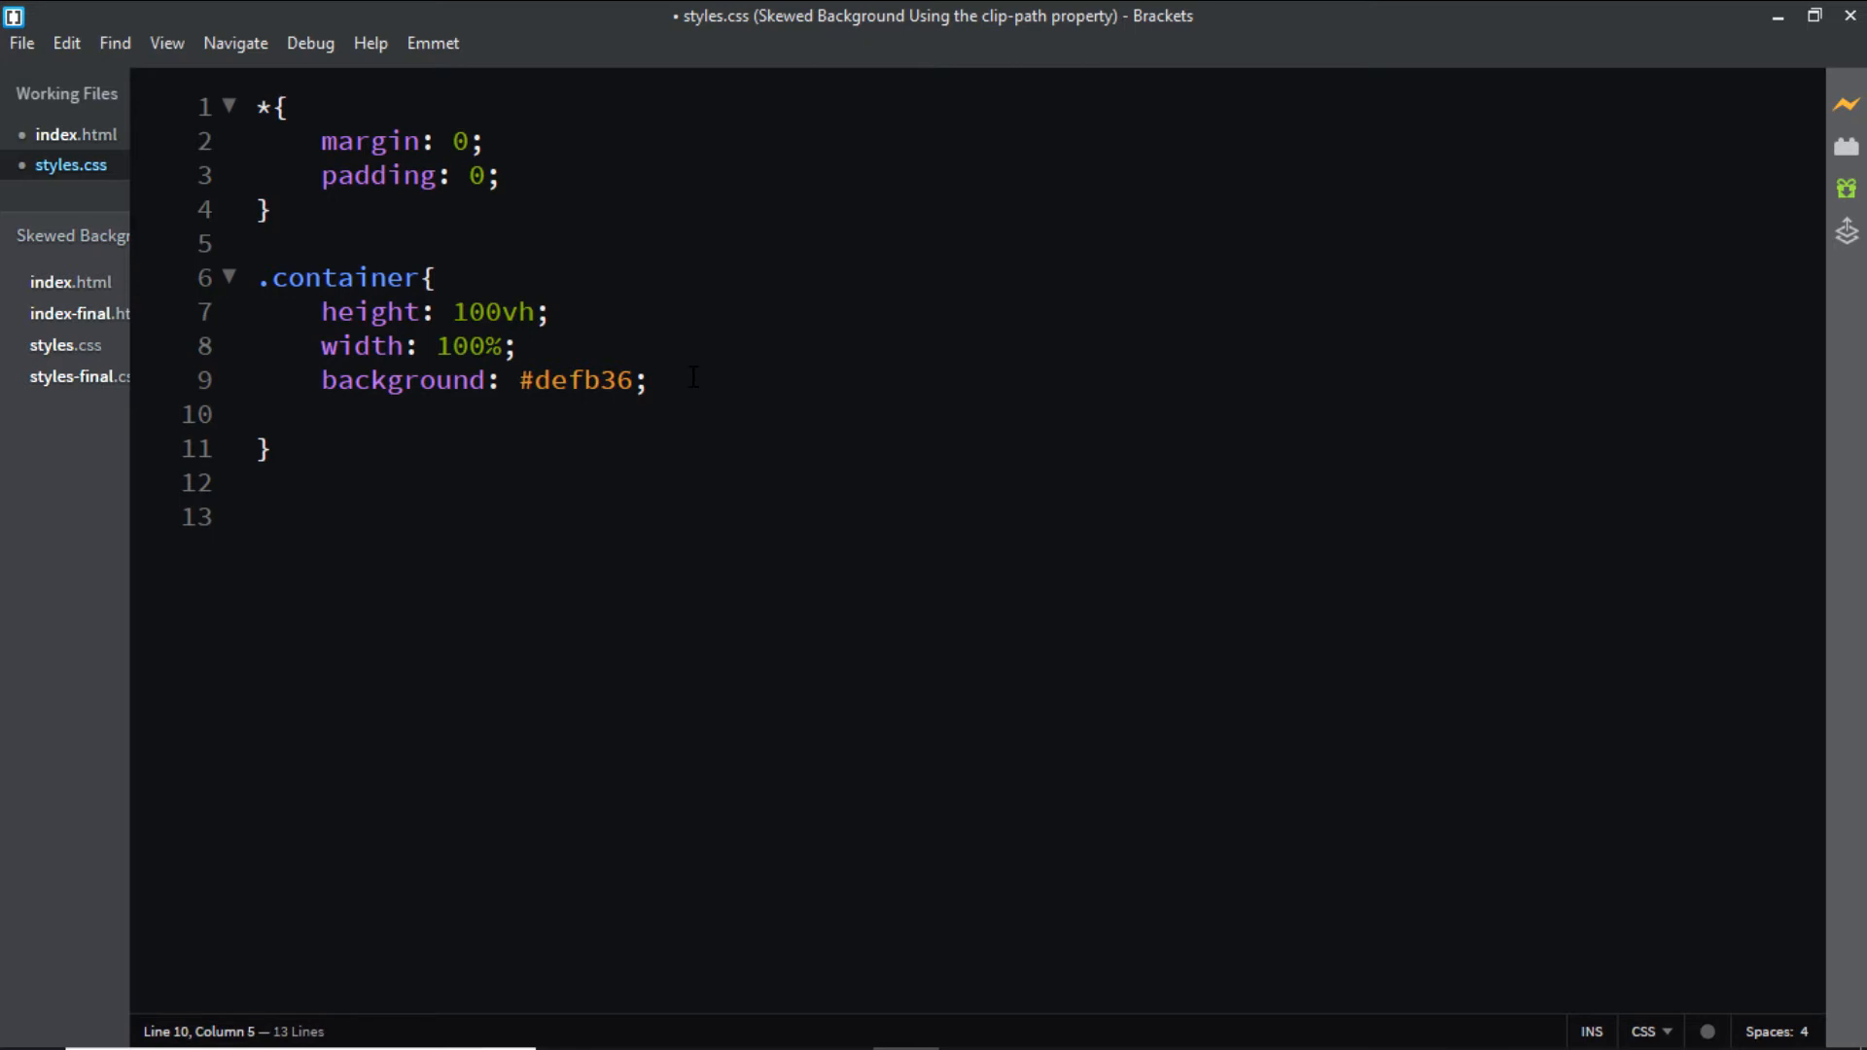
pyautogui.write('clip-')
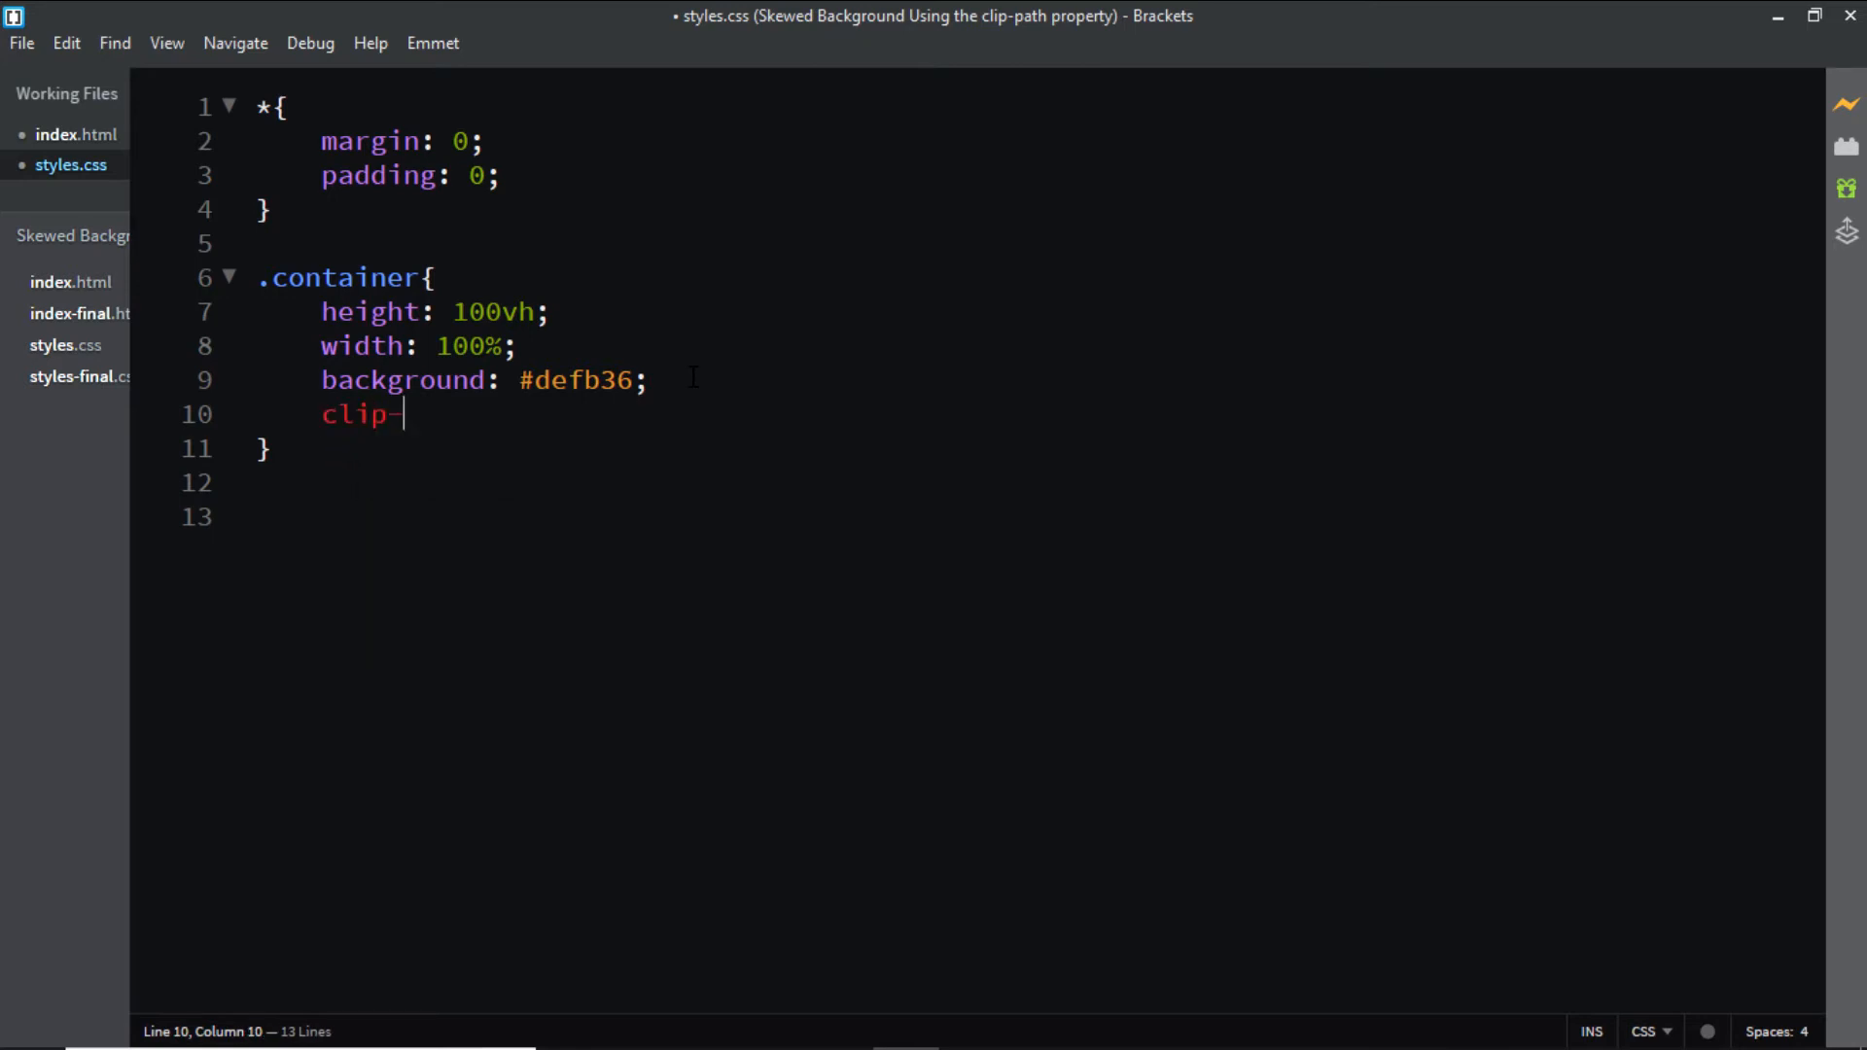
pyautogui.write('path:')
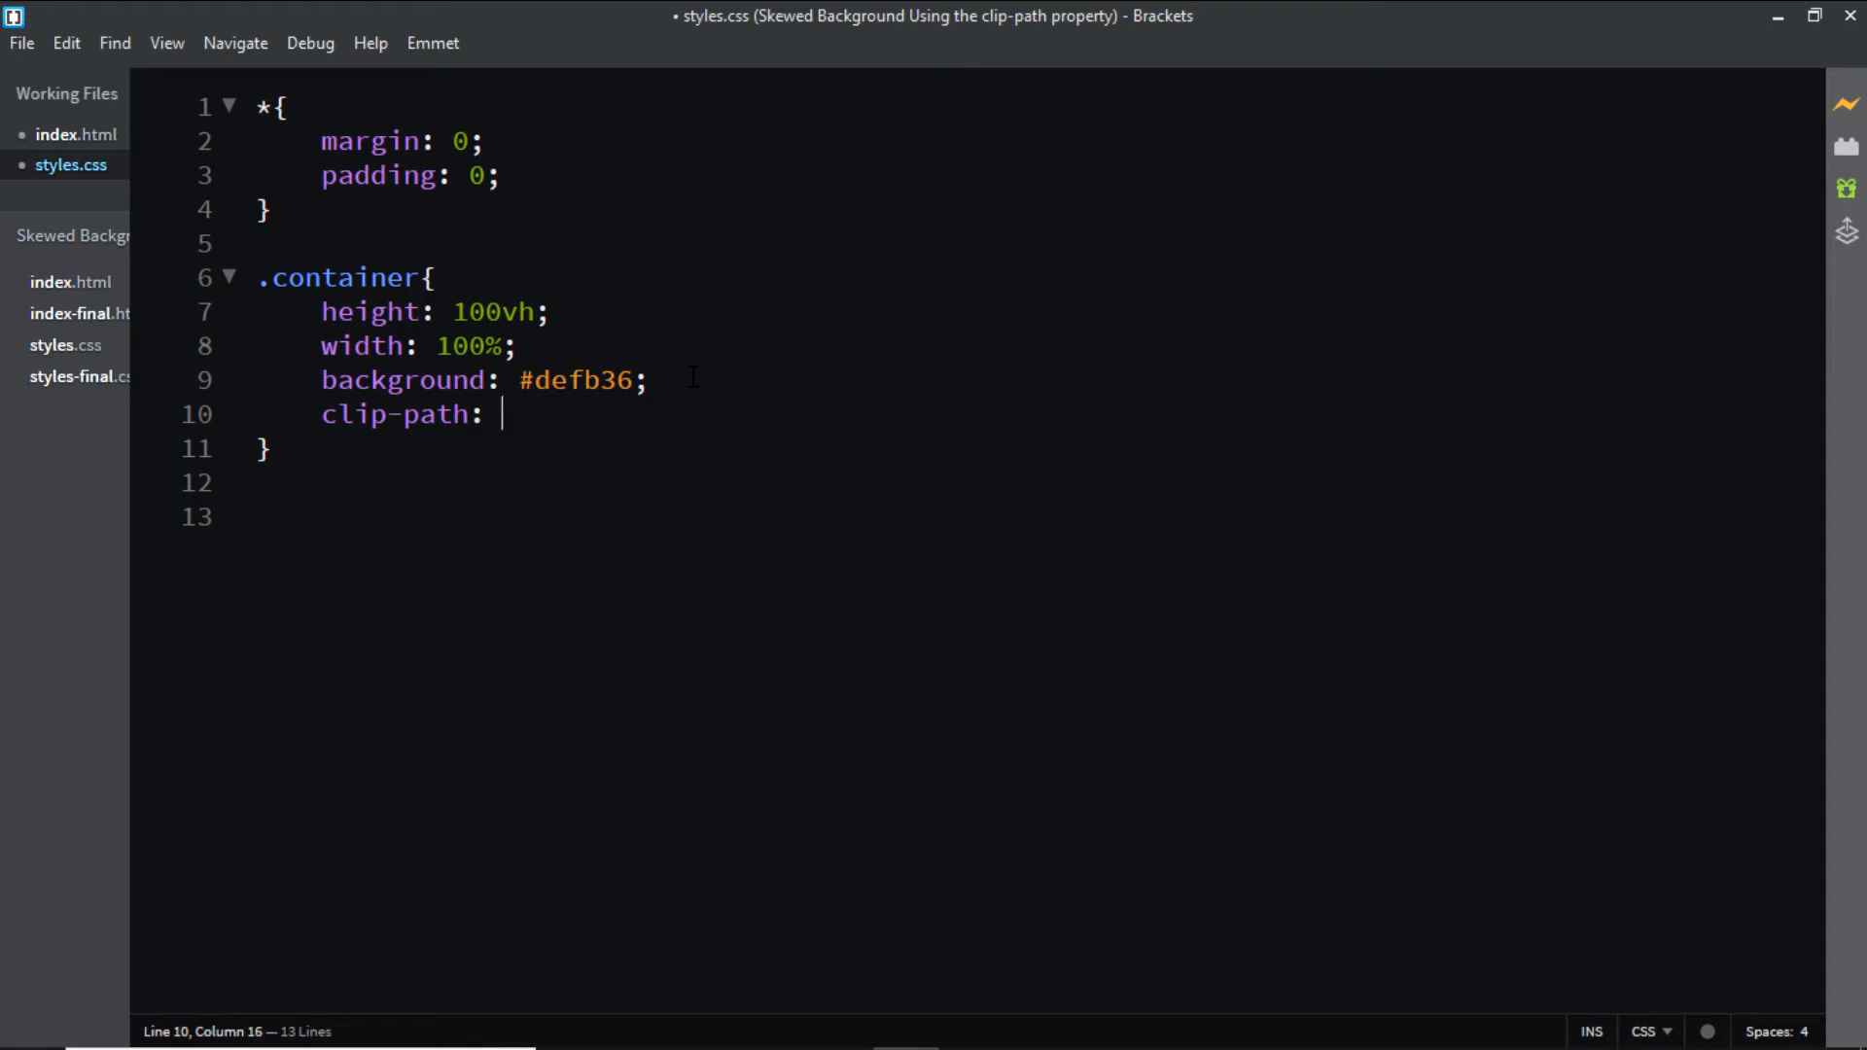
pyautogui.write('poly')
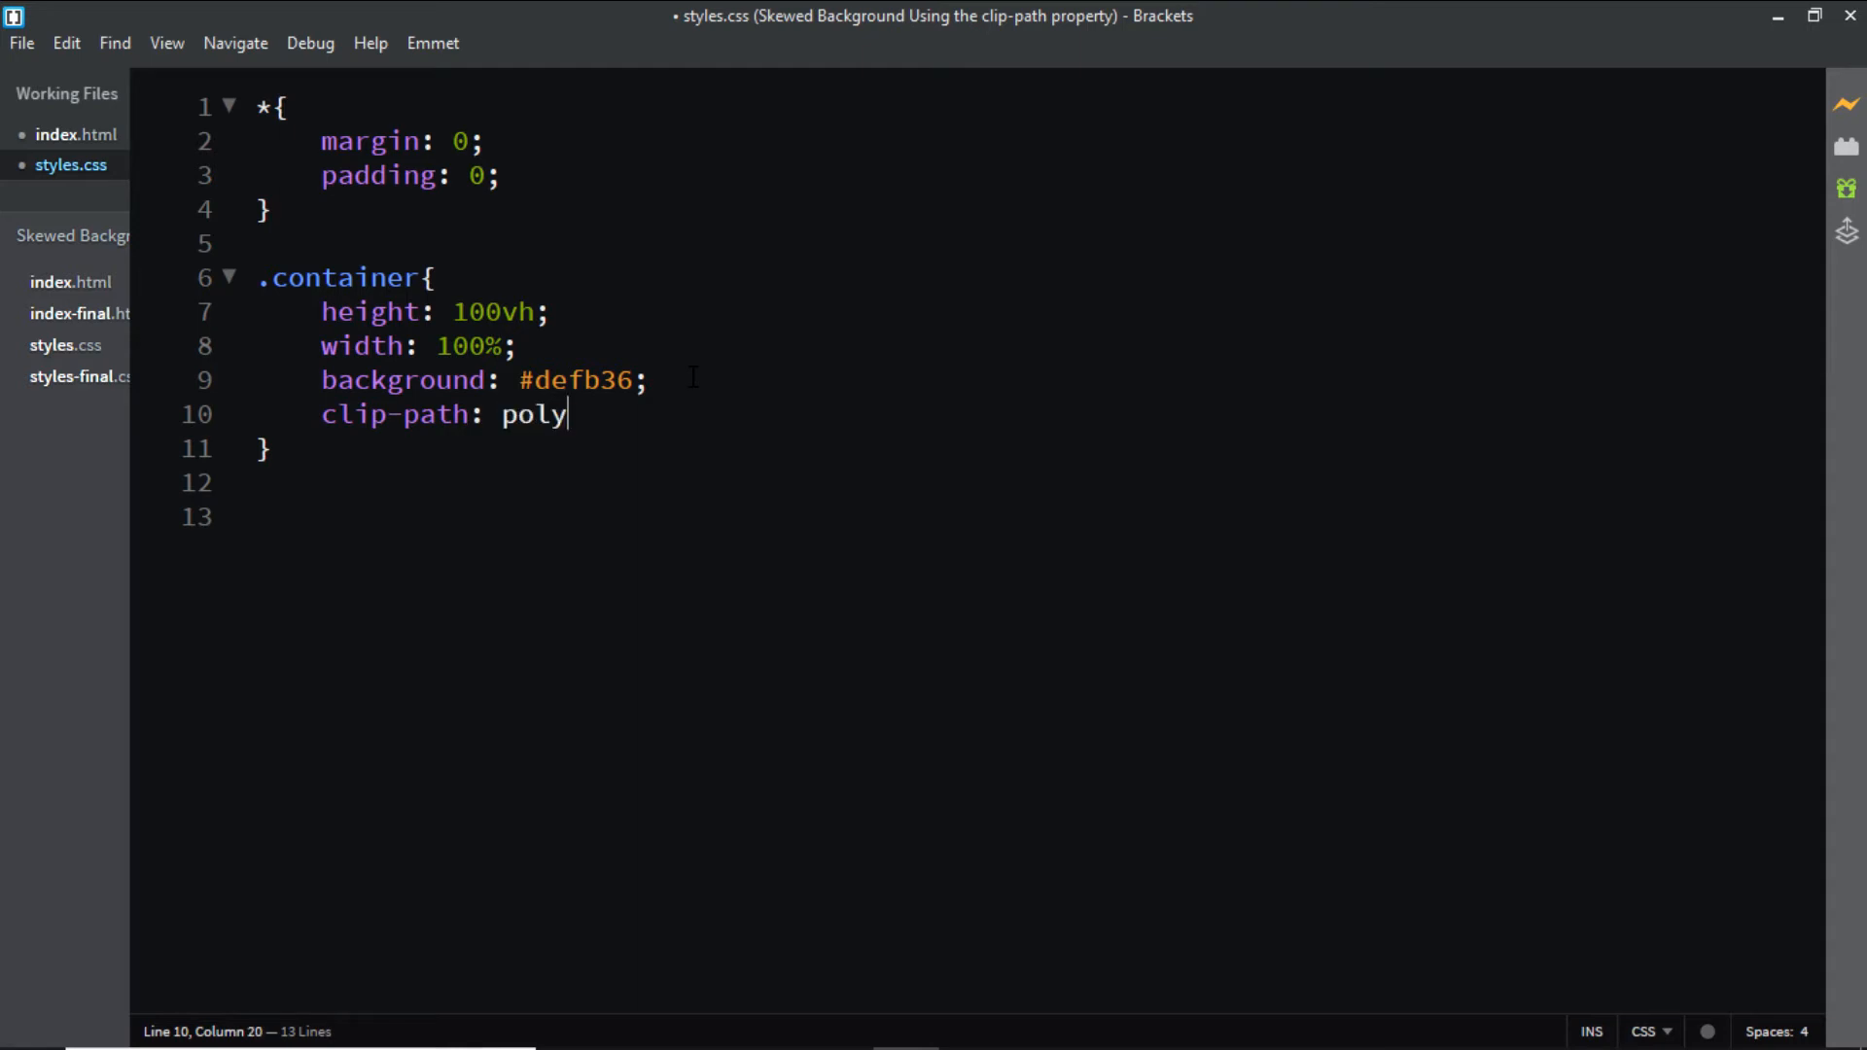
pyautogui.write('gon()')
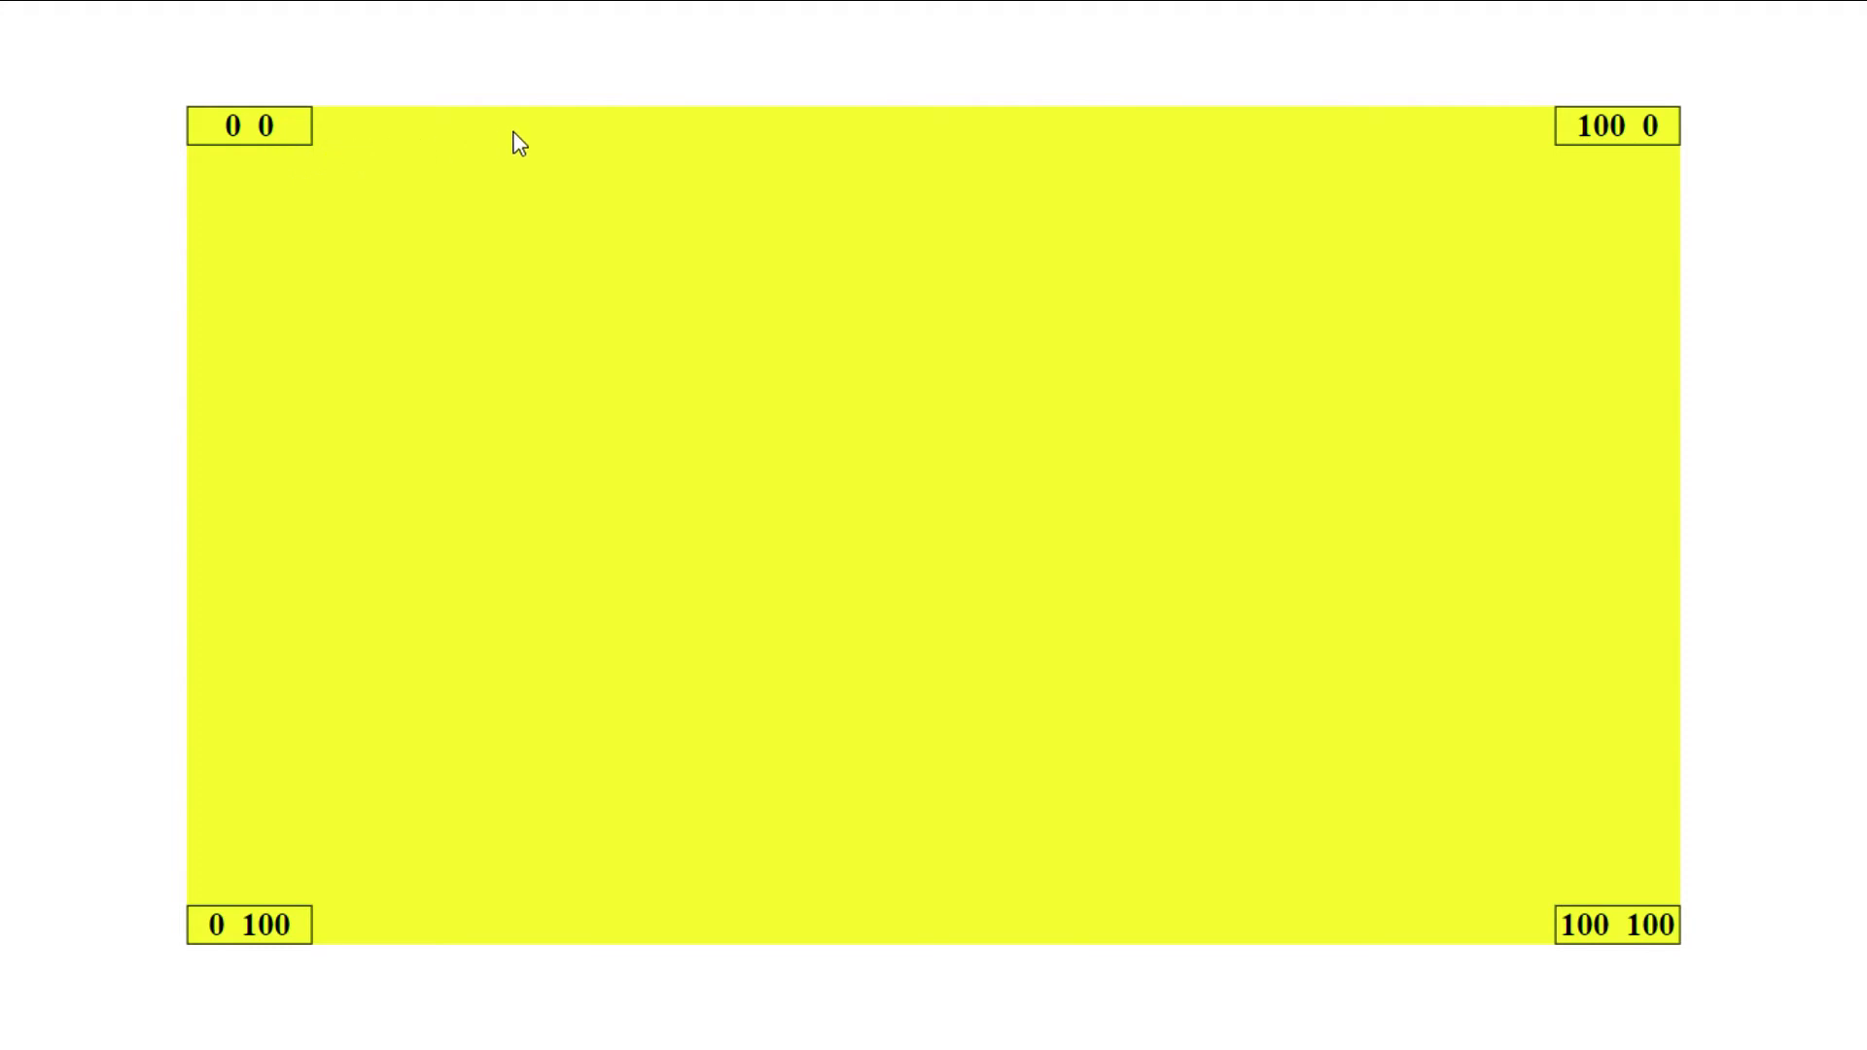
pyautogui.moveTo(836, 142)
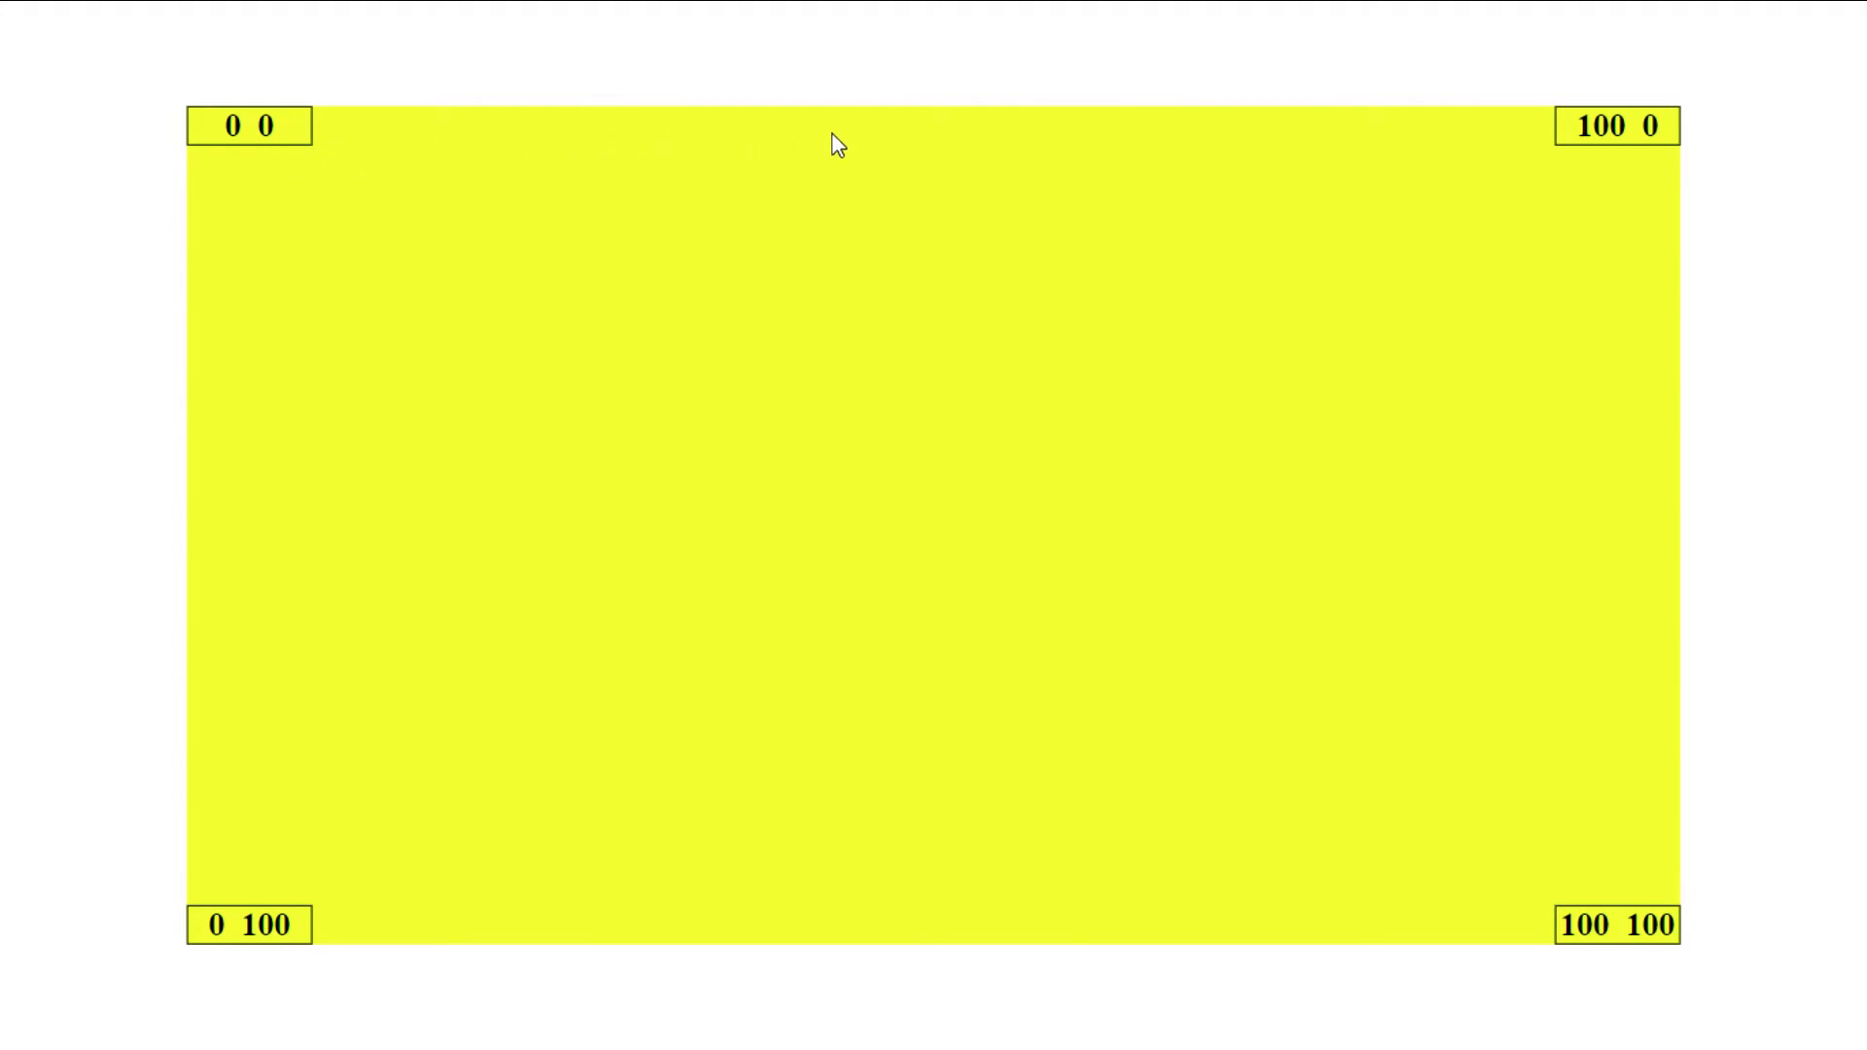
pyautogui.moveTo(1412, 158)
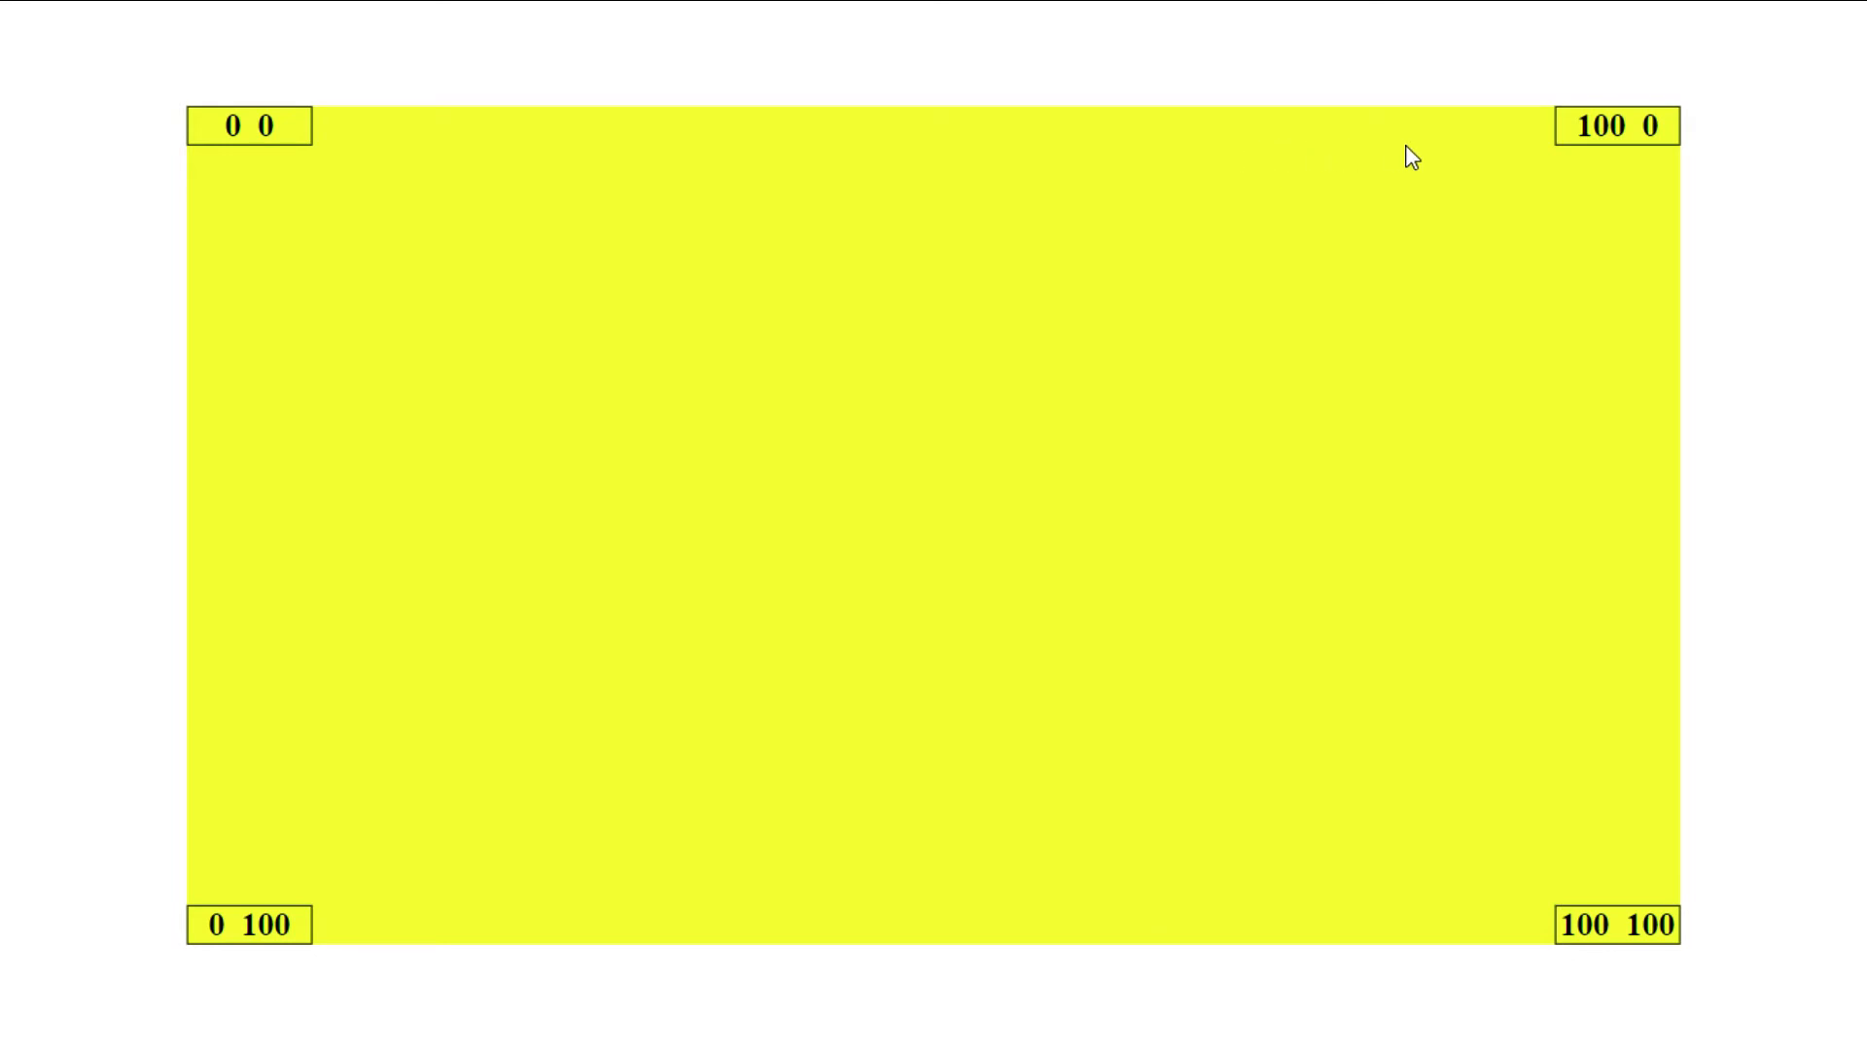
pyautogui.moveTo(1599, 170)
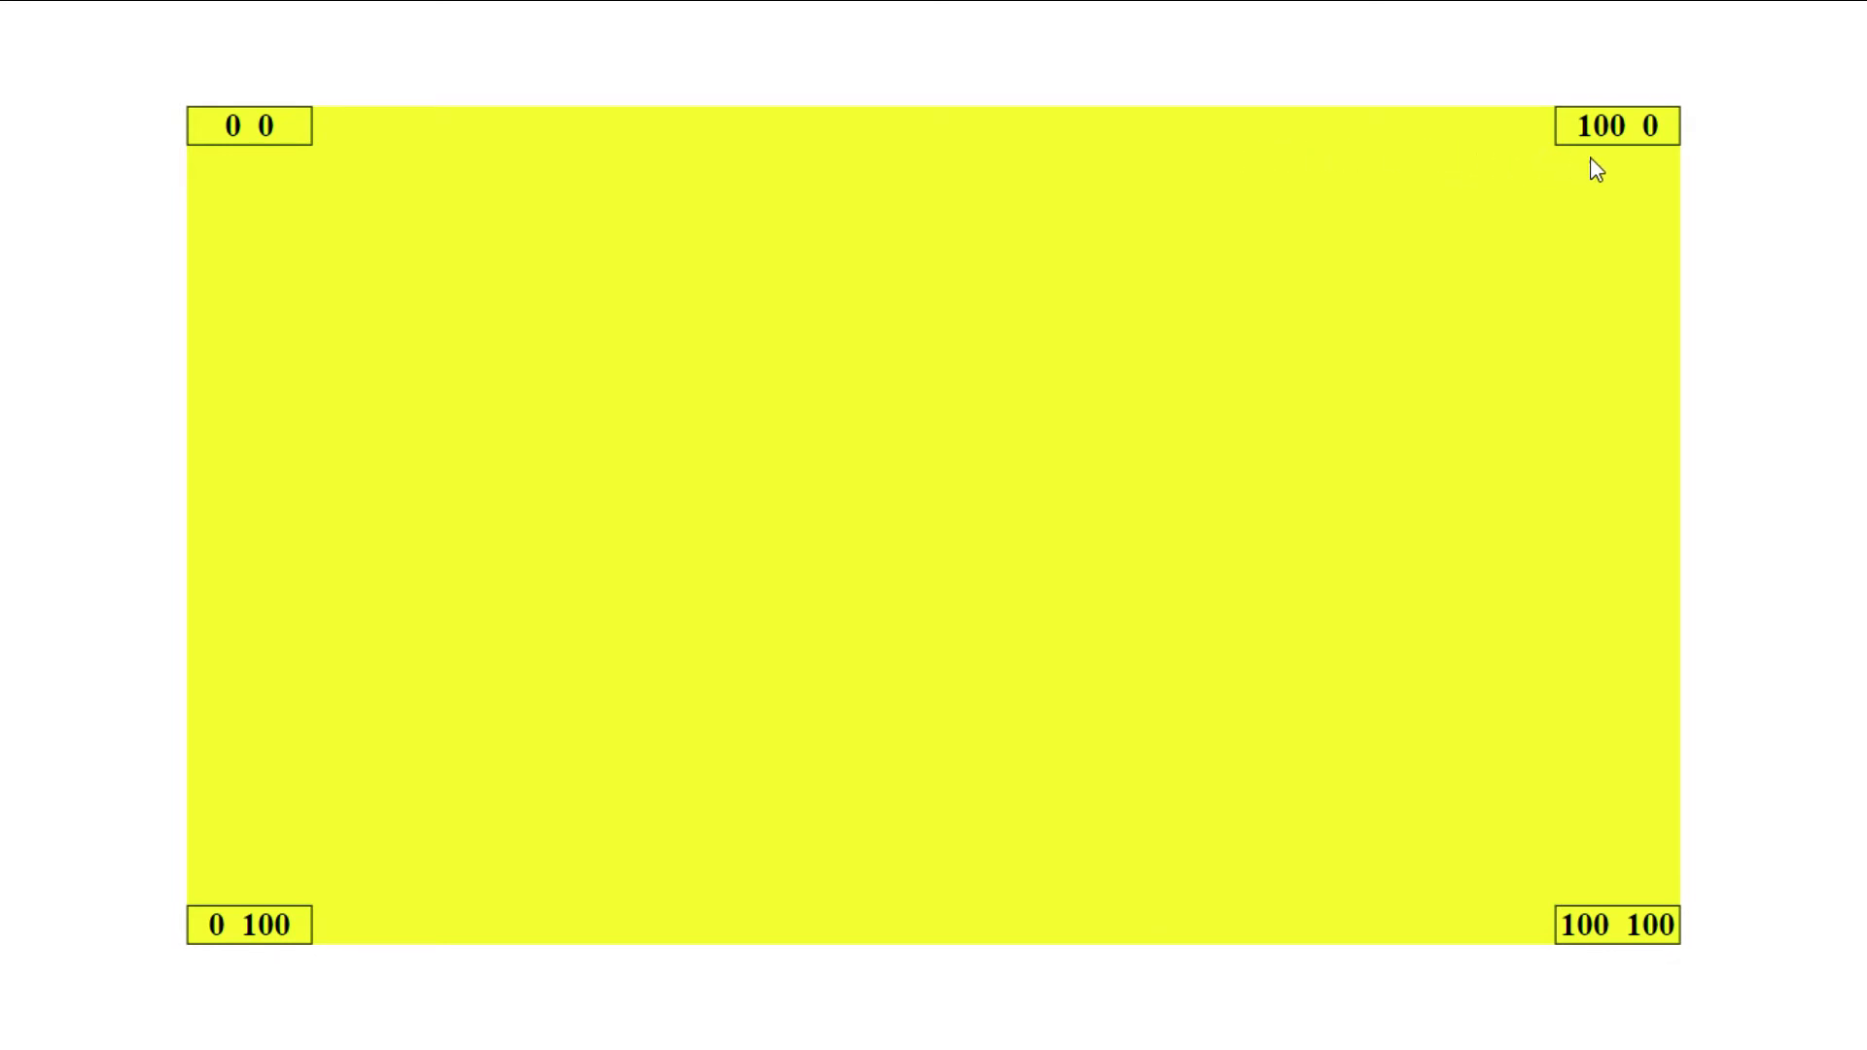
pyautogui.moveTo(1609, 167)
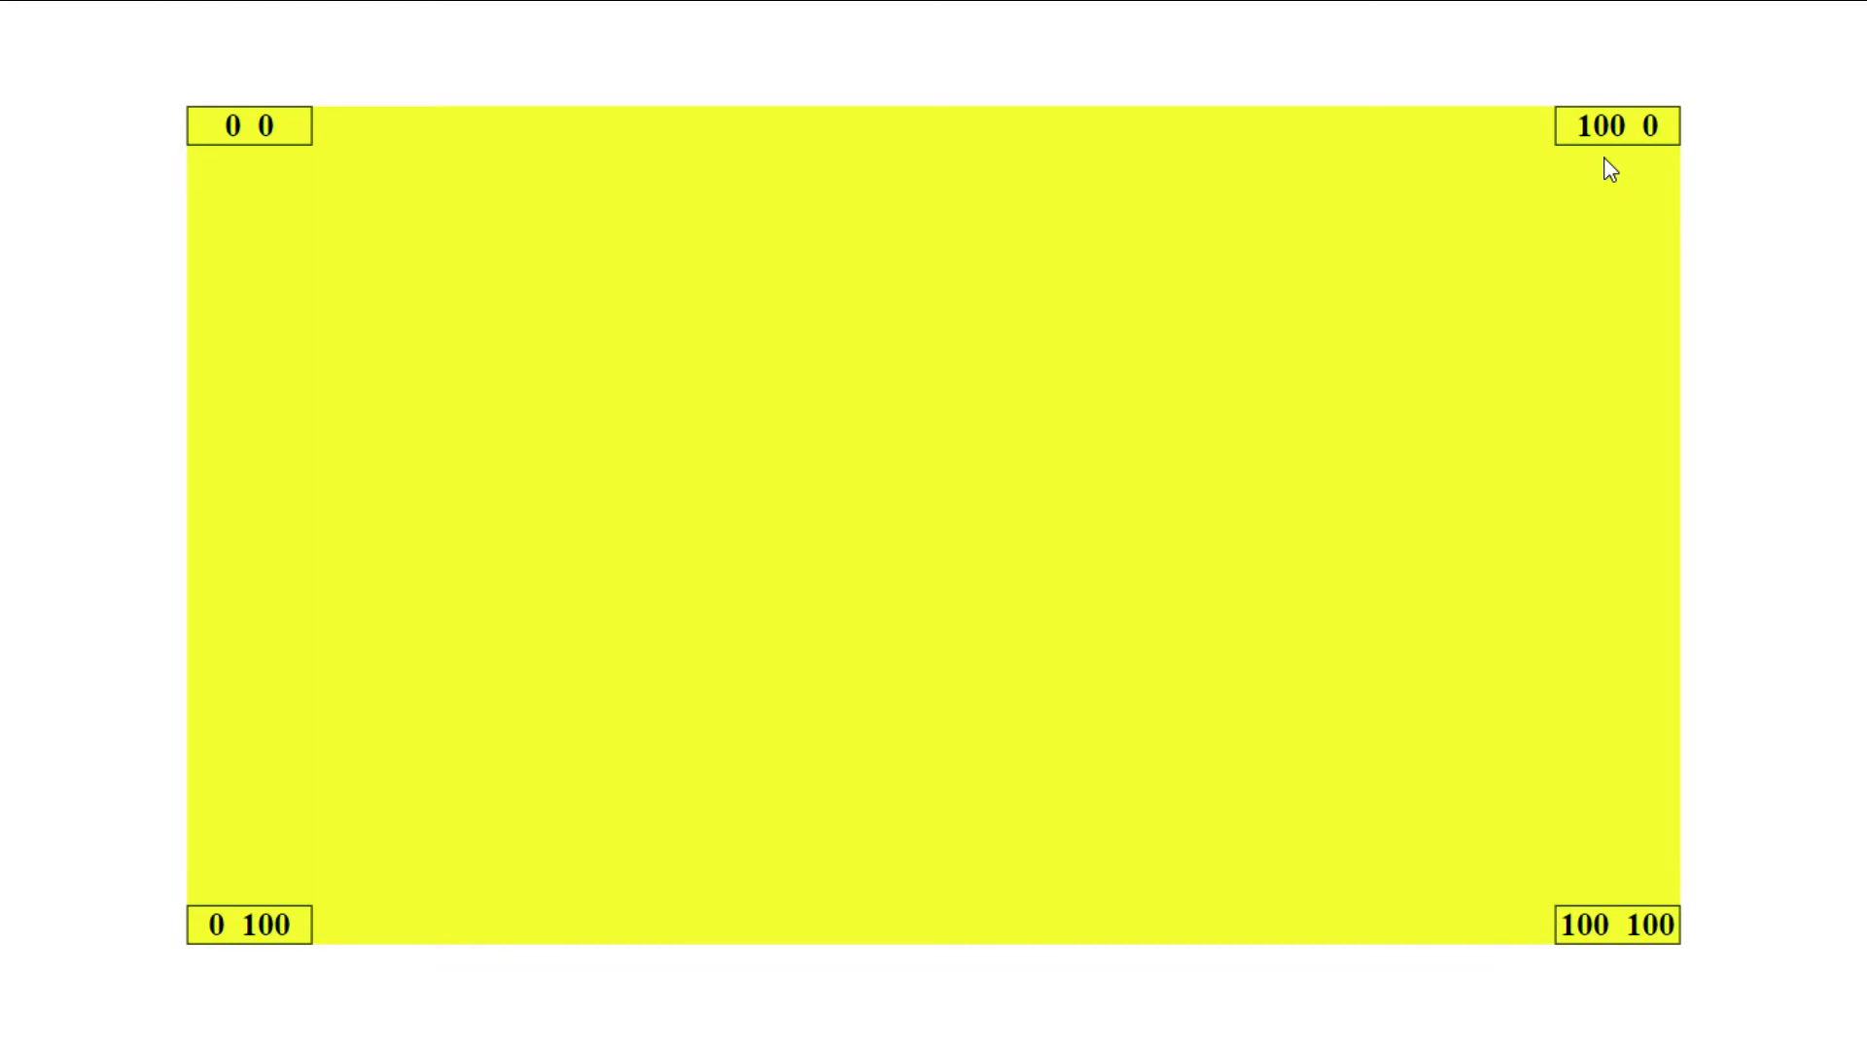
pyautogui.moveTo(1278, 928)
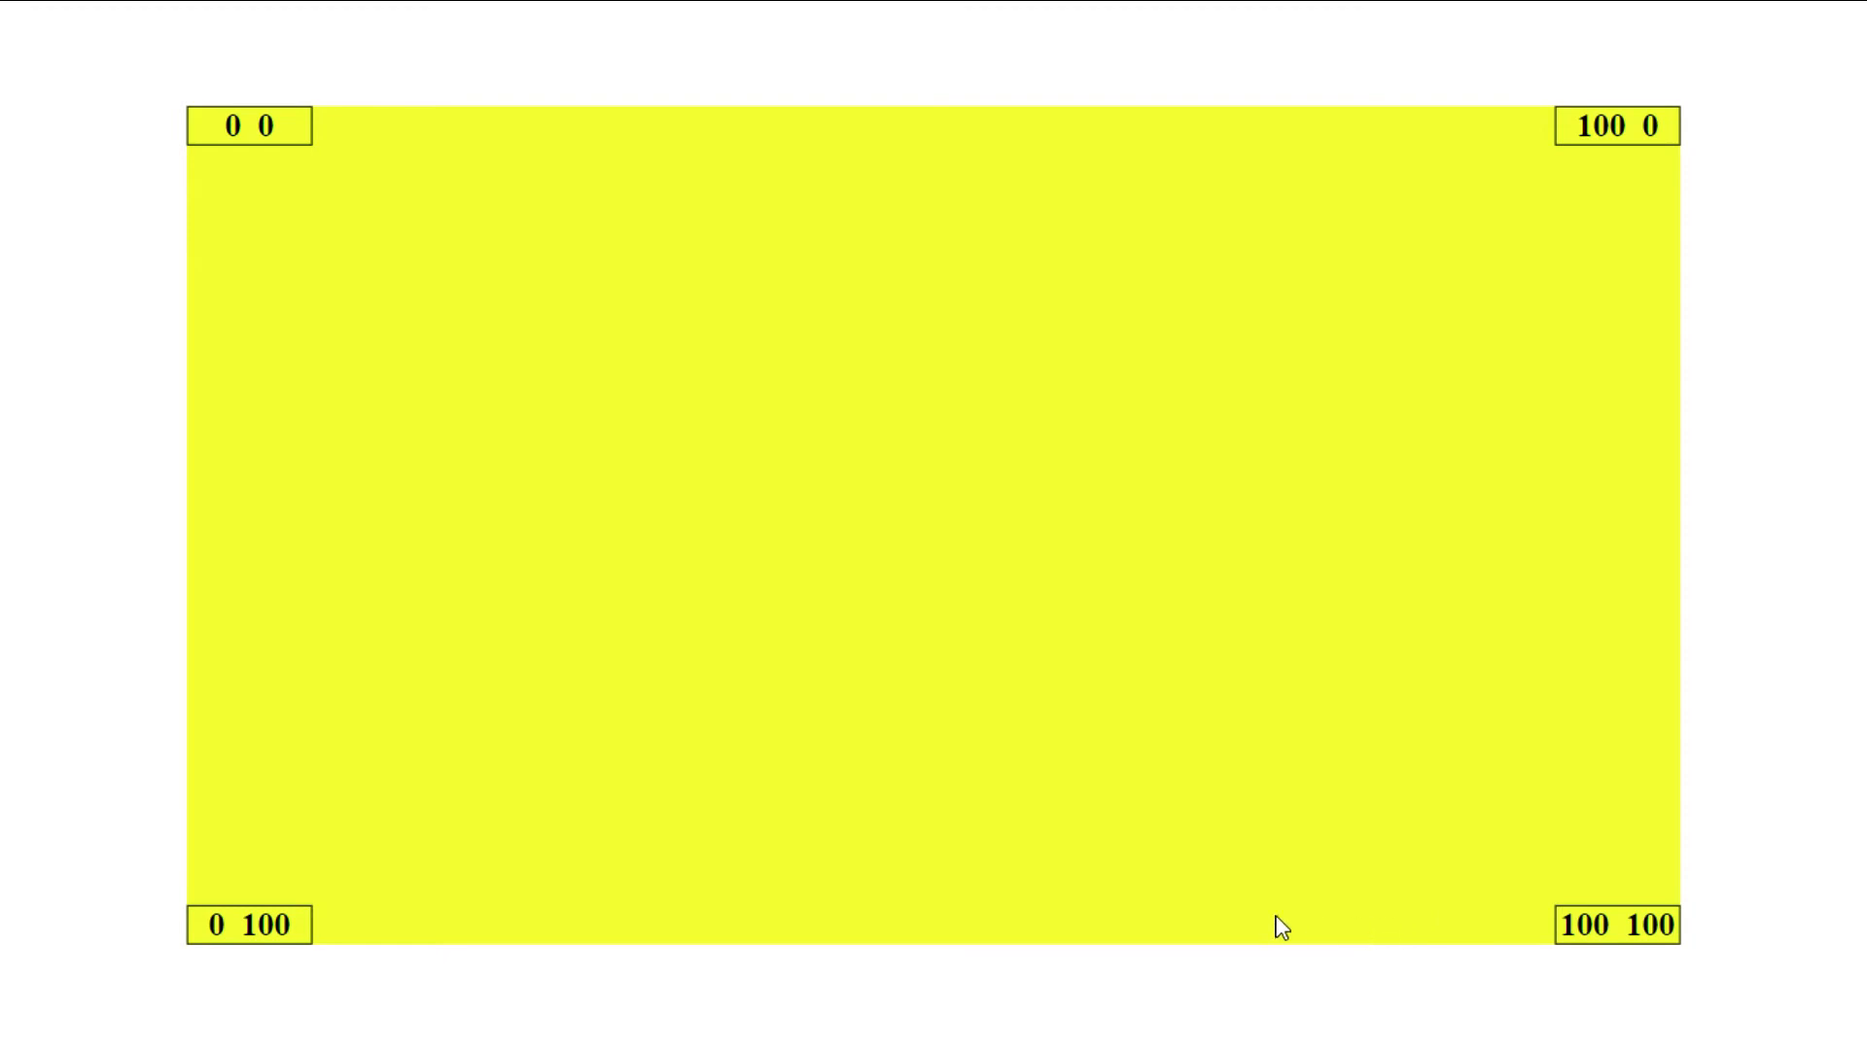
pyautogui.moveTo(296, 823)
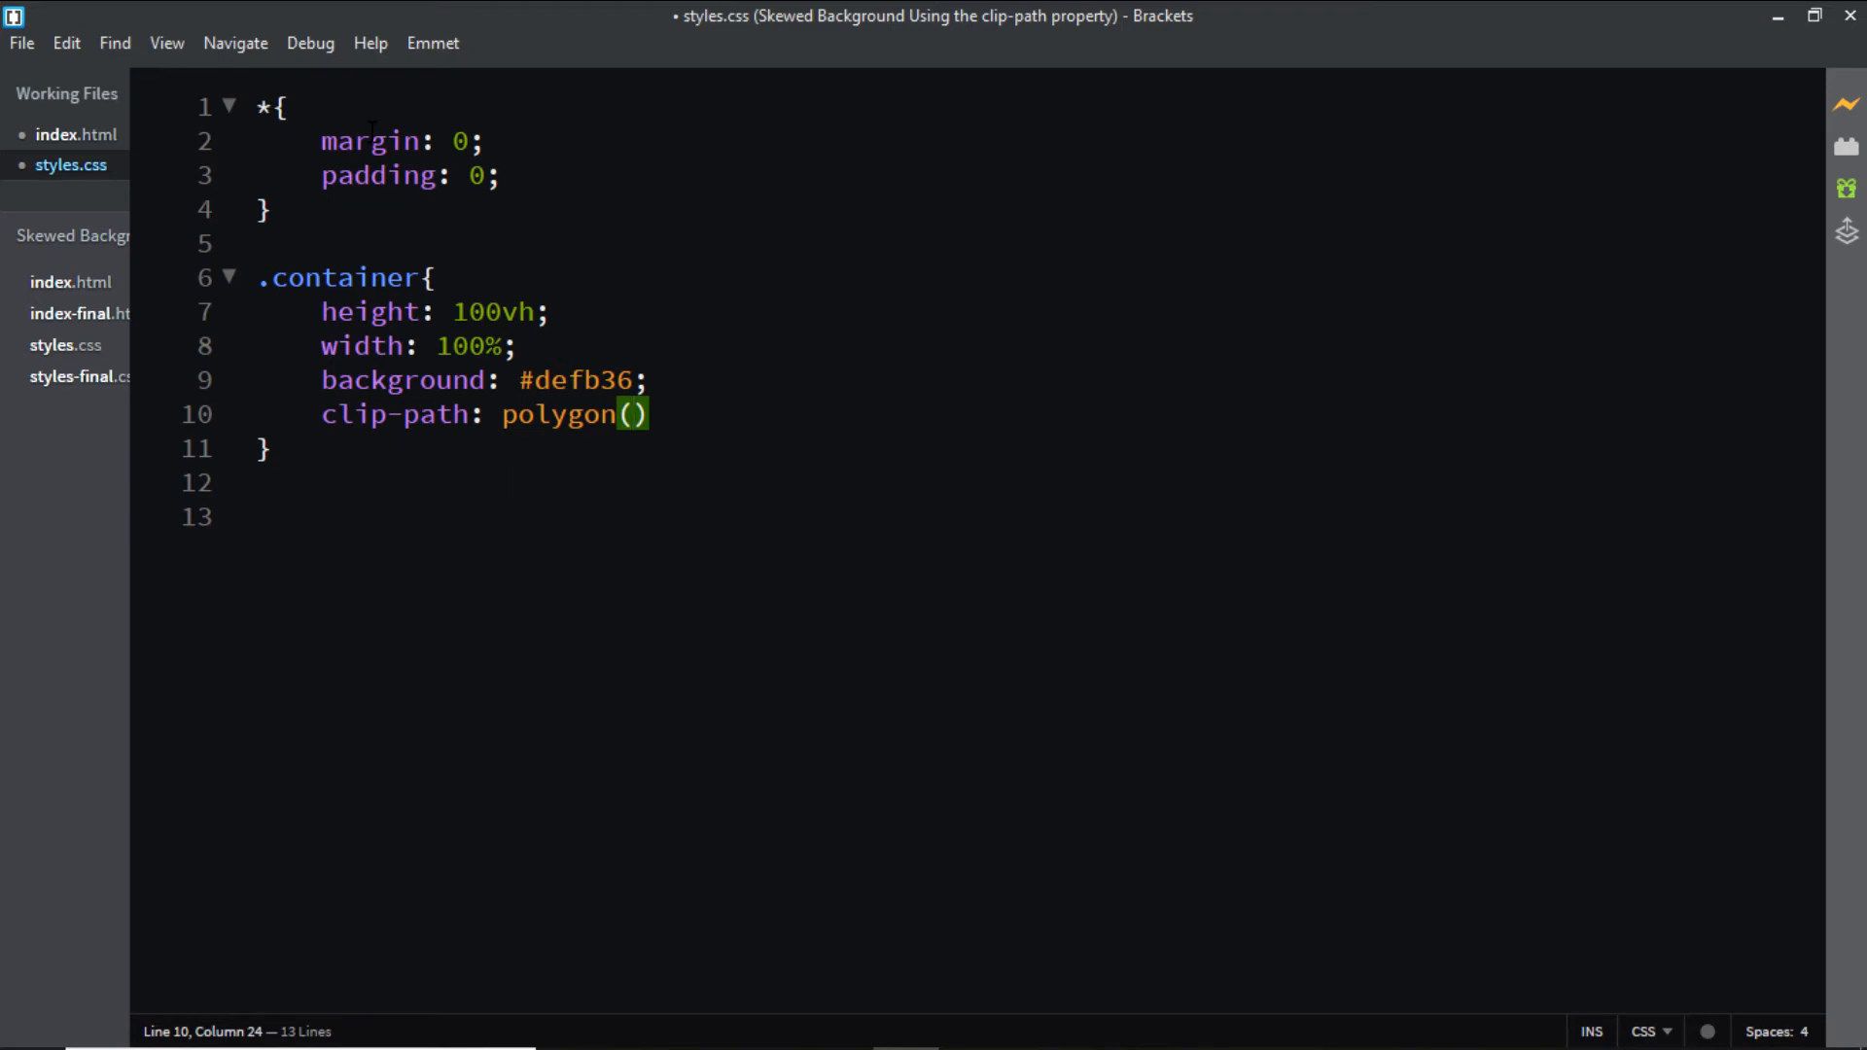
# Enter the polygon points 0 0, 100% 0 and 100% 100% inside polygon().
pyautogui.write('0')
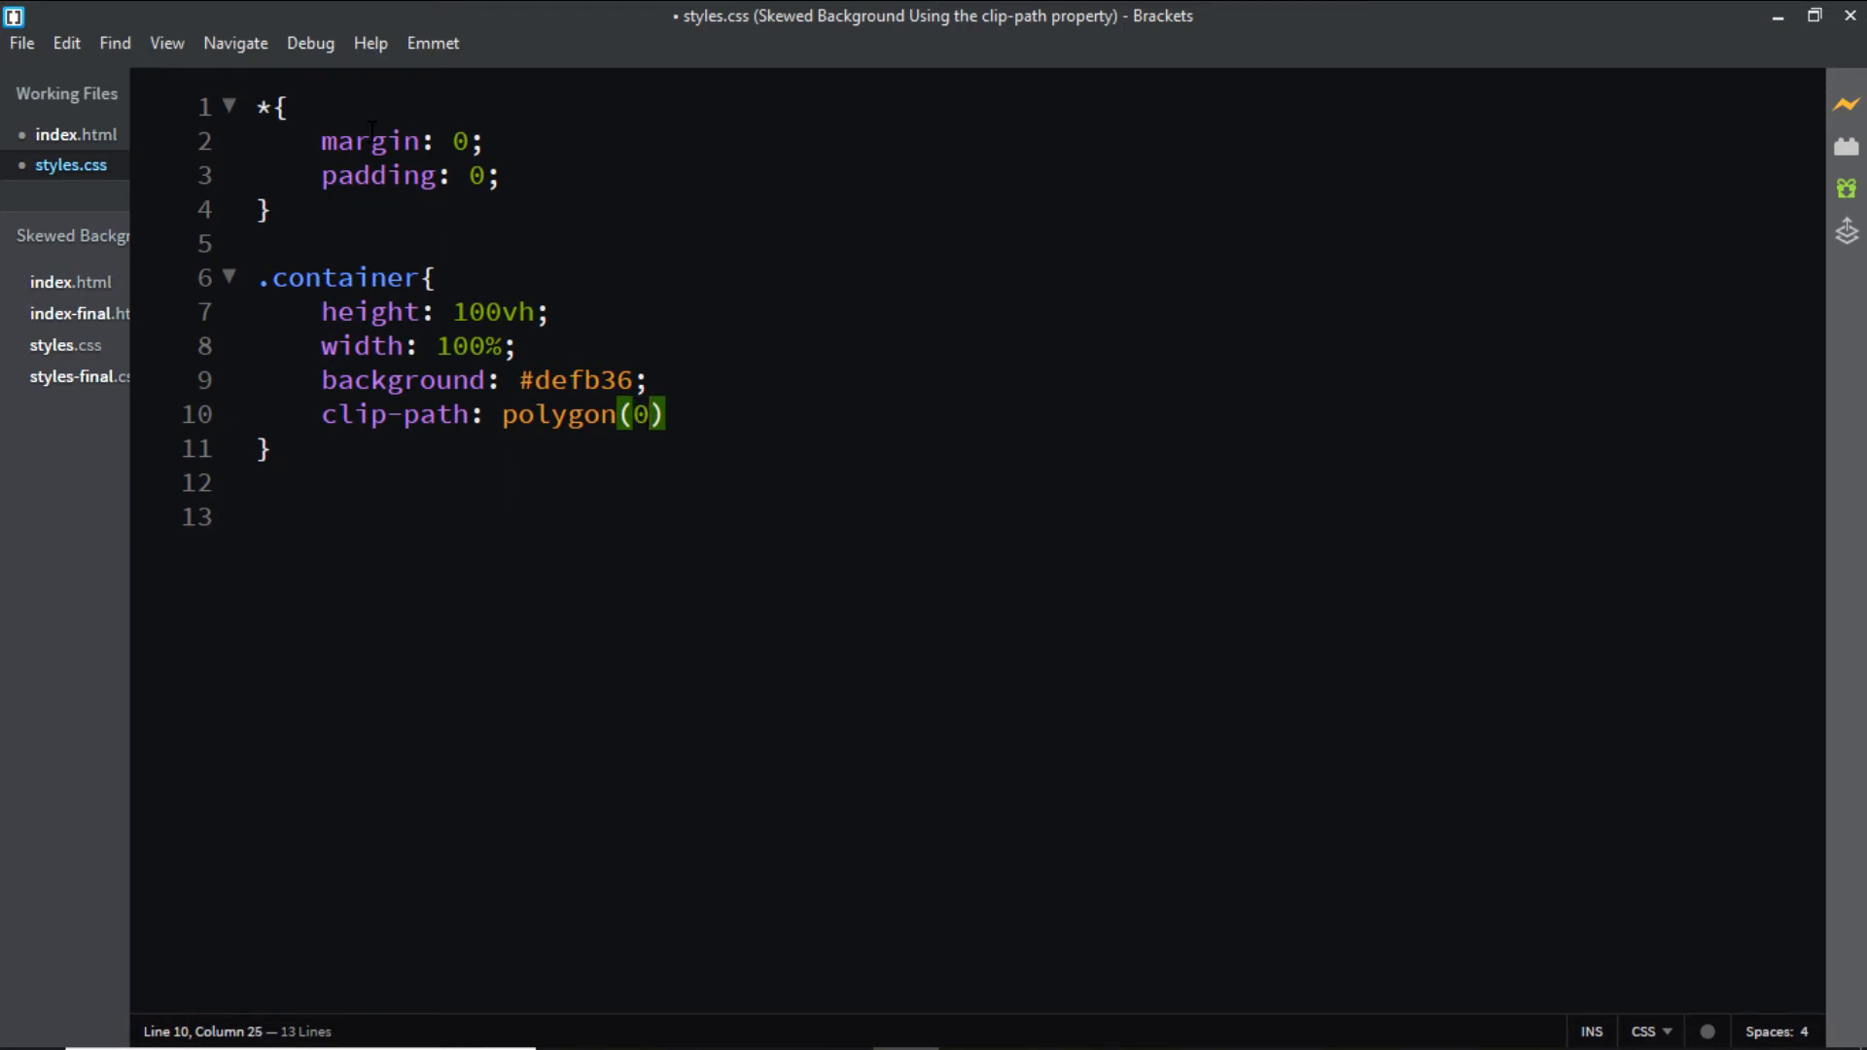
pyautogui.write('0,')
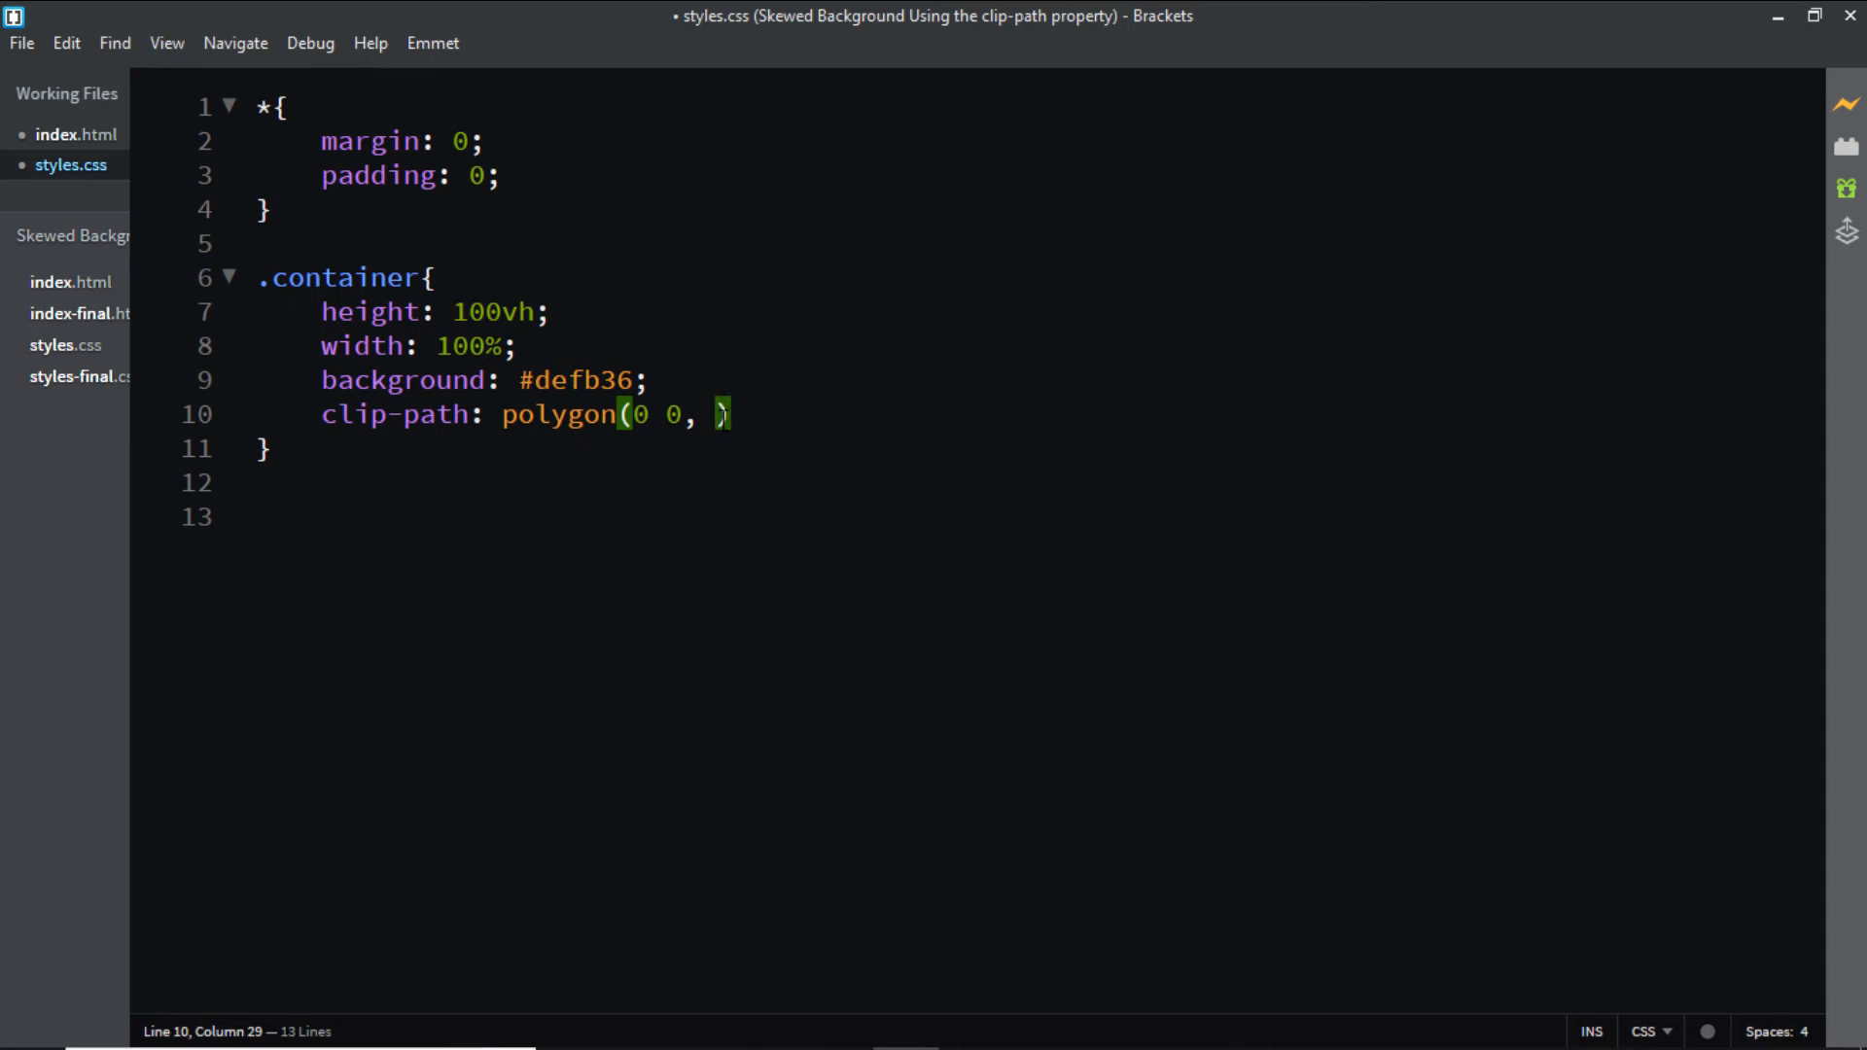
pyautogui.moveTo(1091, 443)
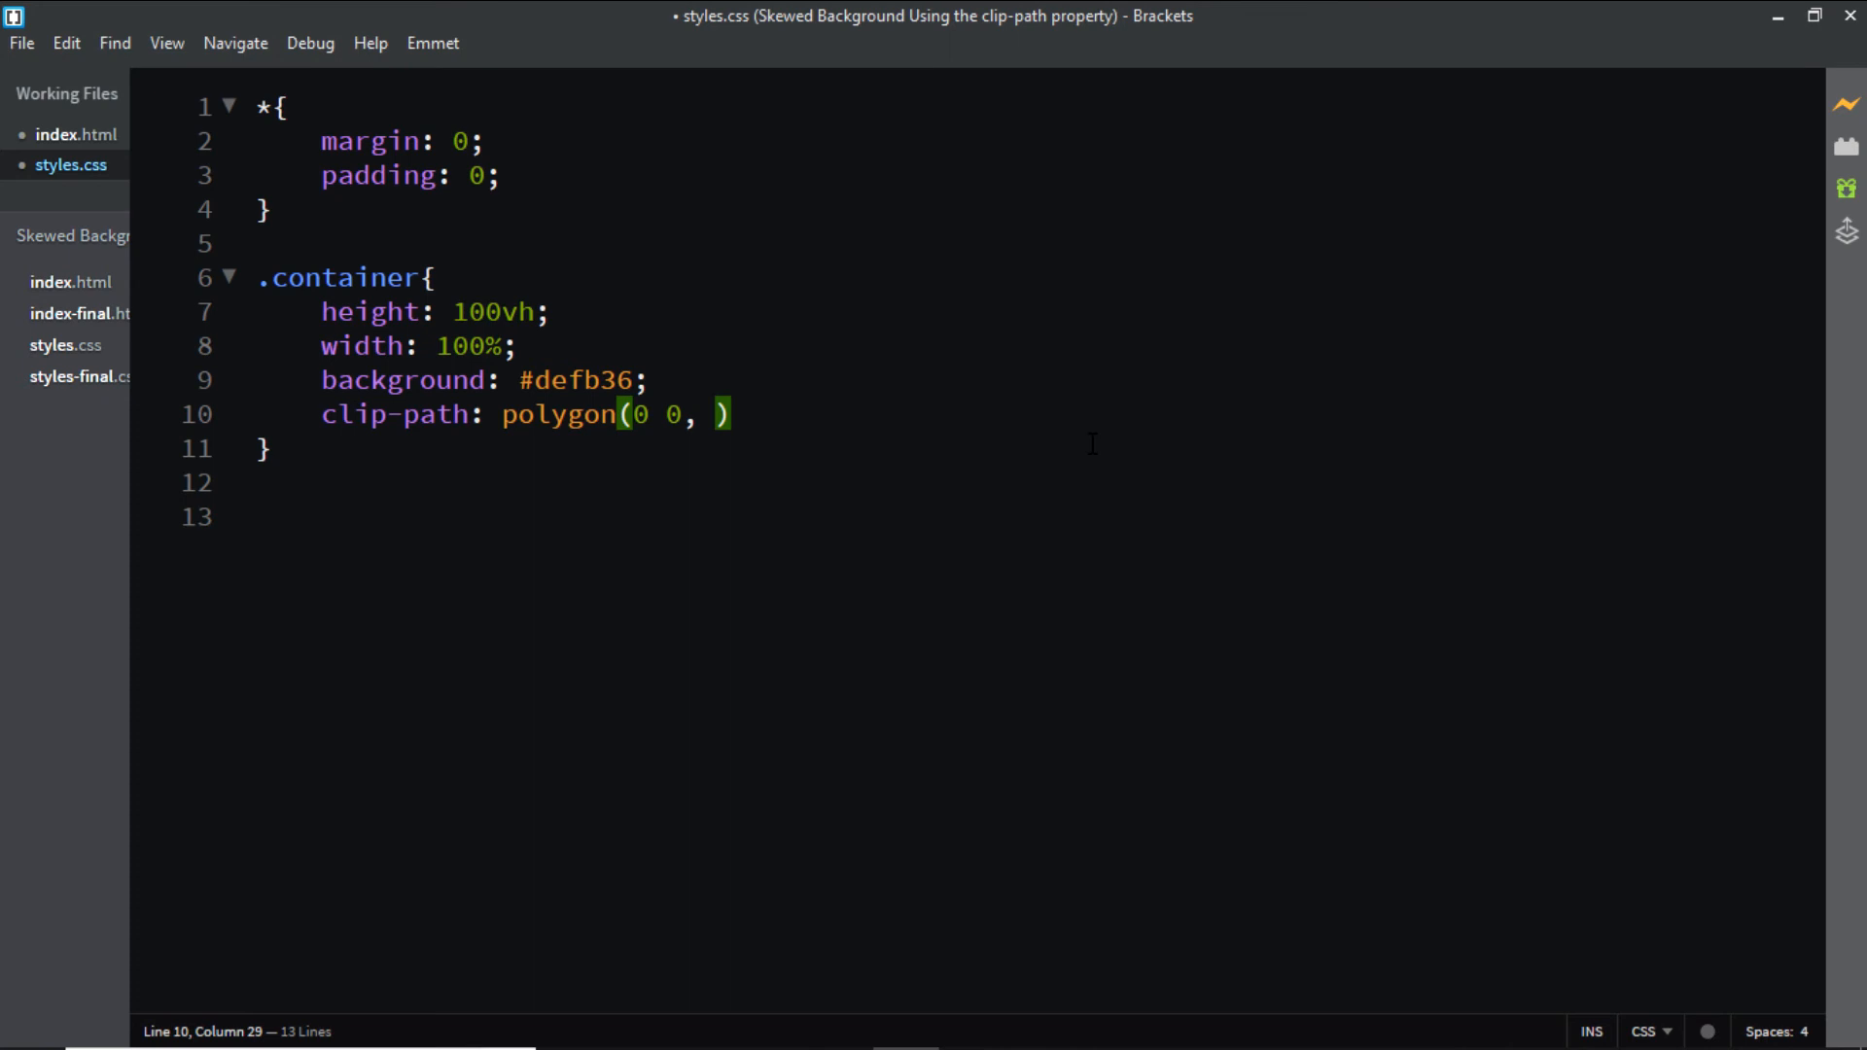
pyautogui.write('100% 0,')
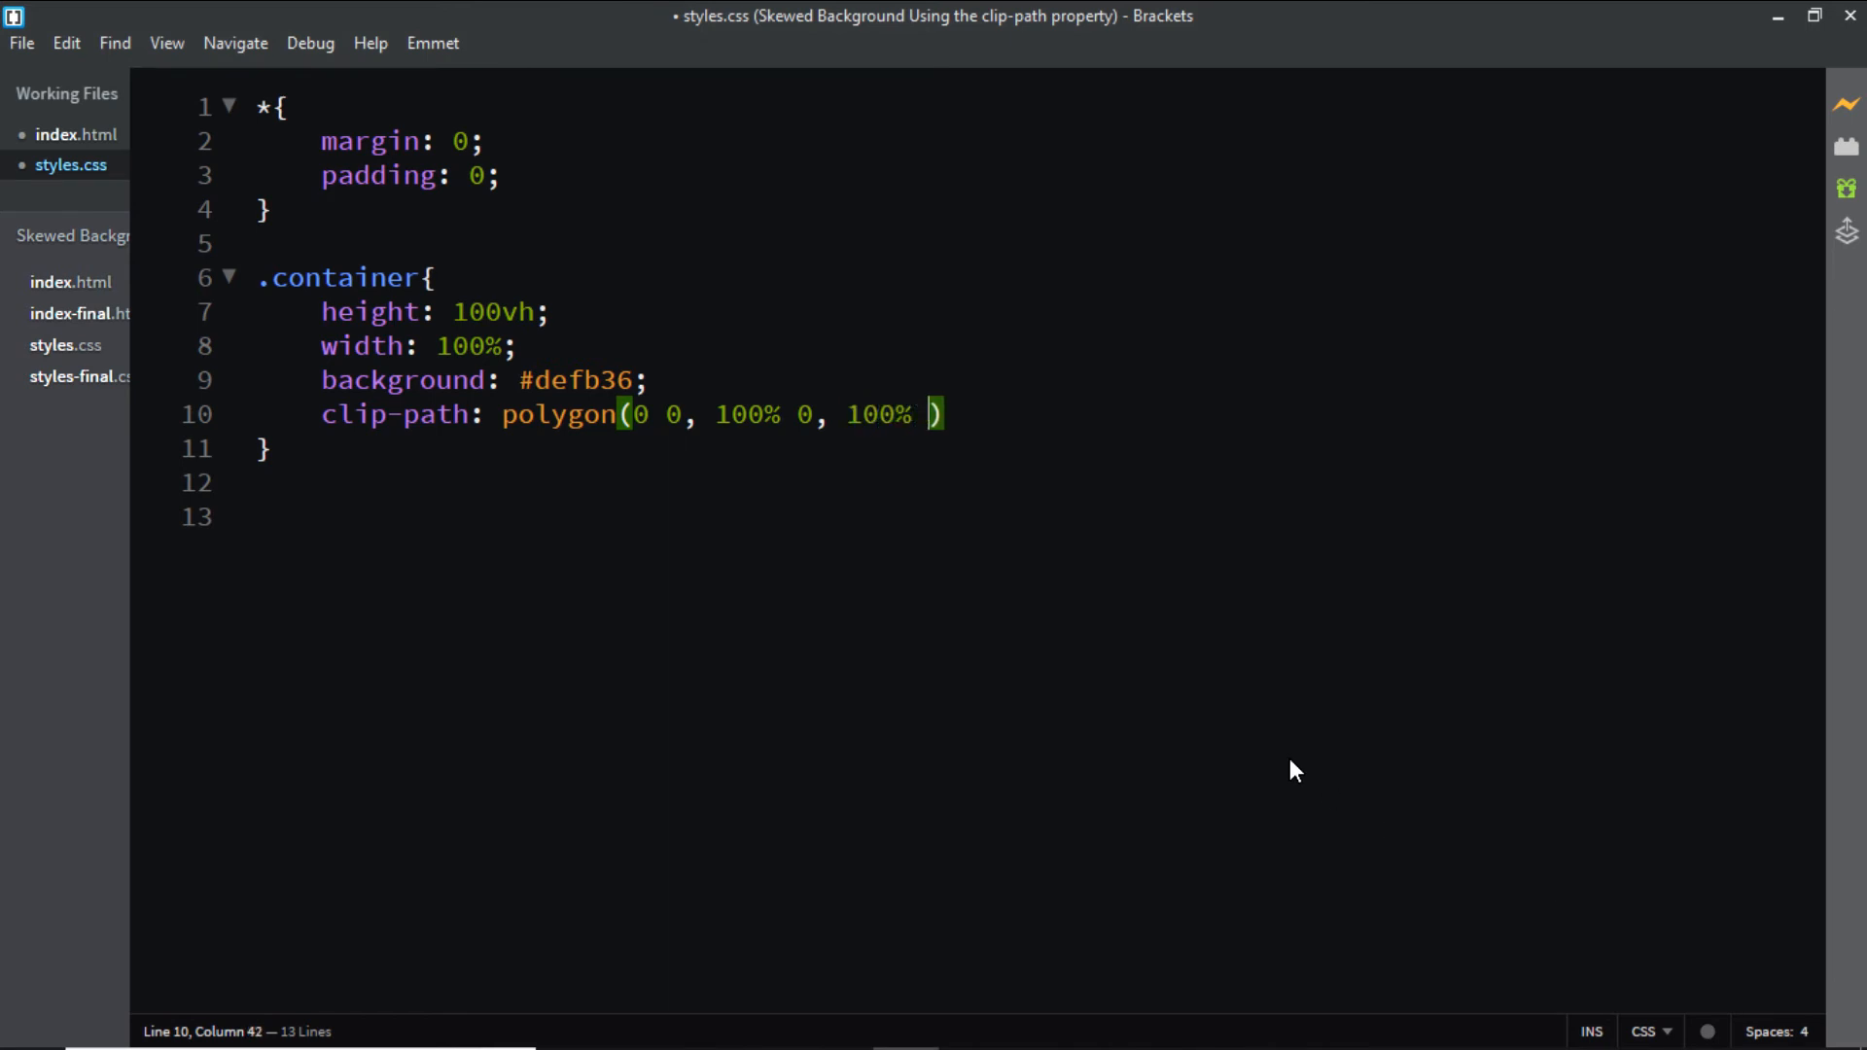
pyautogui.write('100%,')
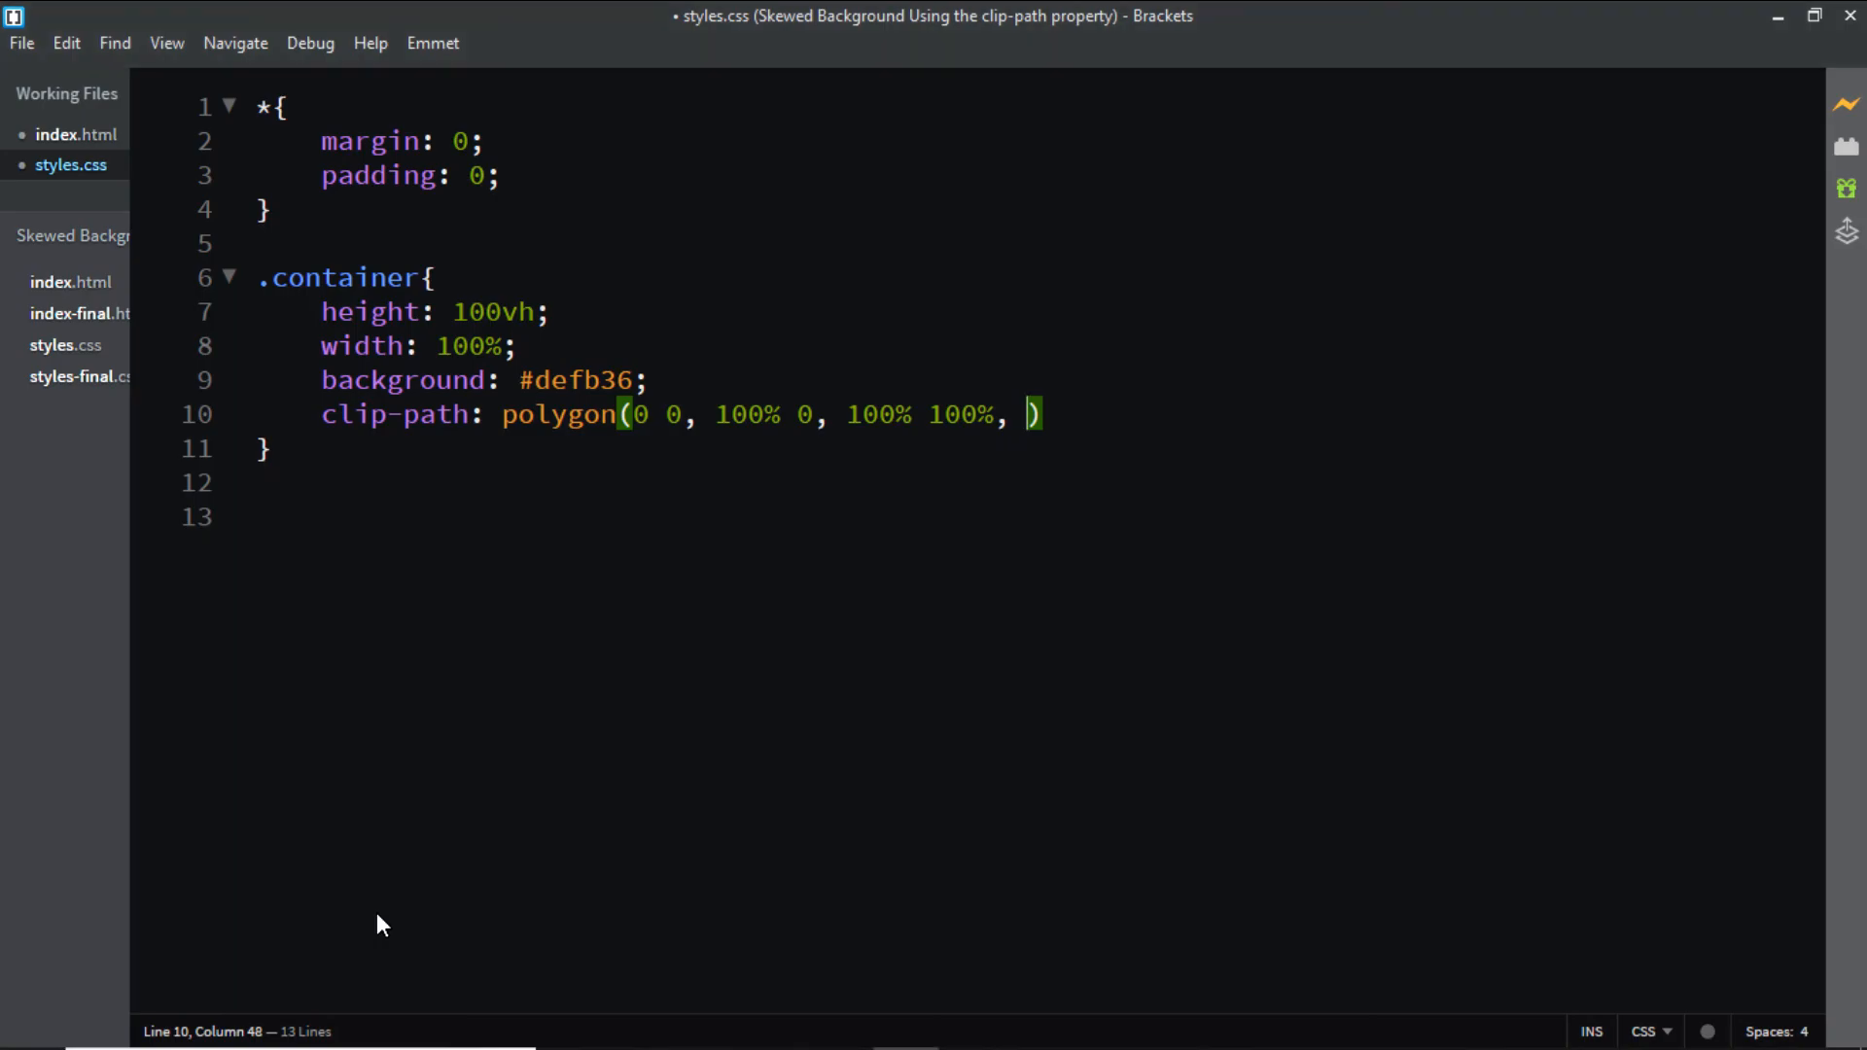
# Finish the polygon with 0 100%, end the line with a semicolon and save the stylesheet.
pyautogui.write('0')
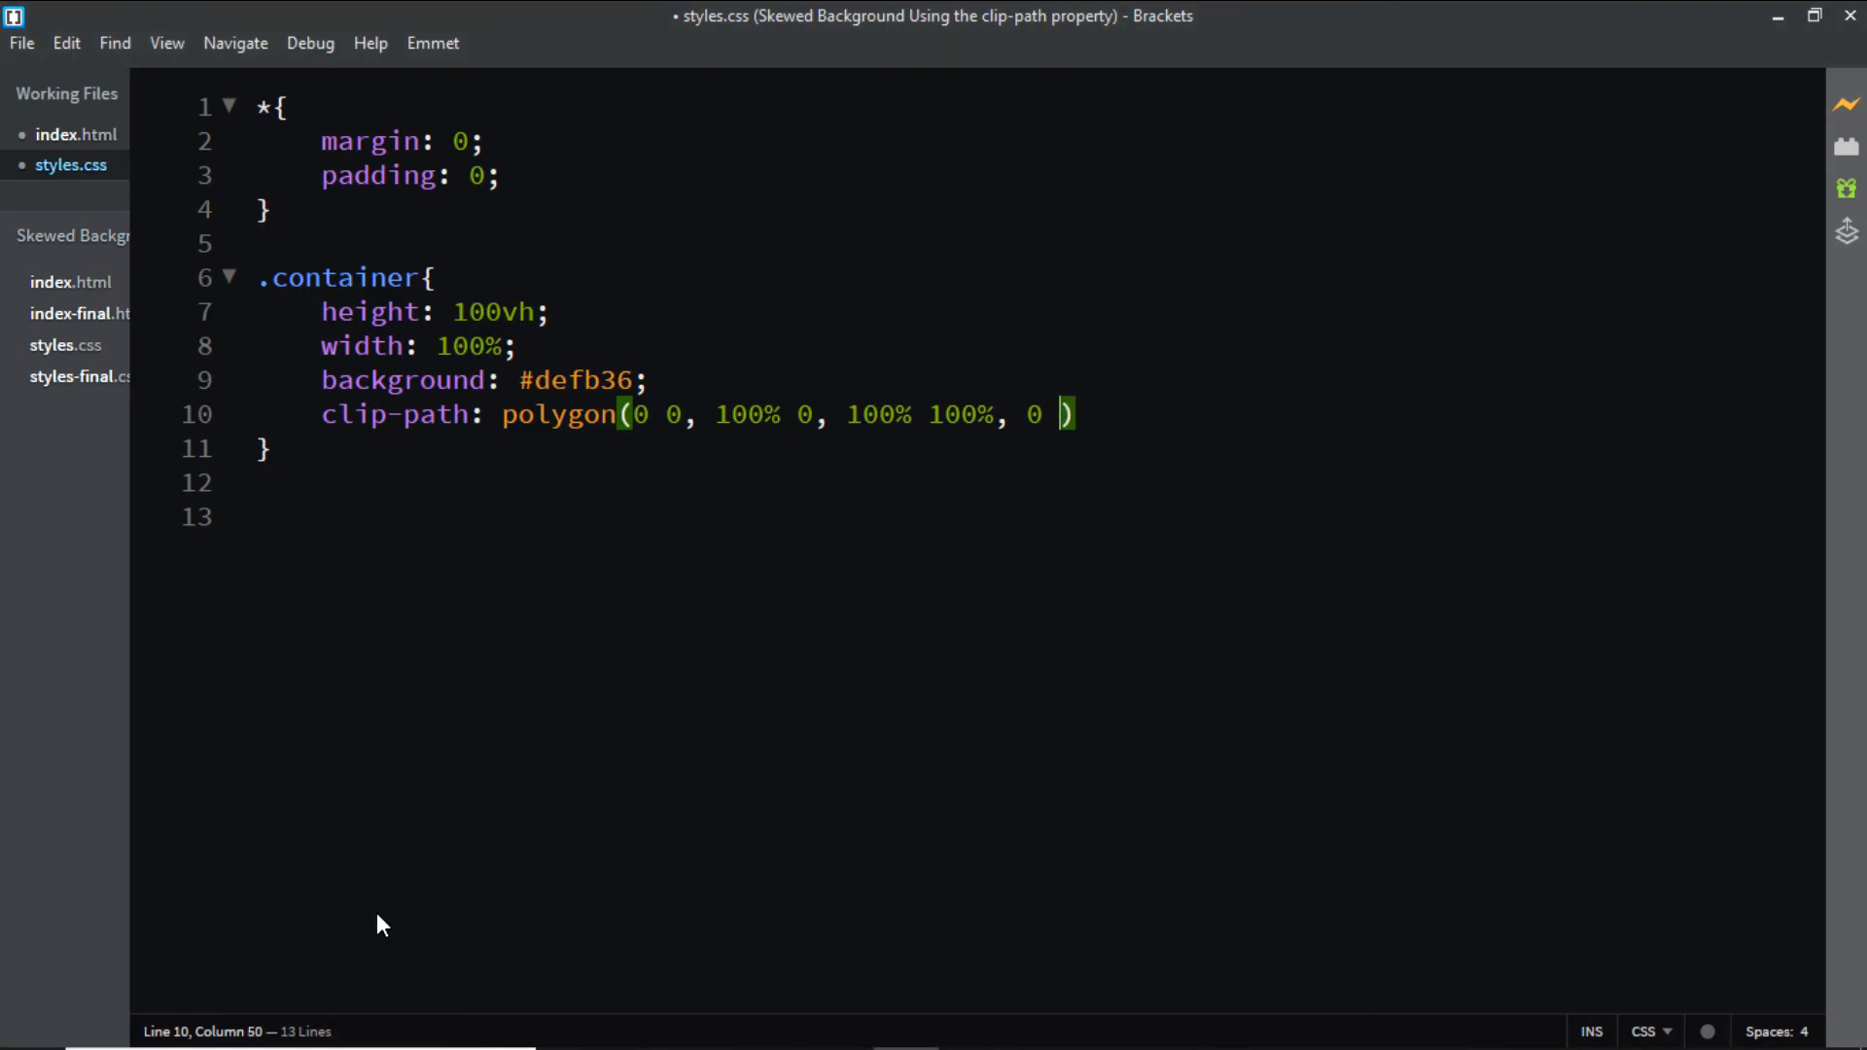
pyautogui.write('100%')
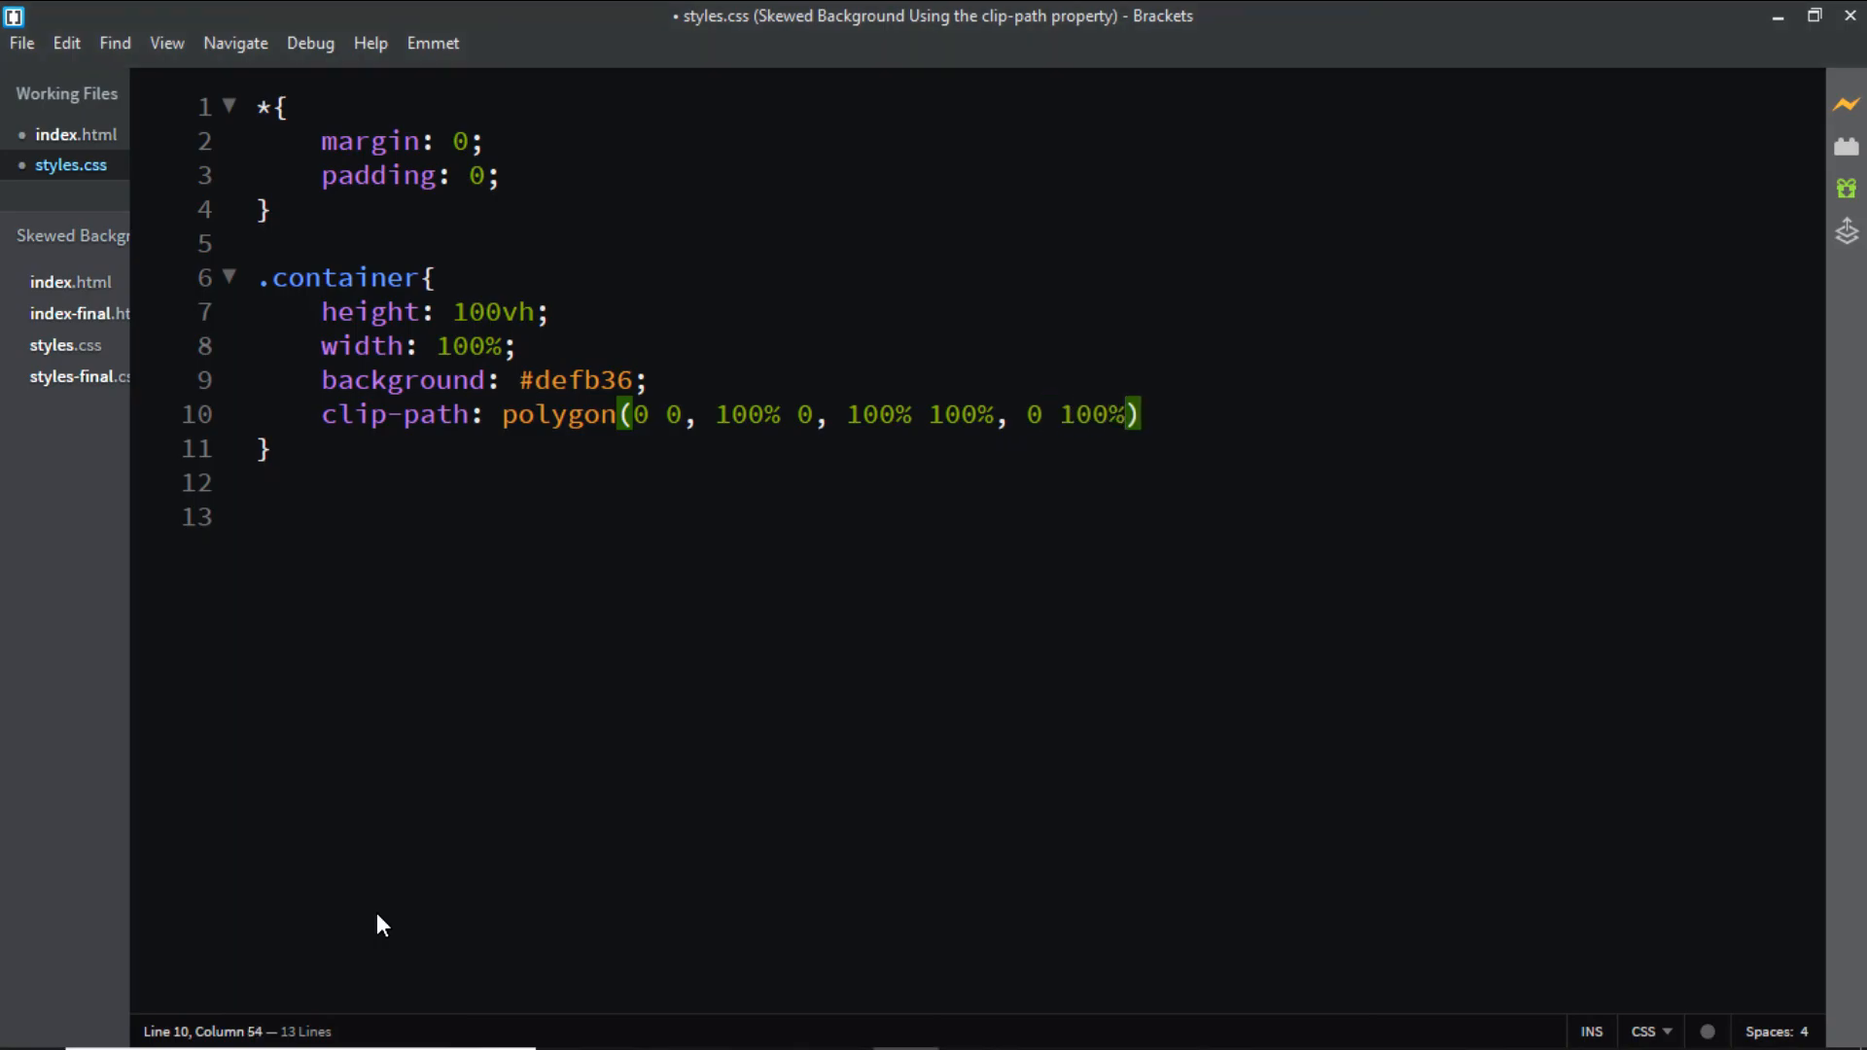
pyautogui.write(';')
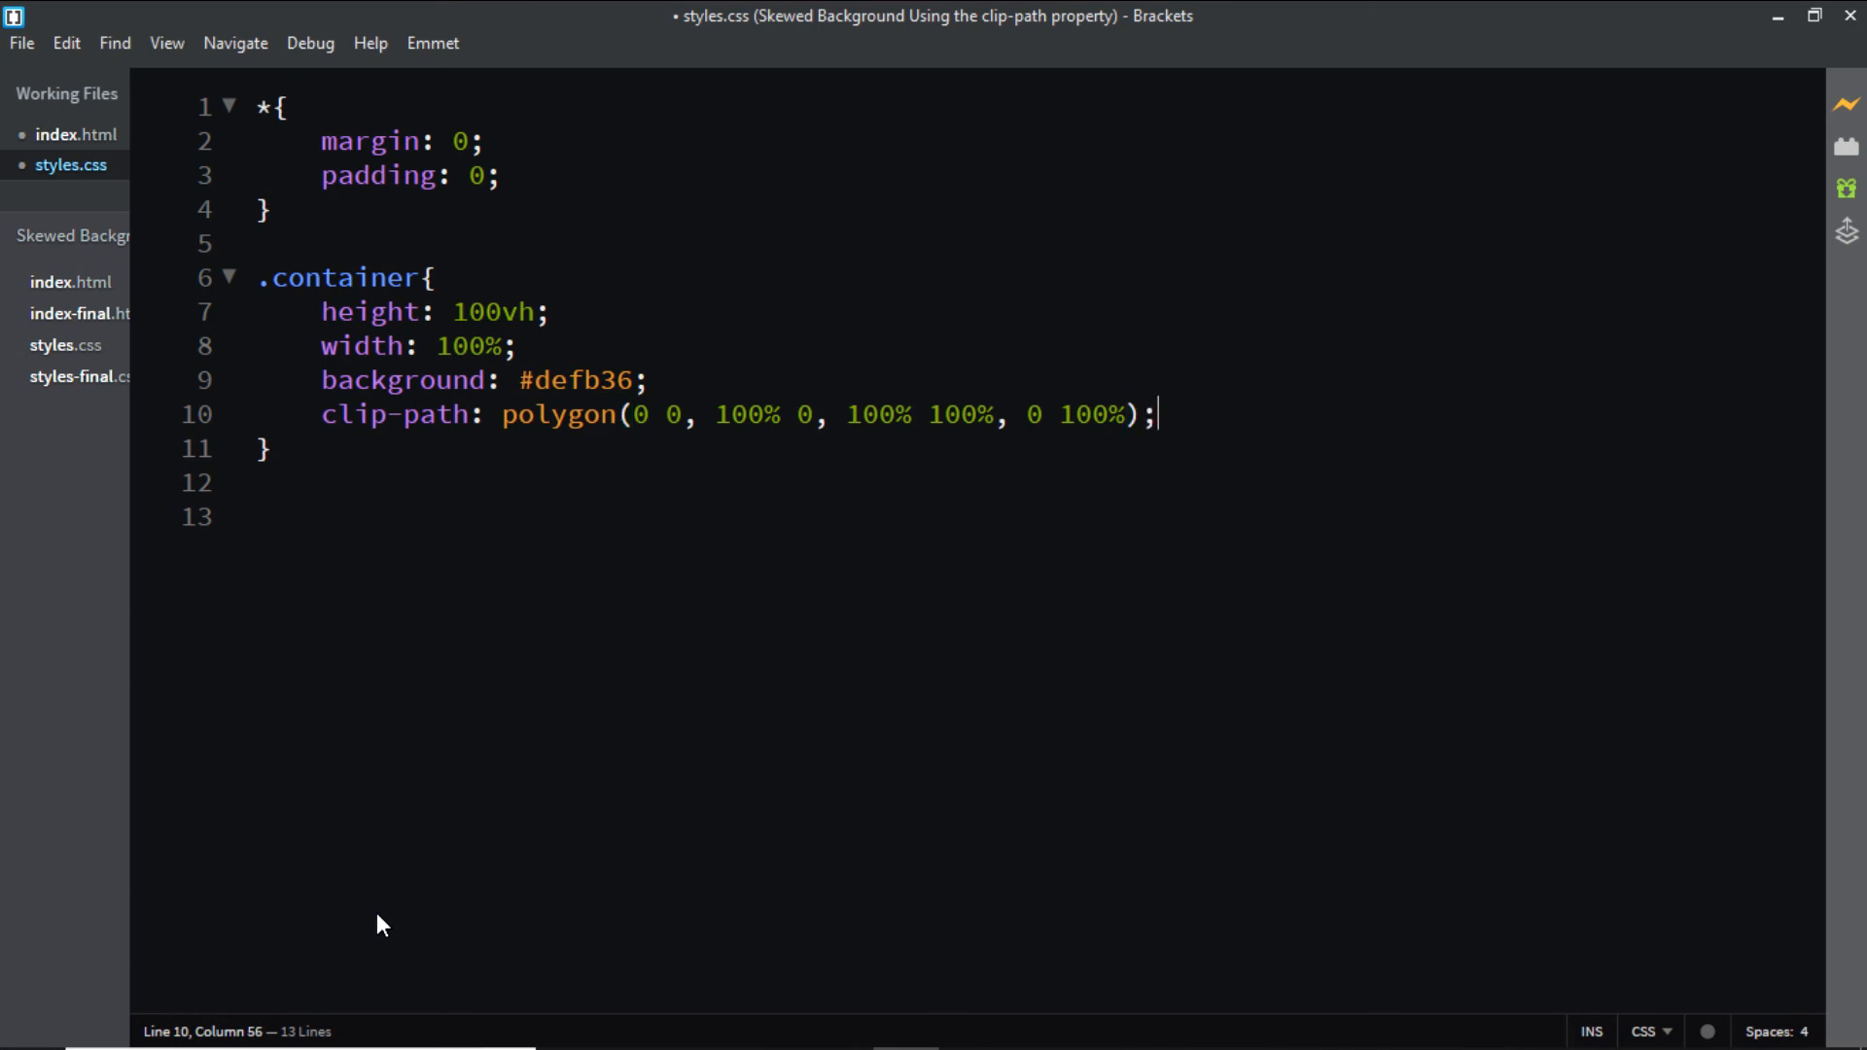
pyautogui.press('alt+tab')
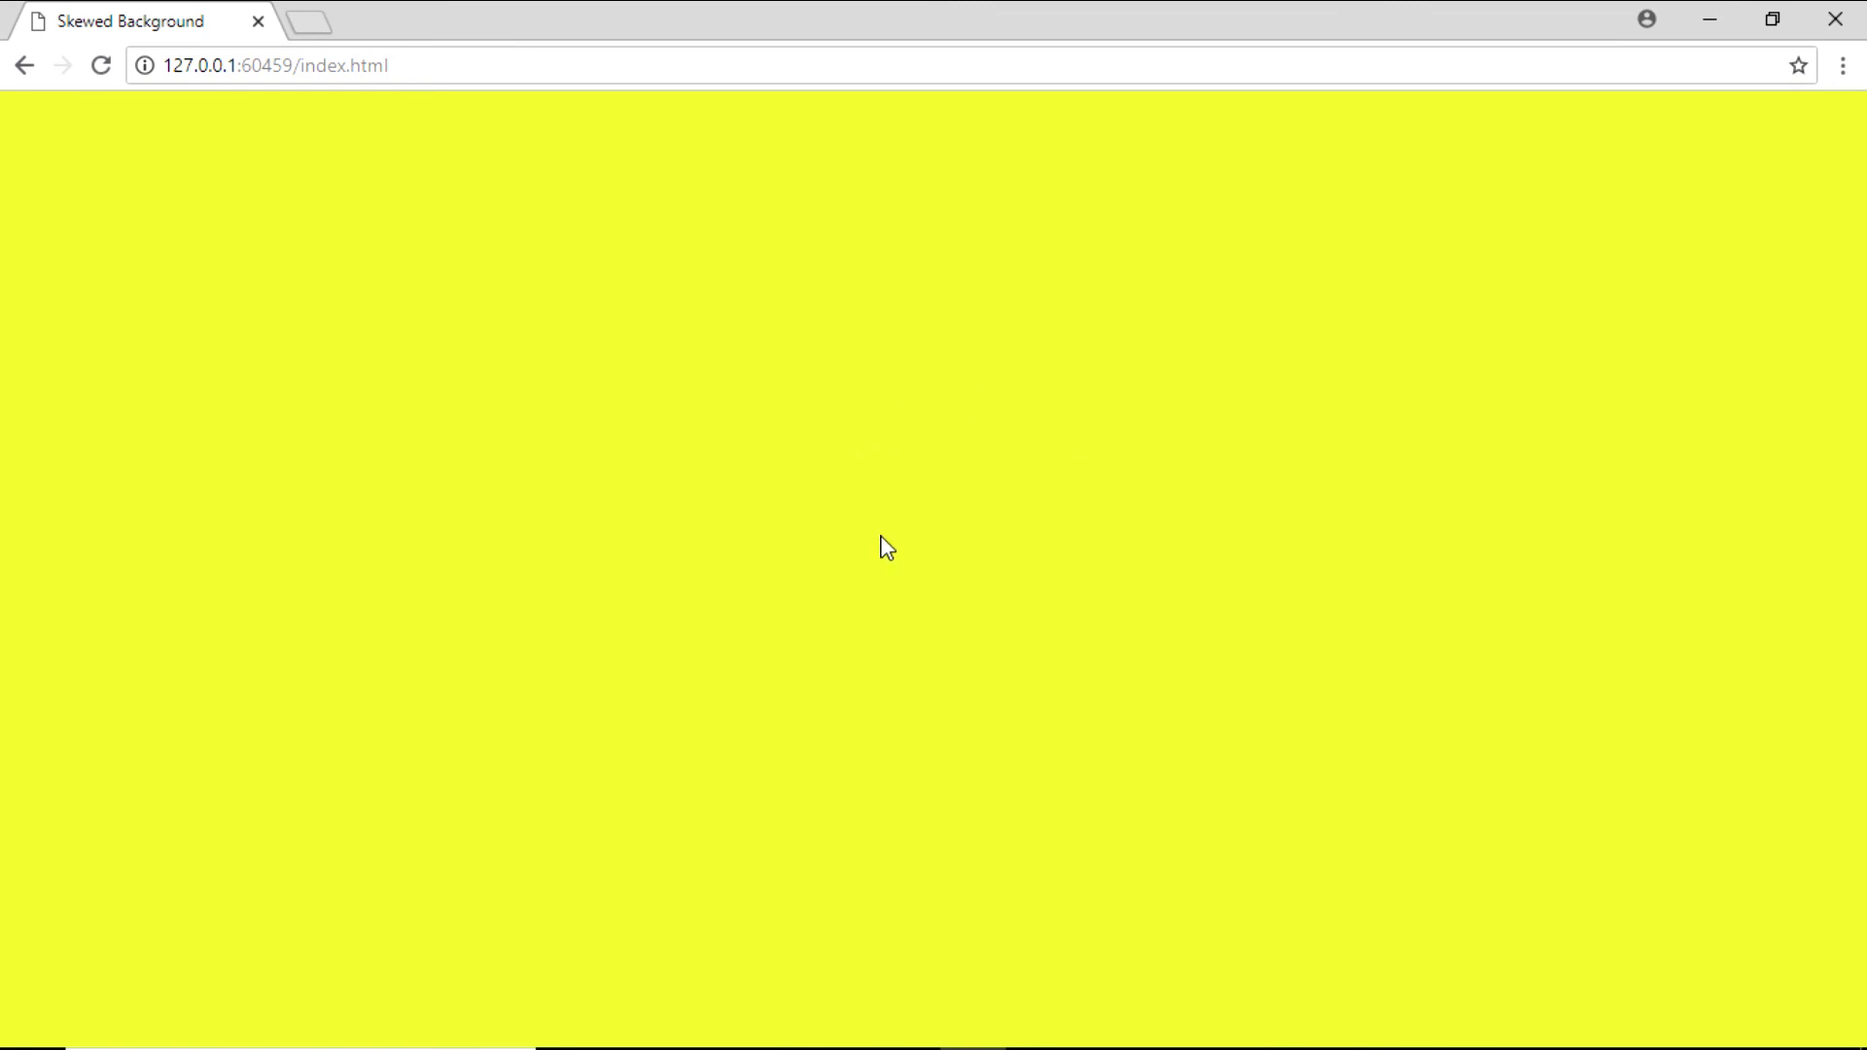
pyautogui.moveTo(893, 581)
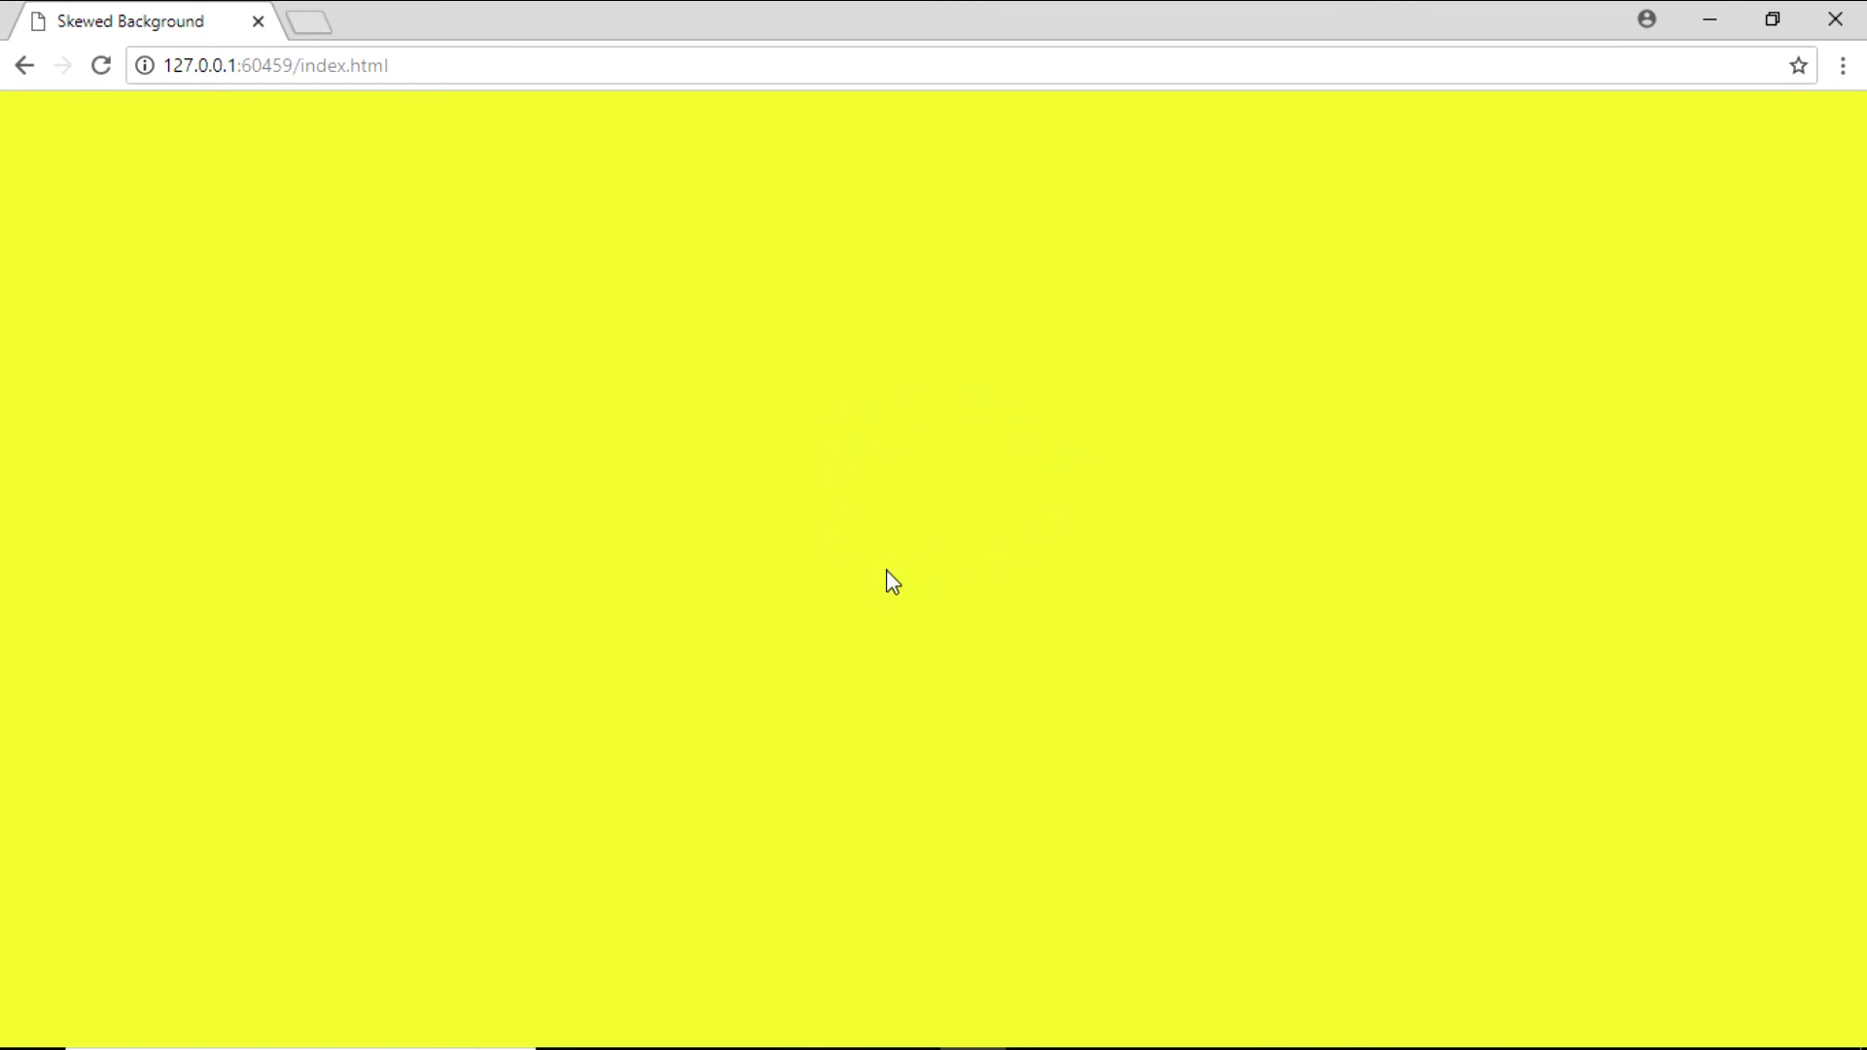
pyautogui.moveTo(901, 576)
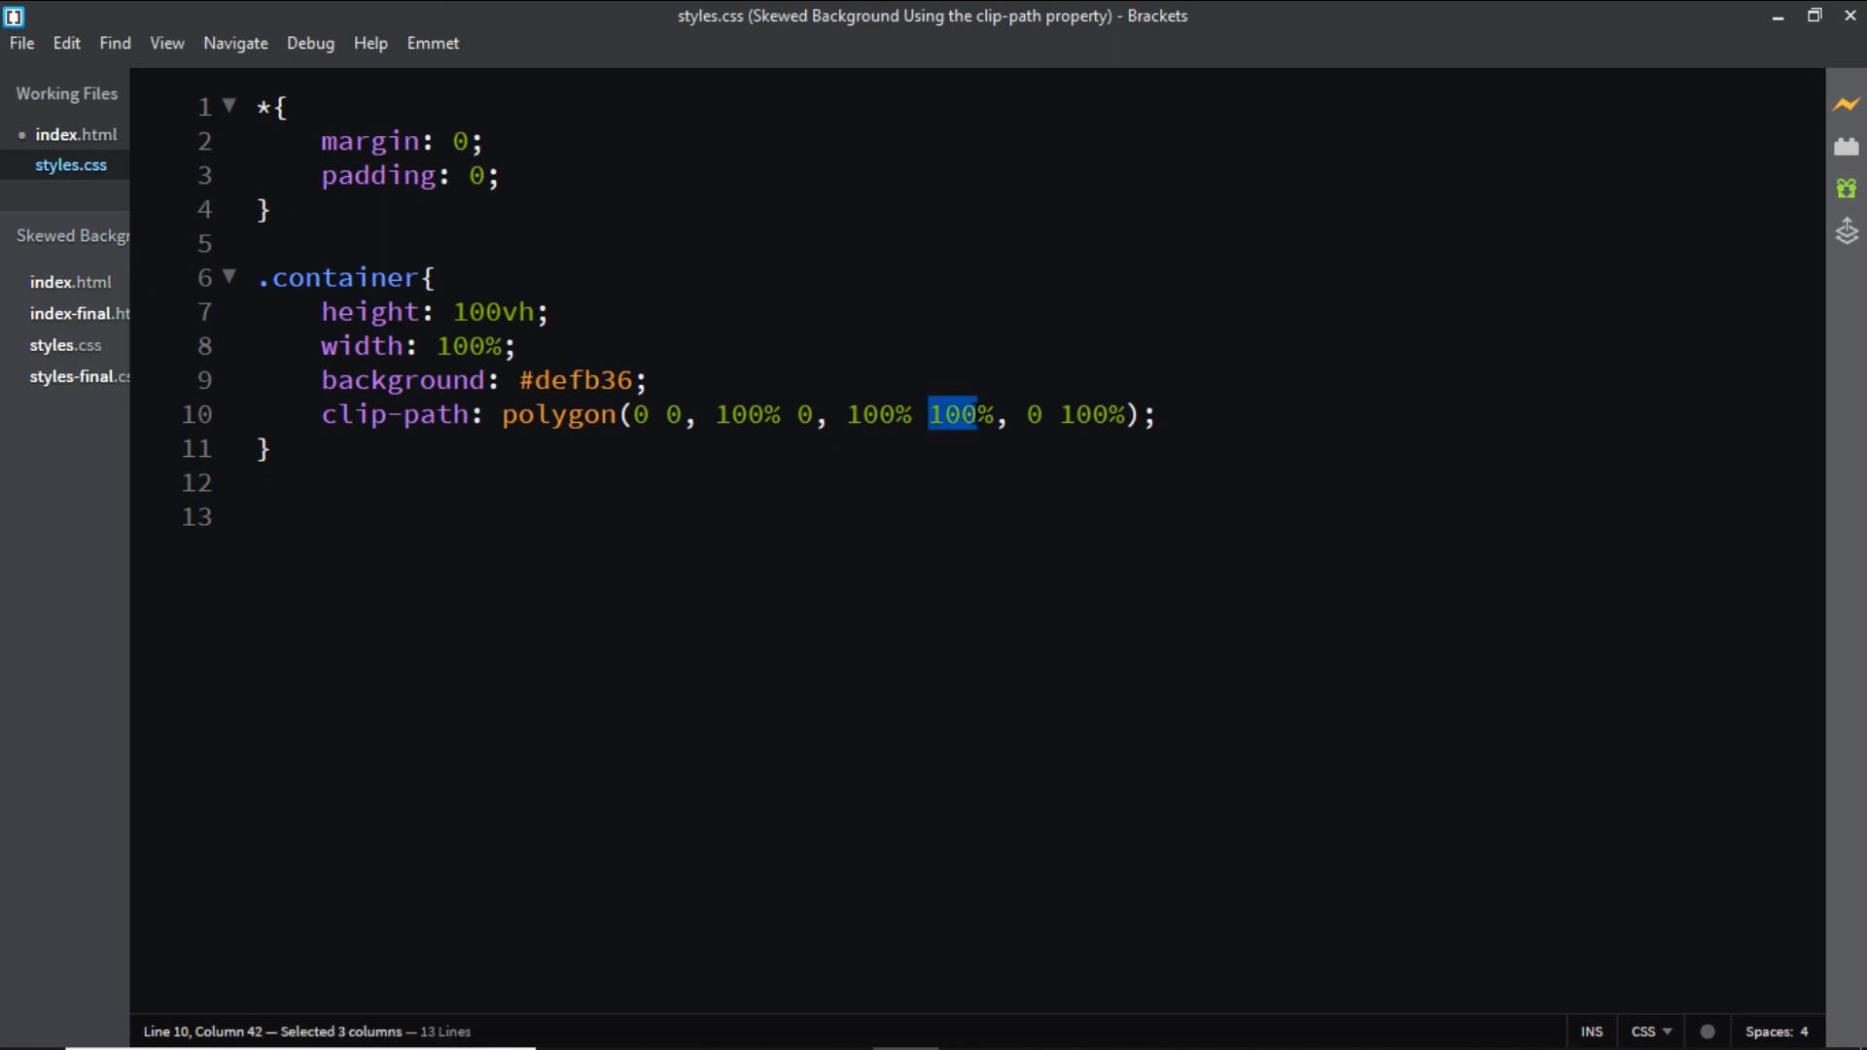
# Change the third polygon point's vertical value from 100% to 70%.
pyautogui.write('7')
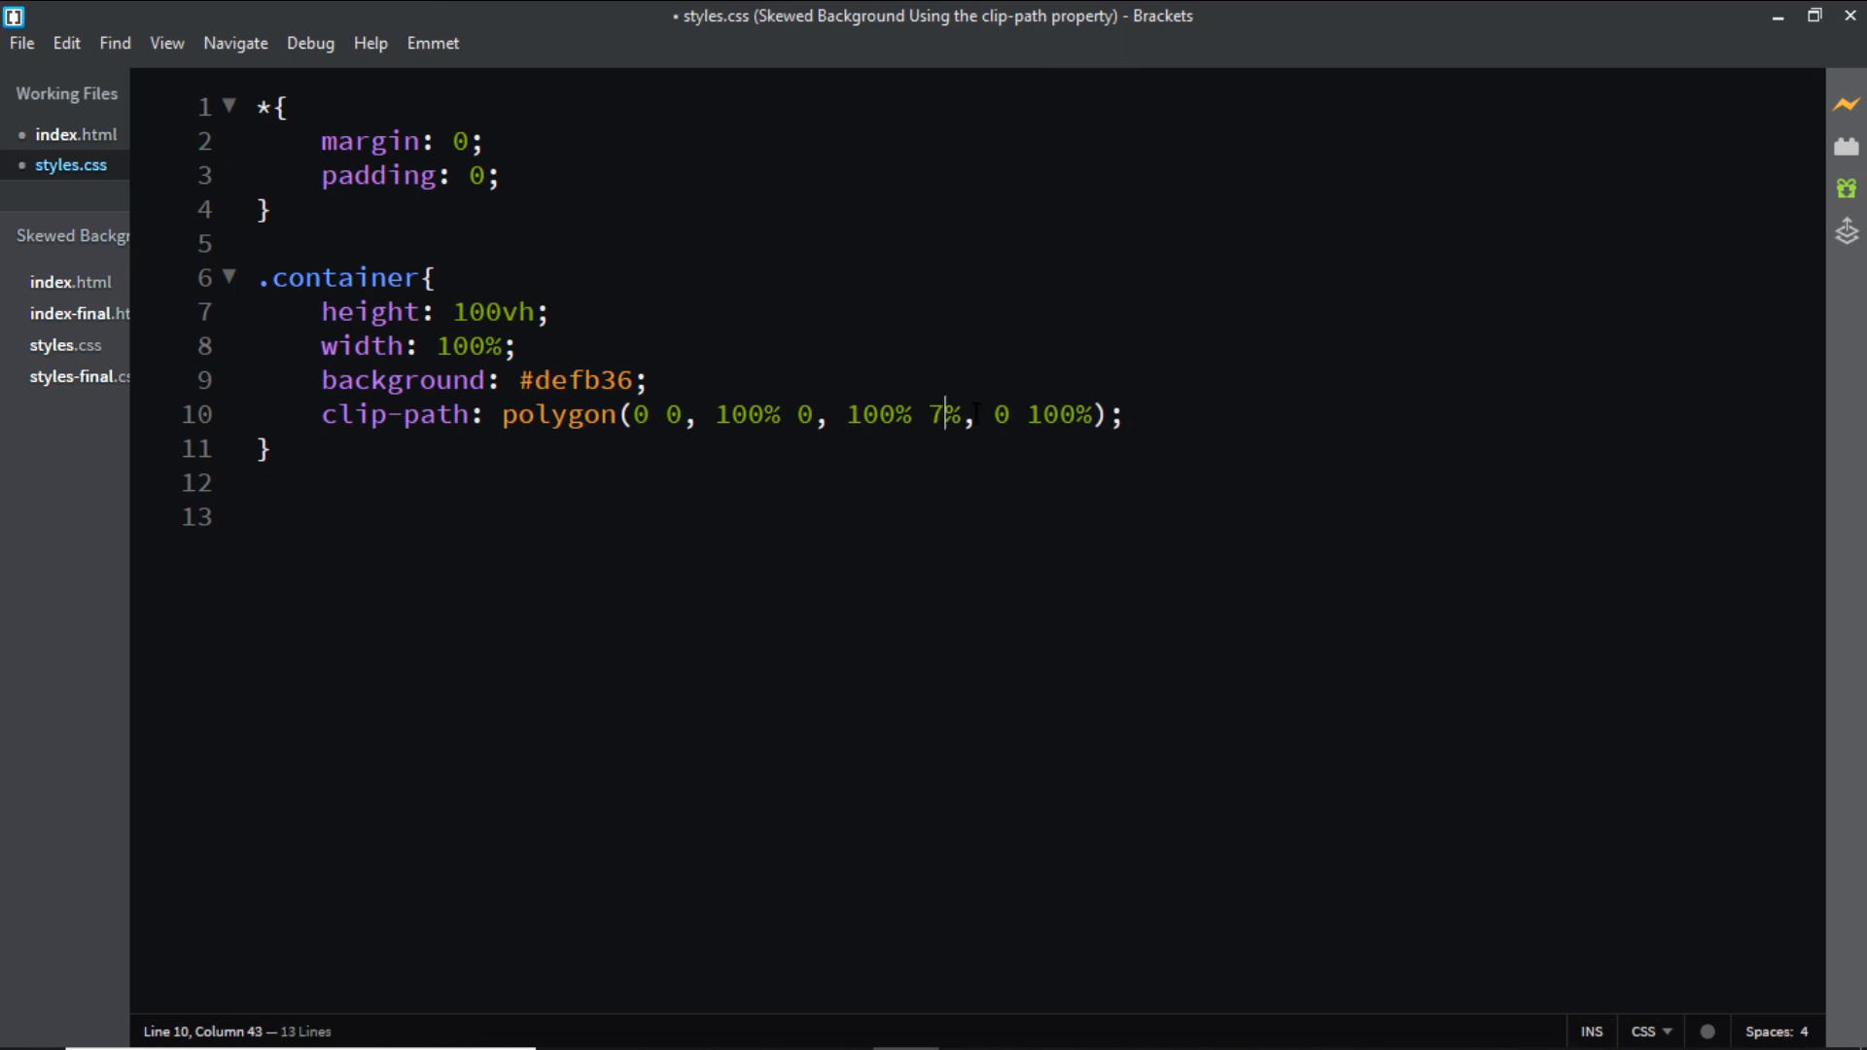
pyautogui.write('0')
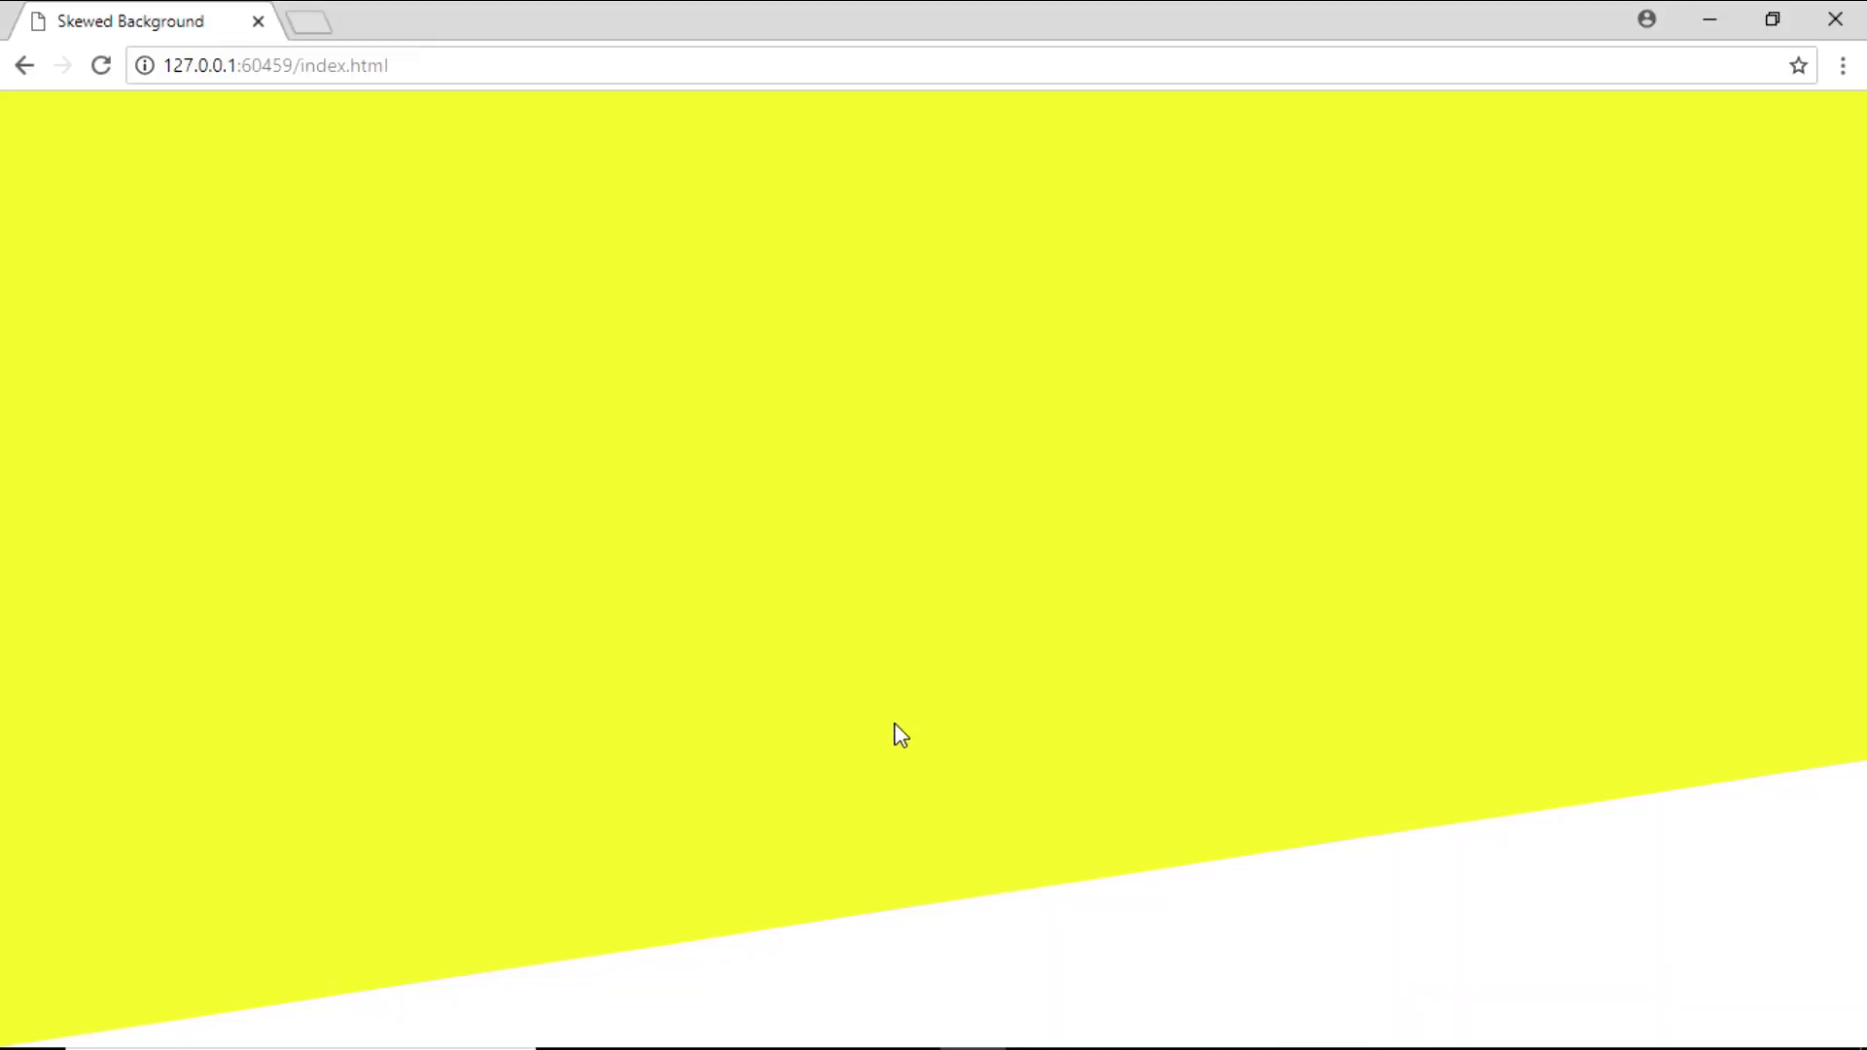
pyautogui.moveTo(1482, 747)
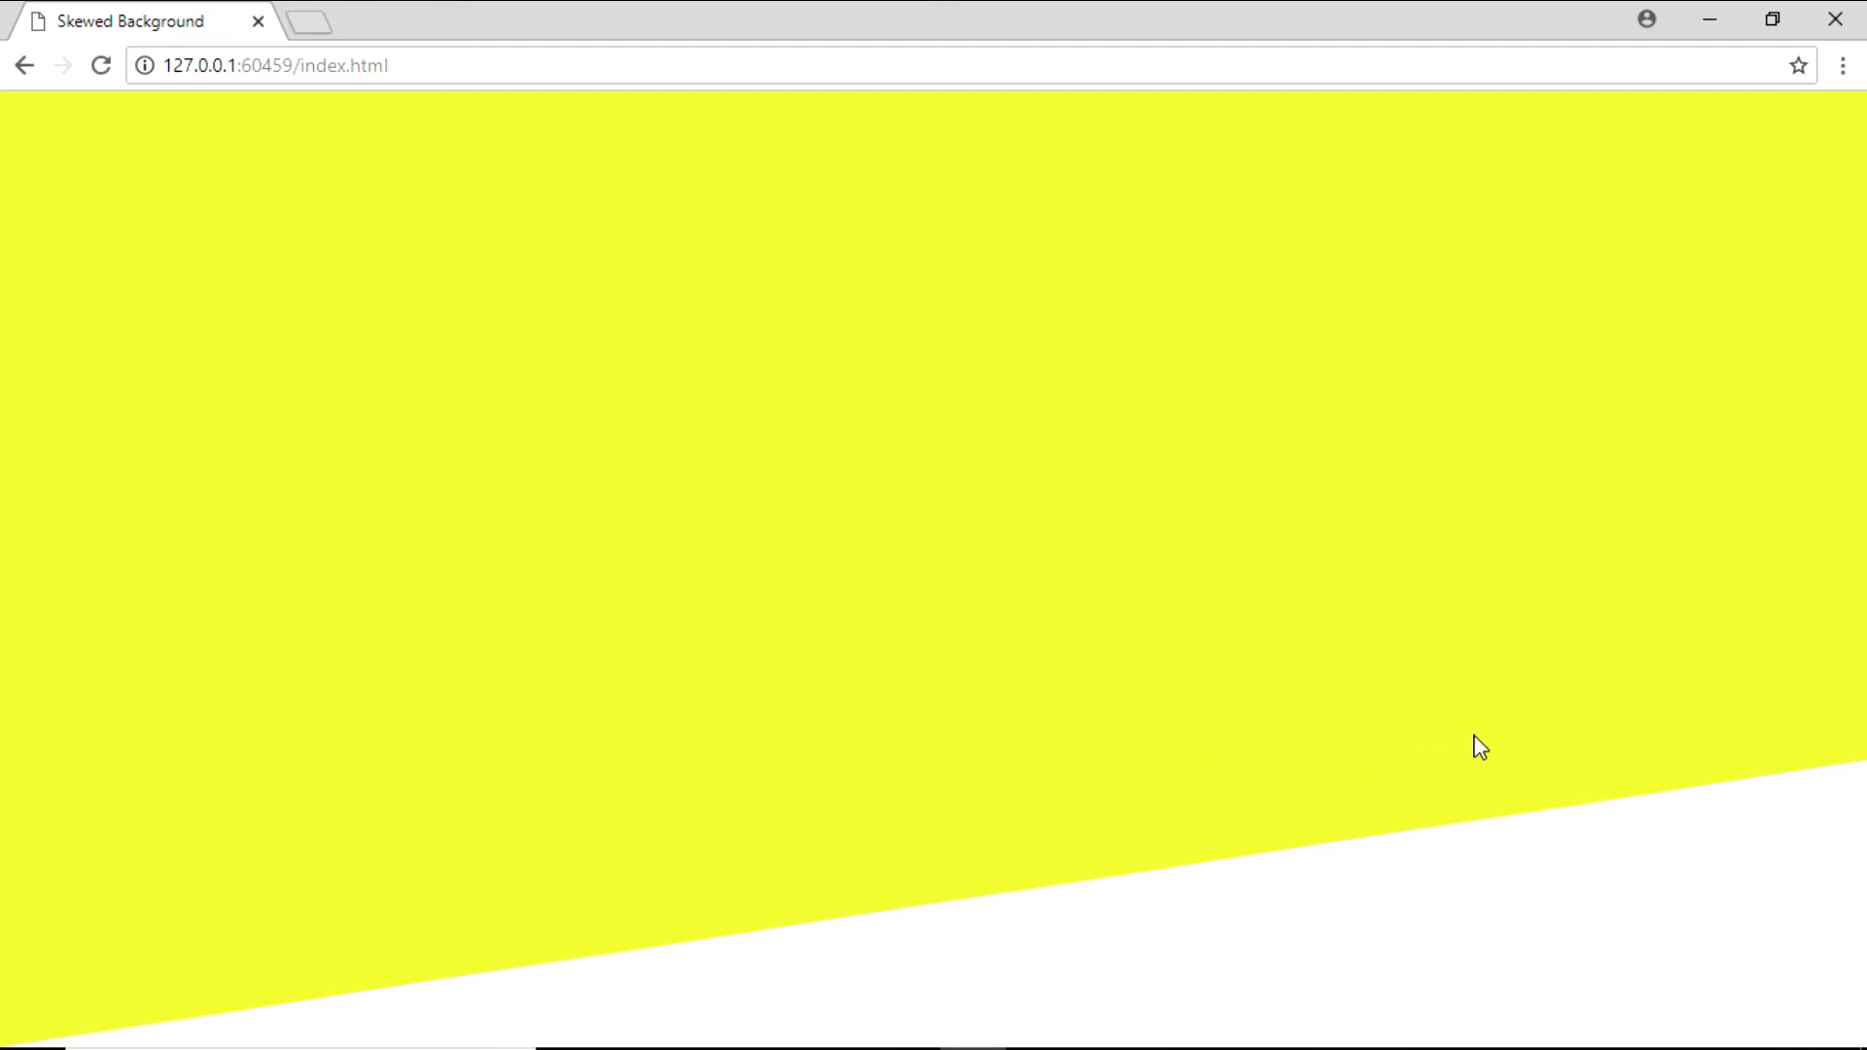
pyautogui.moveTo(1848, 269)
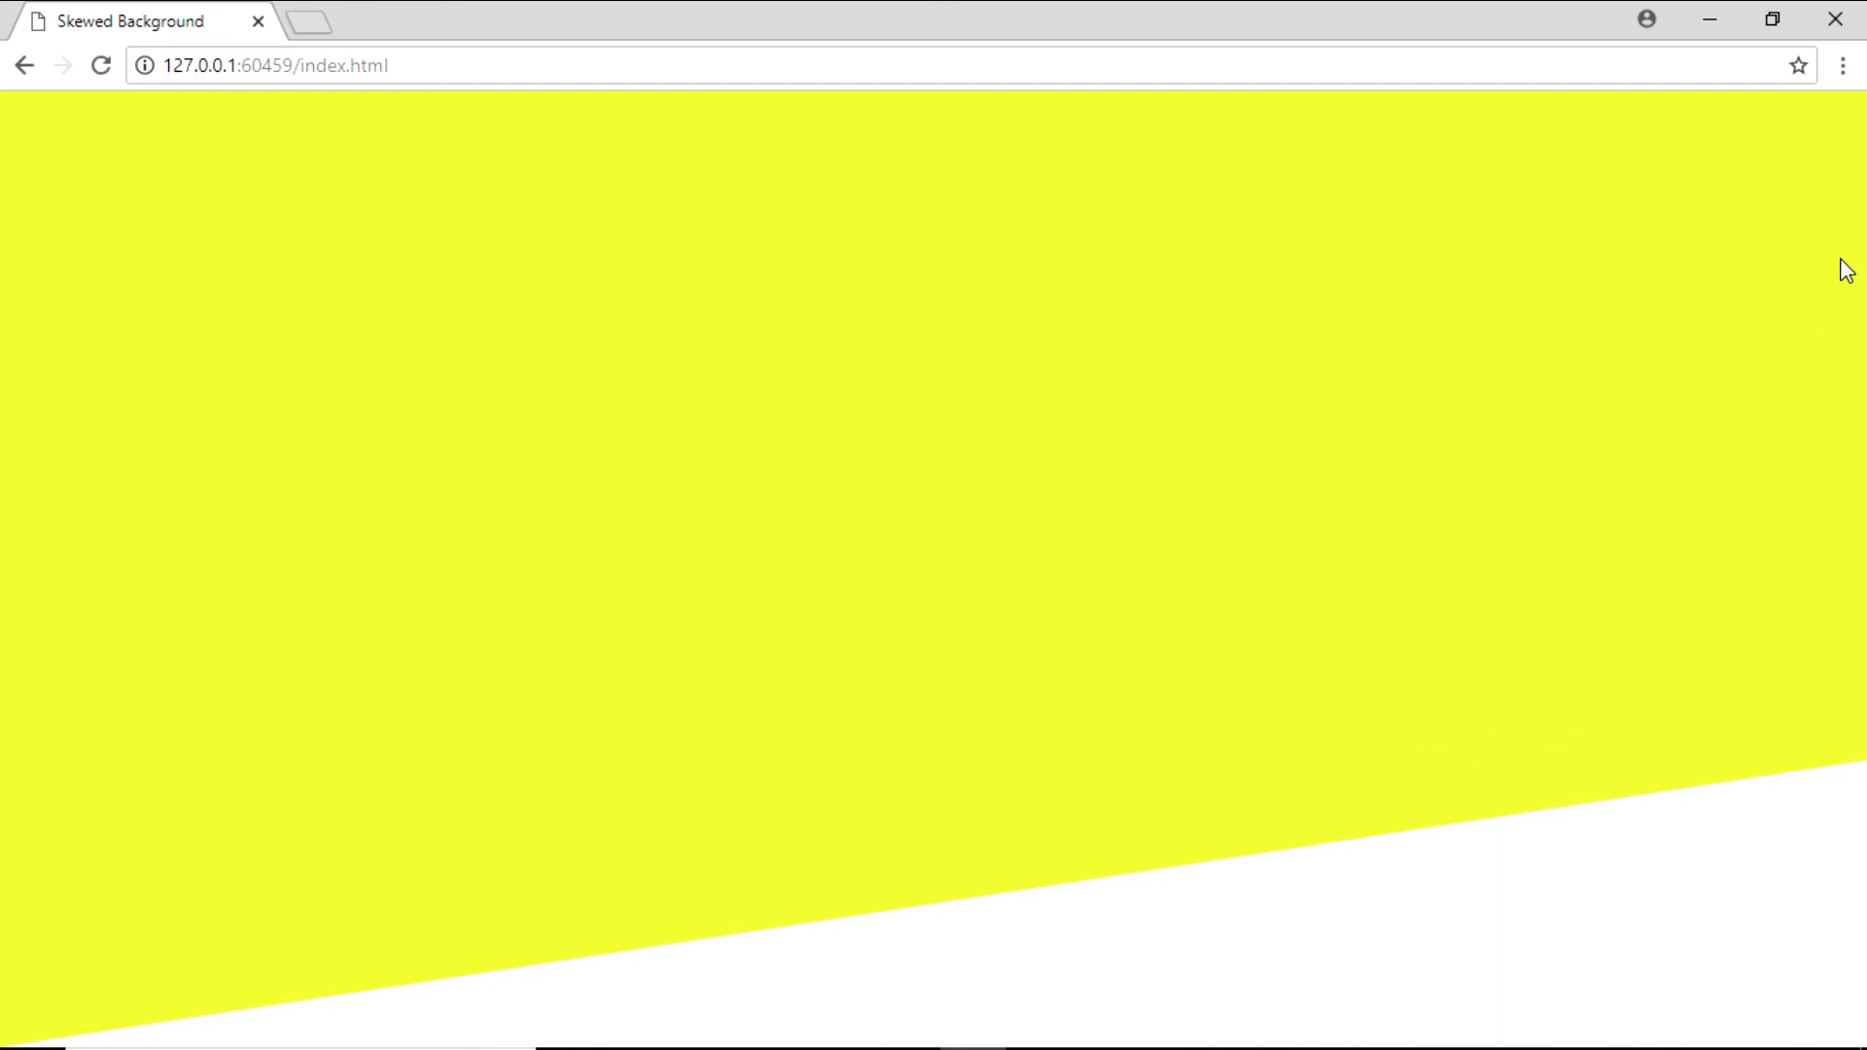
pyautogui.moveTo(1854, 937)
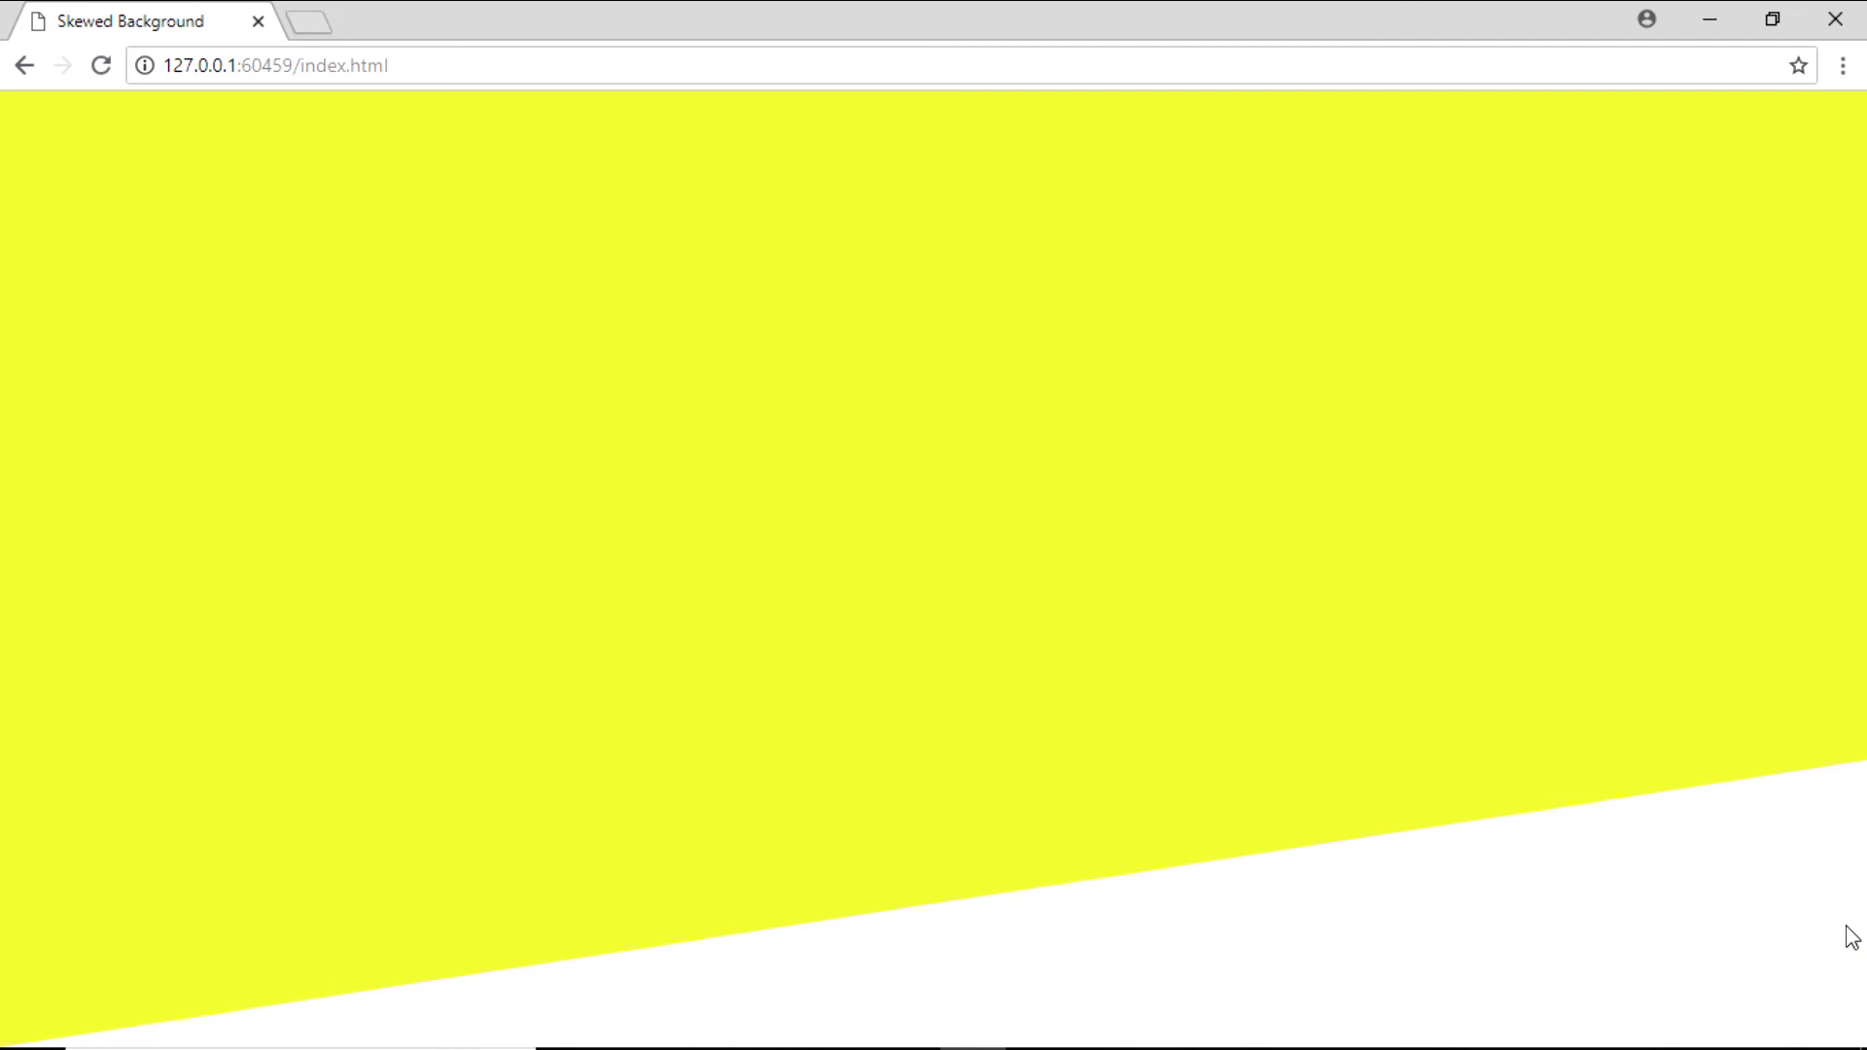
pyautogui.moveTo(1823, 726)
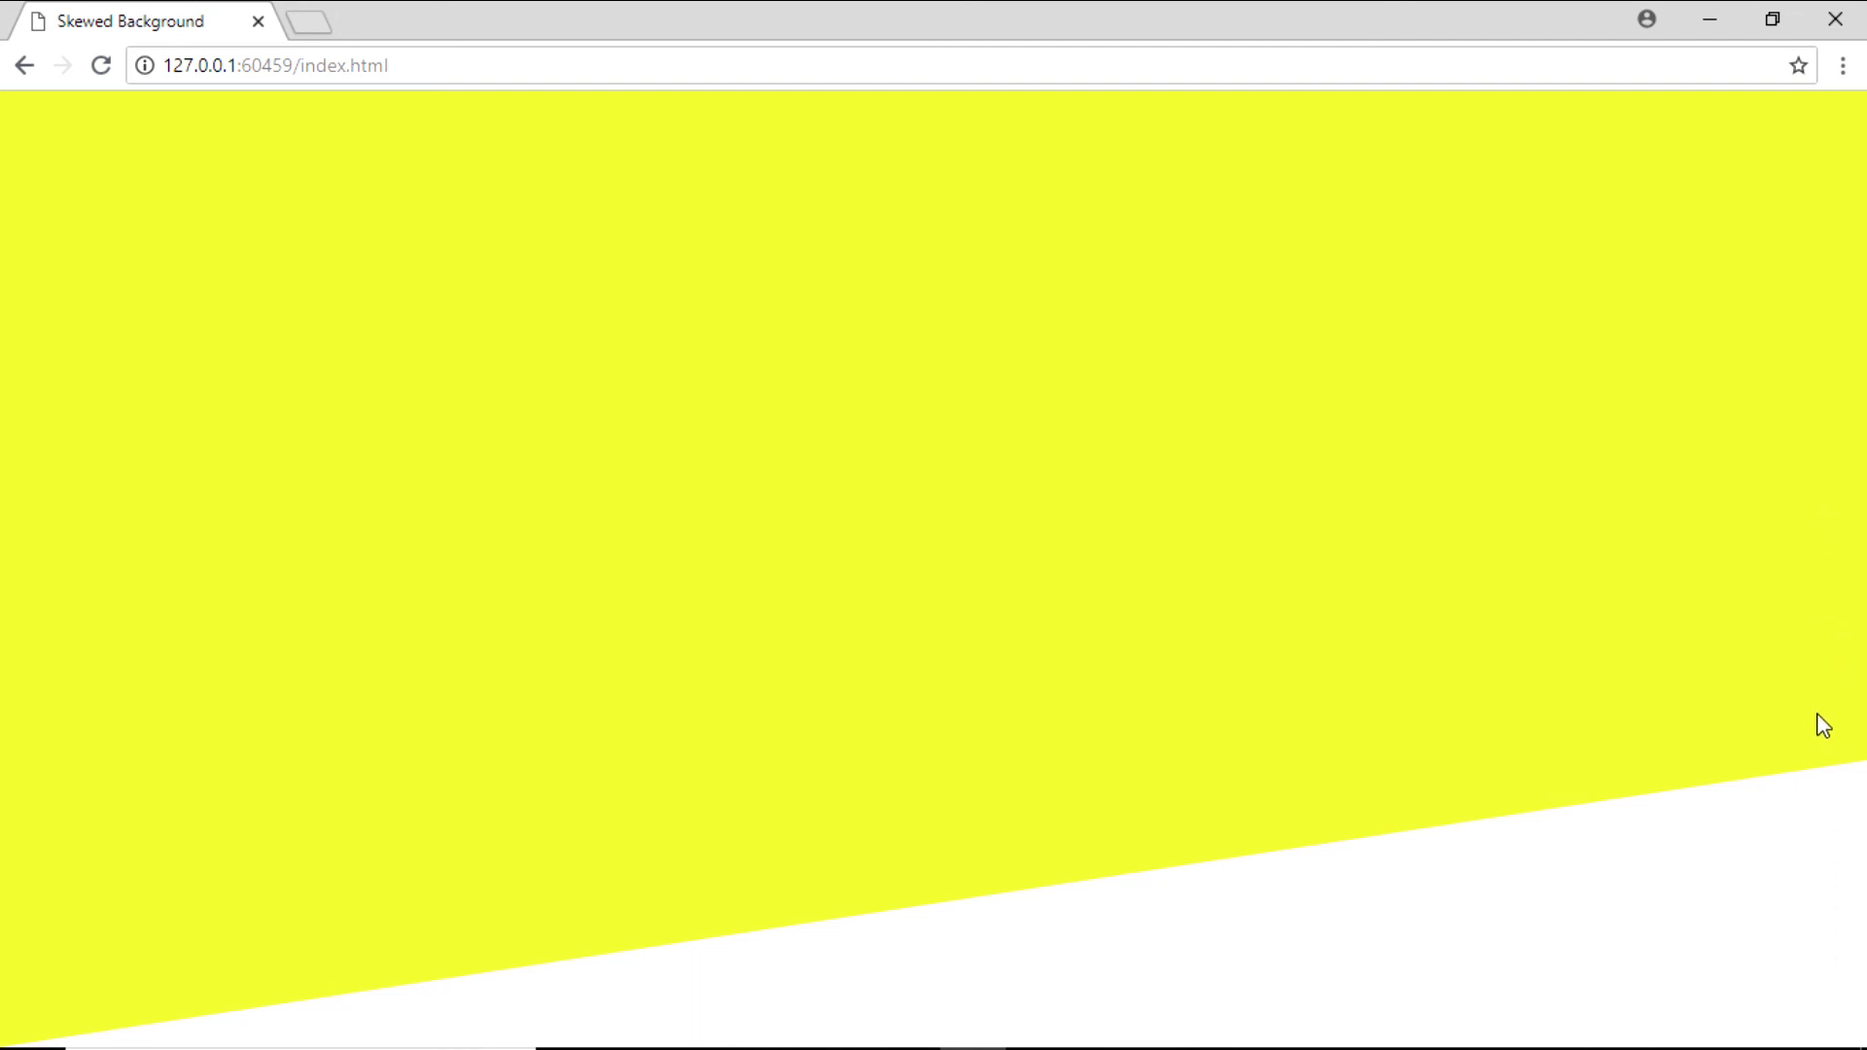
pyautogui.moveTo(1839, 773)
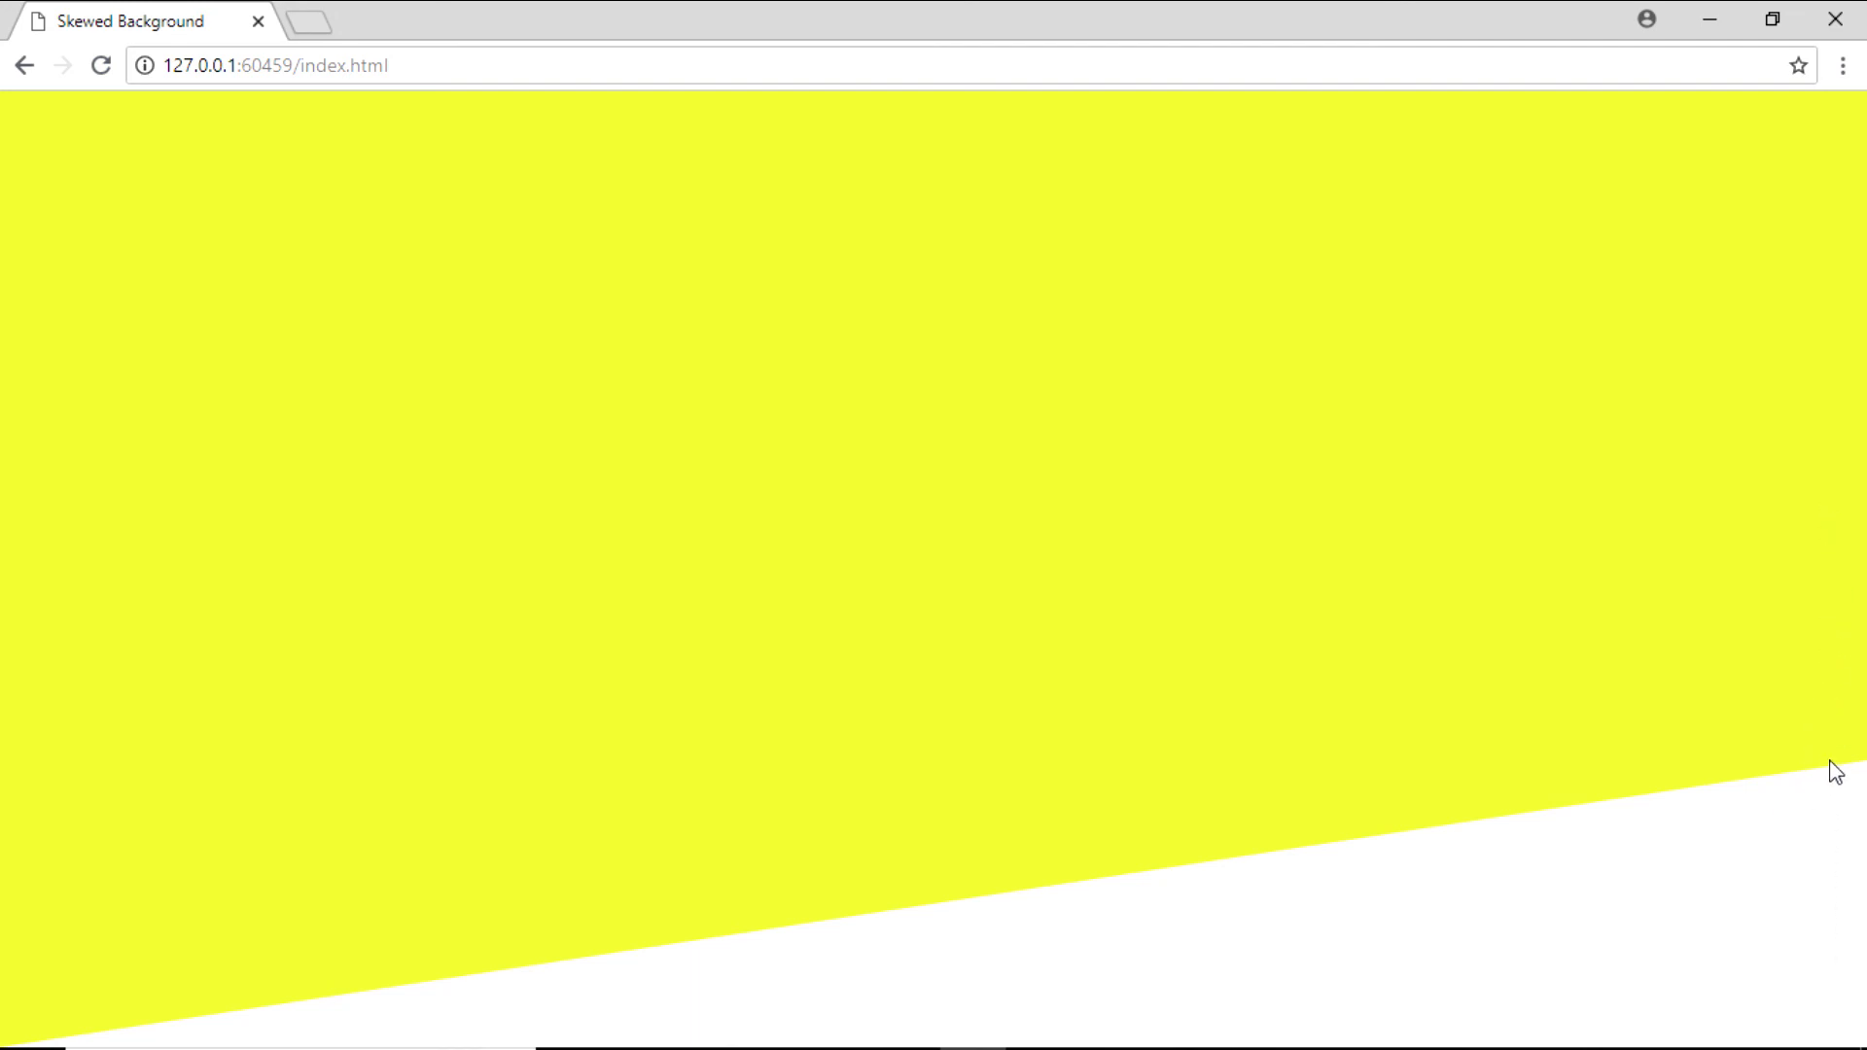
pyautogui.moveTo(1541, 599)
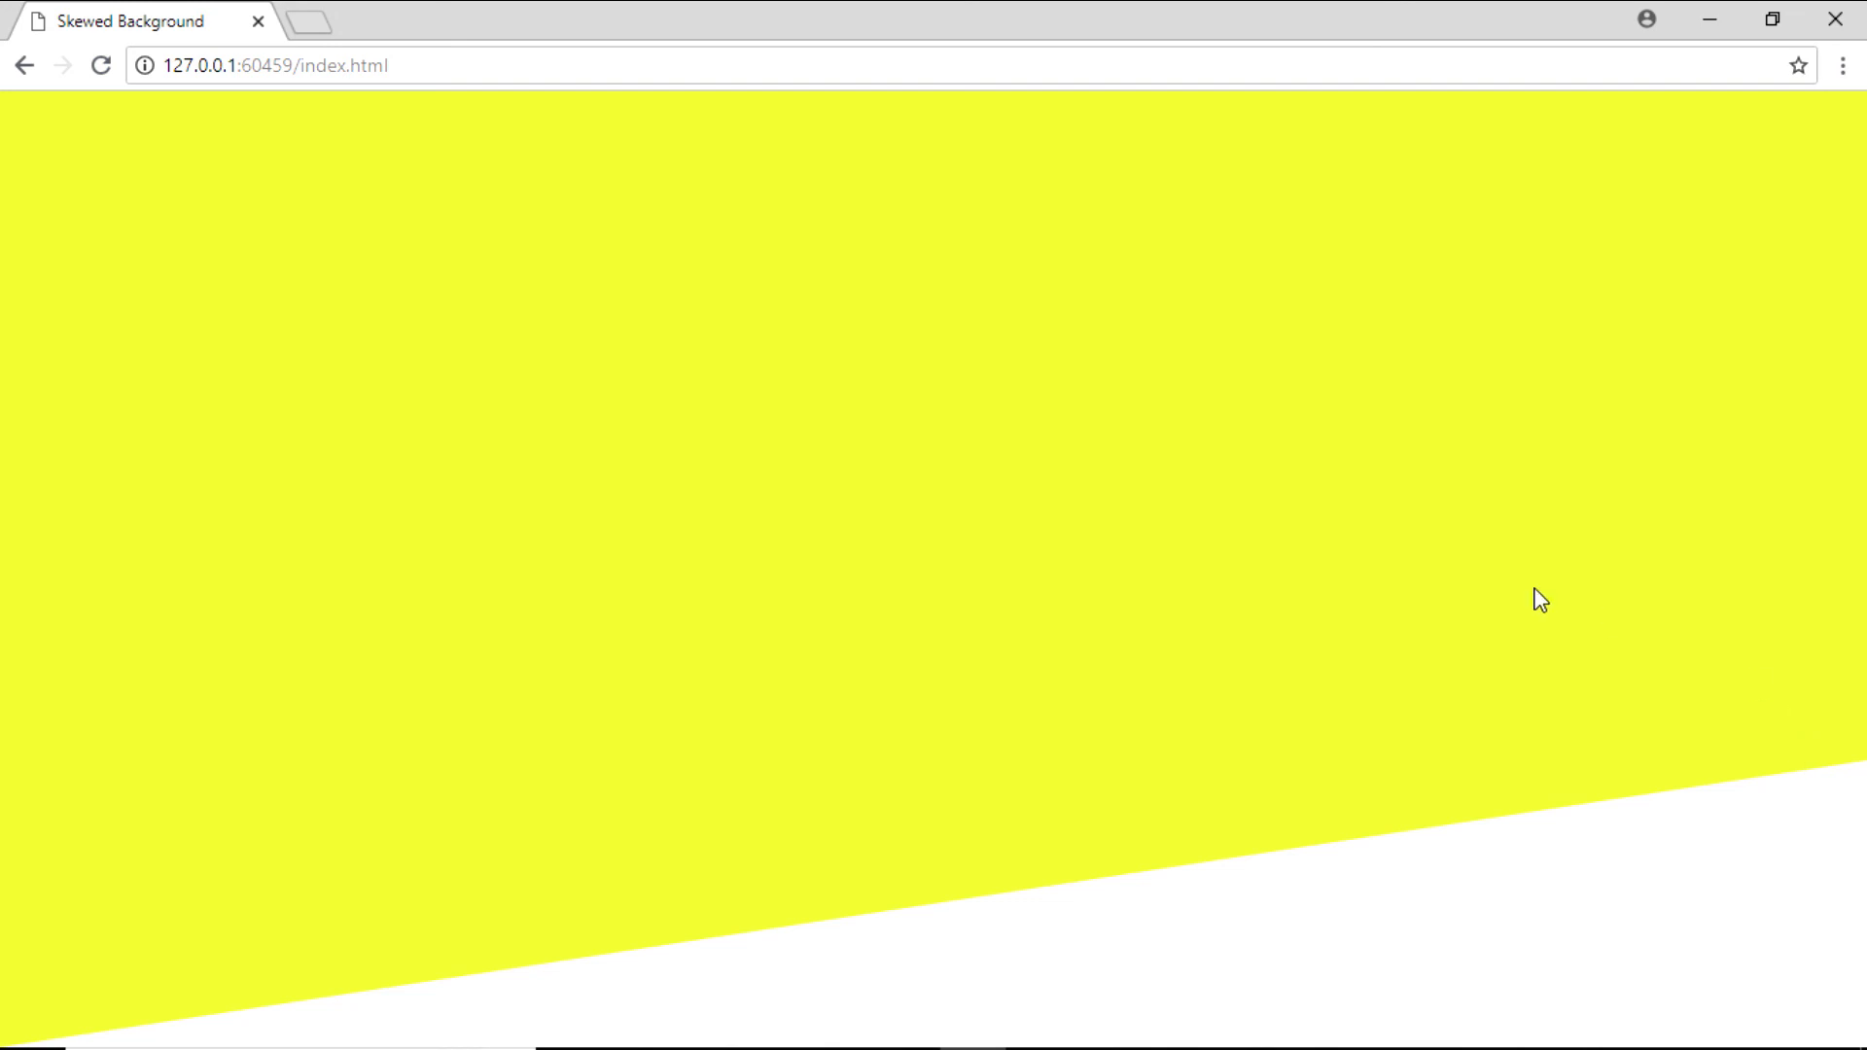
pyautogui.moveTo(1476, 640)
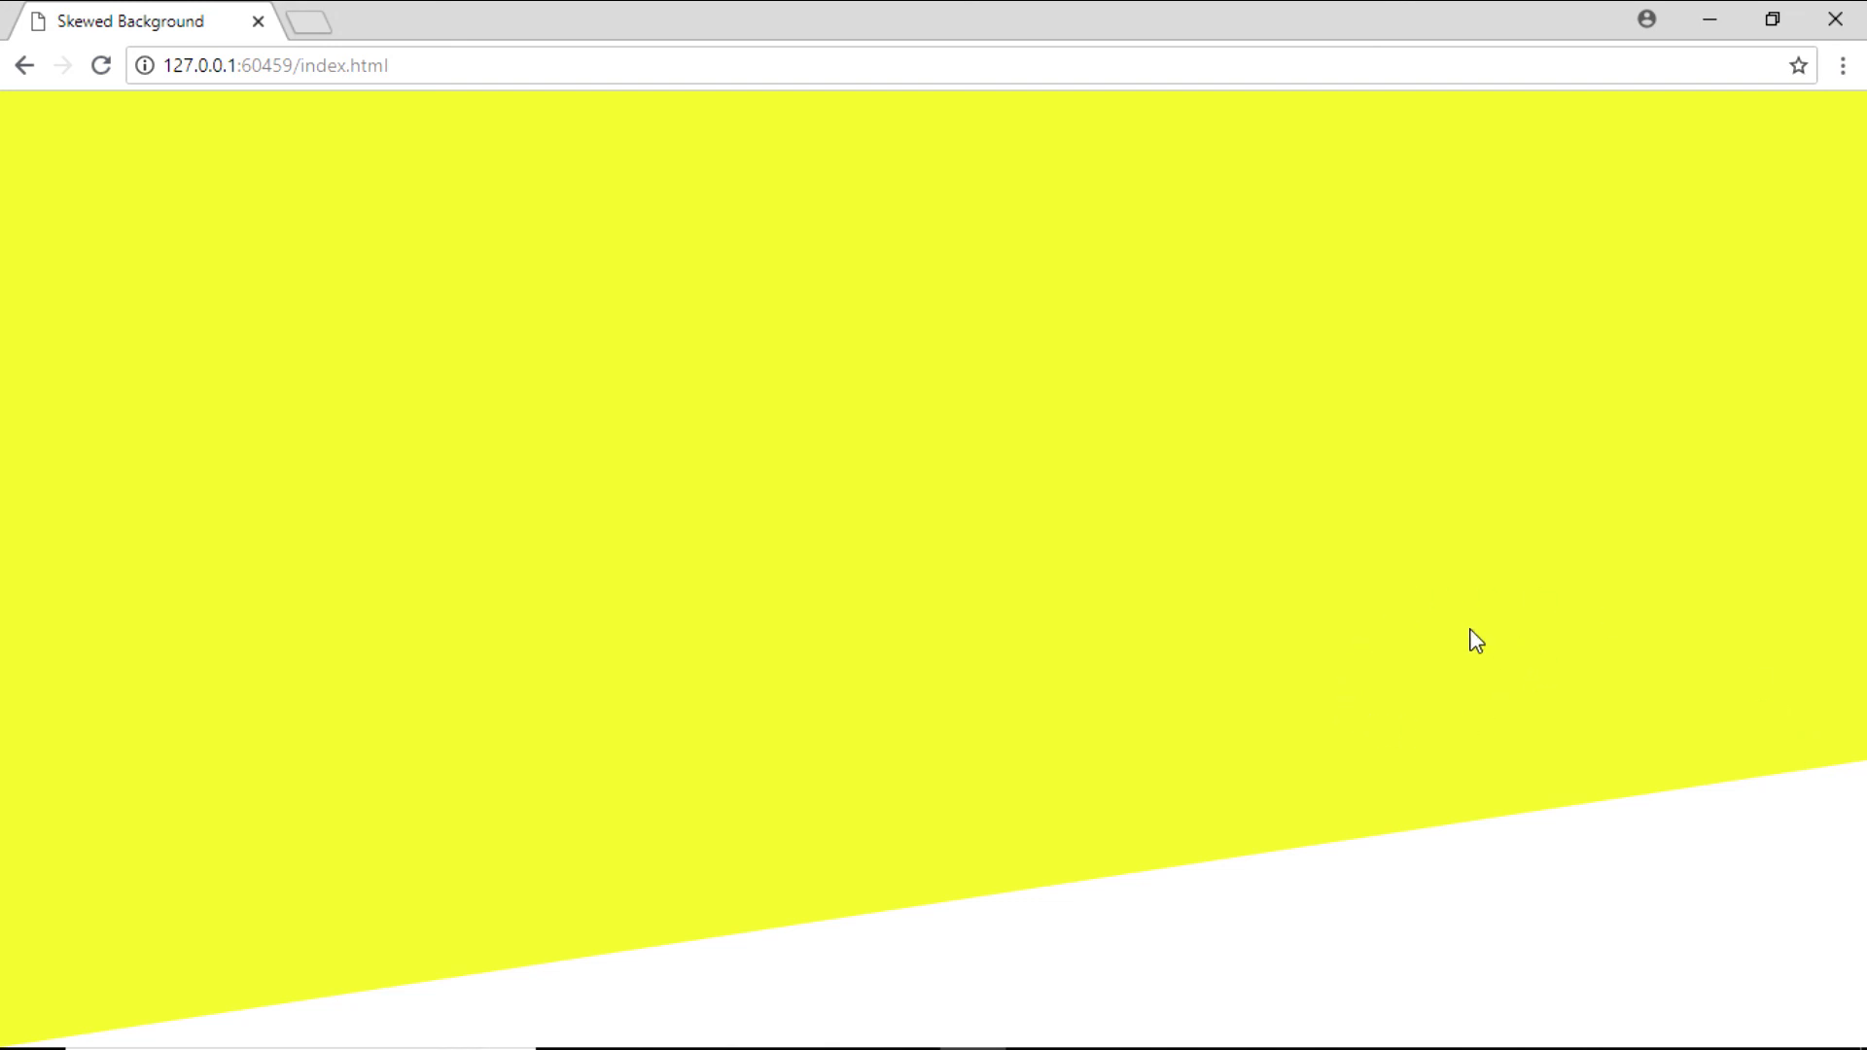